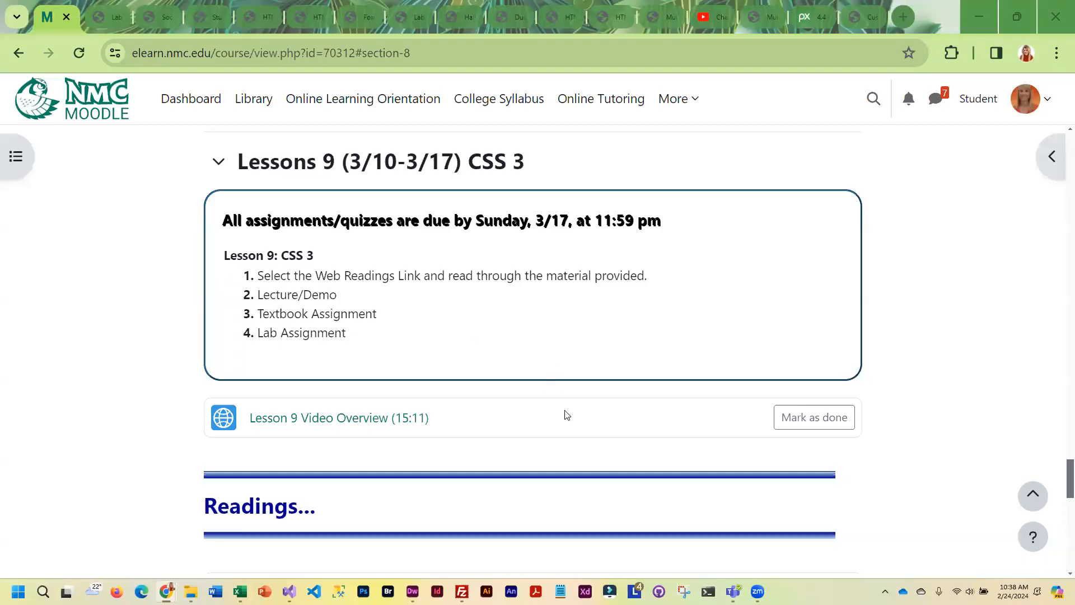
mouse_move(155, 428)
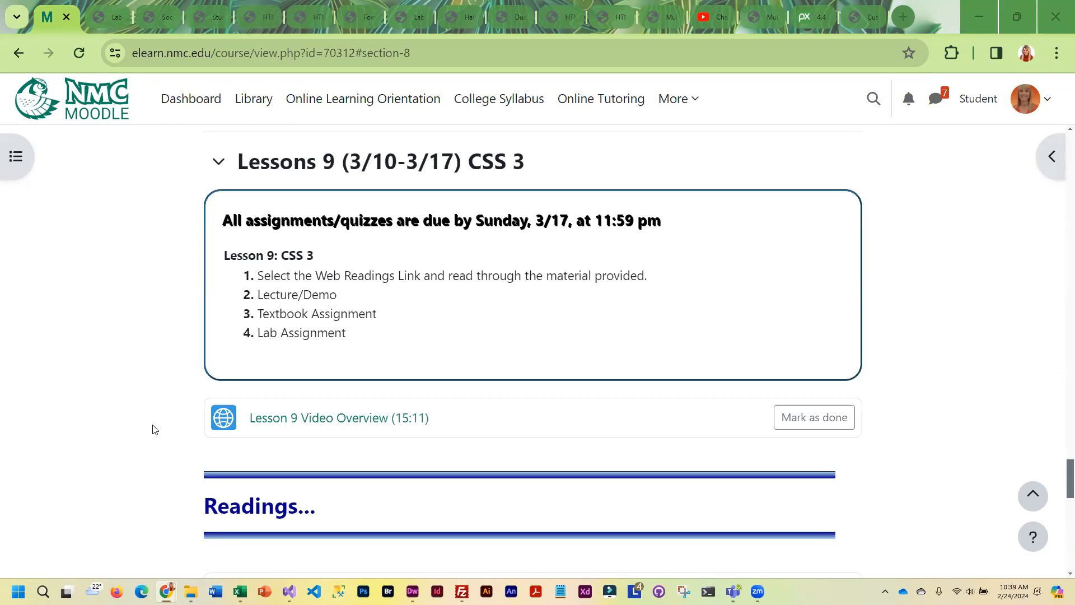
mouse_move(226, 444)
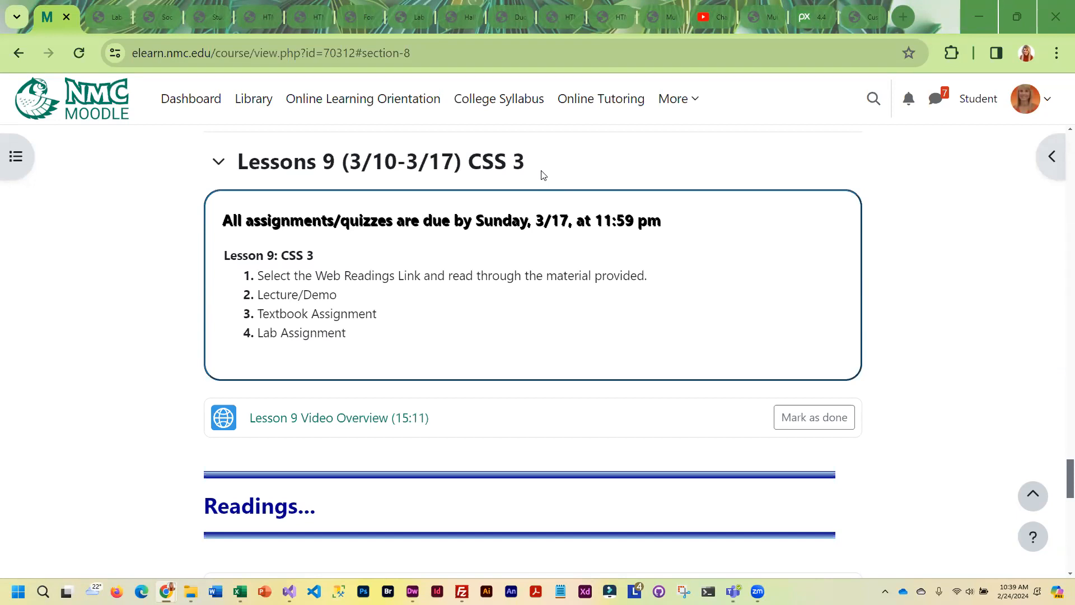
mouse_move(172, 392)
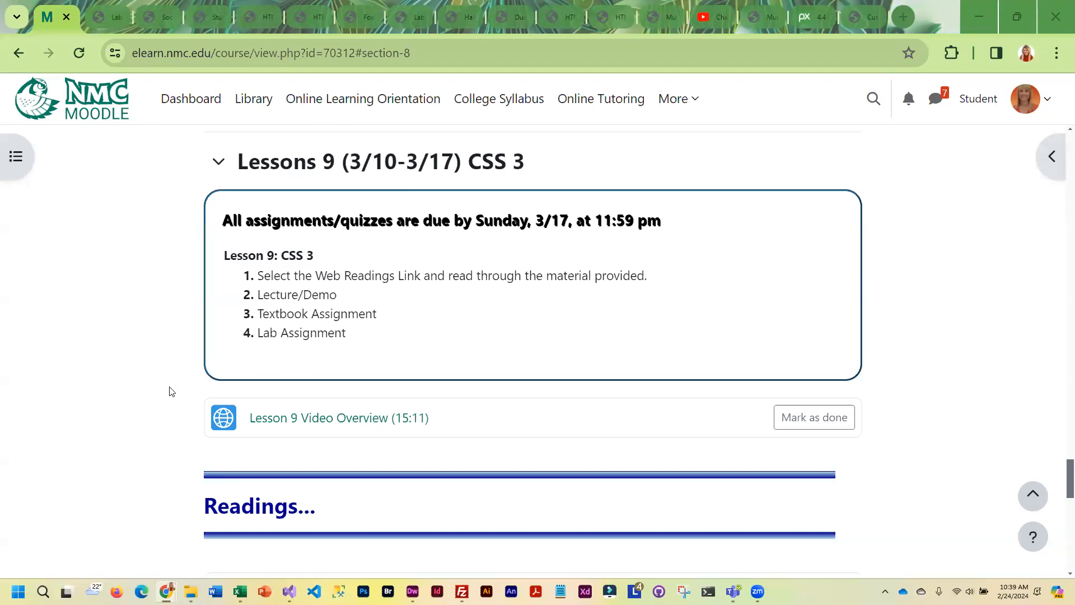
Step: Scroll the Lesson 9 section down to its Readings links and the start of Assignments
scroll(down, 3)
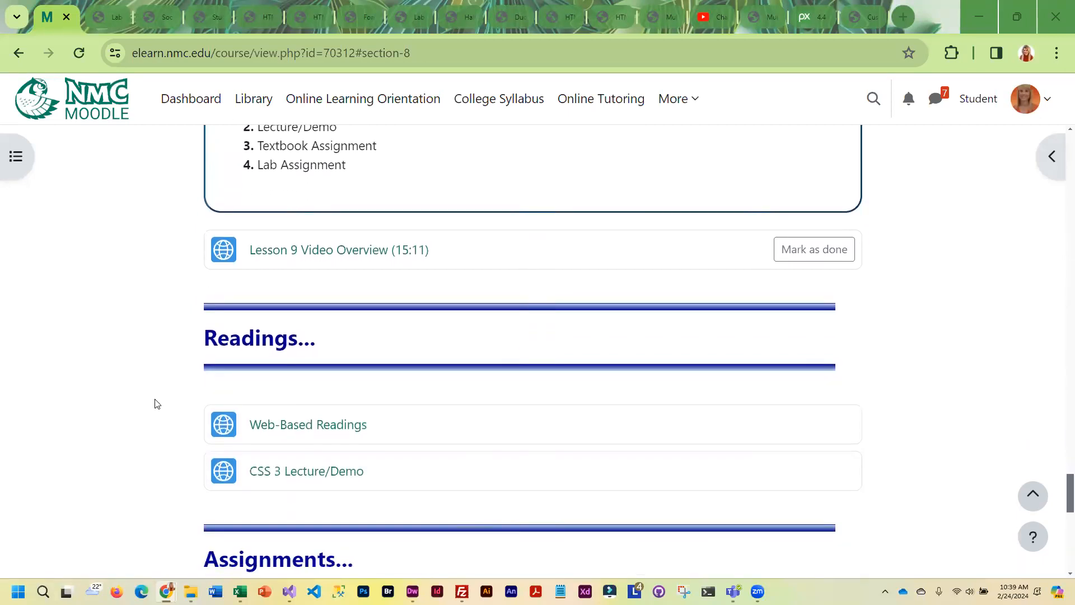
scroll(down, 3)
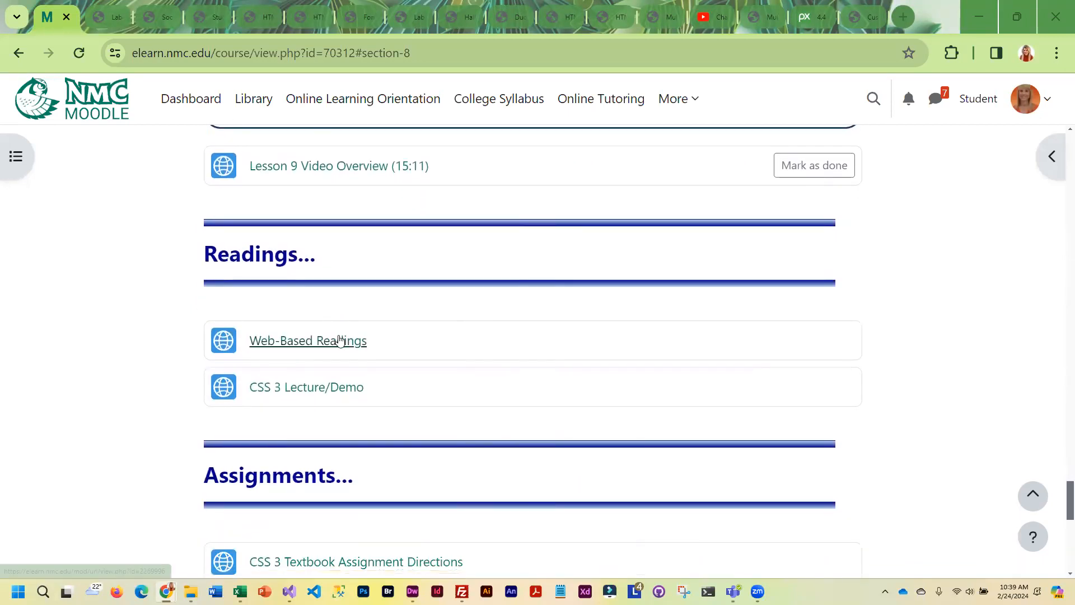
Step: View the Web-Based Readings page listing CSS 3 topics in a new tab
click(307, 340)
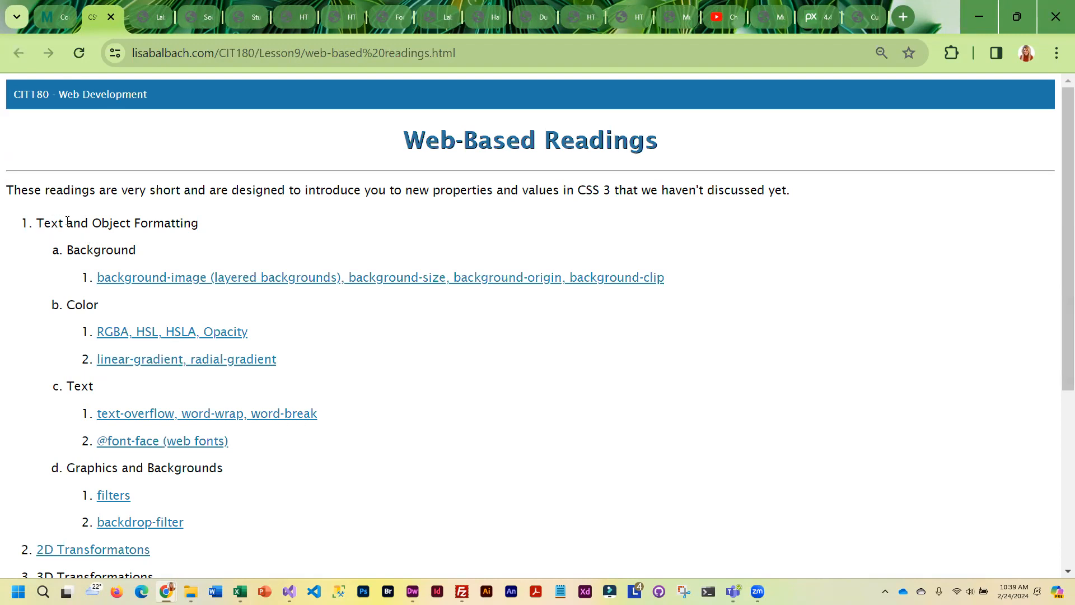
scroll(down, 3)
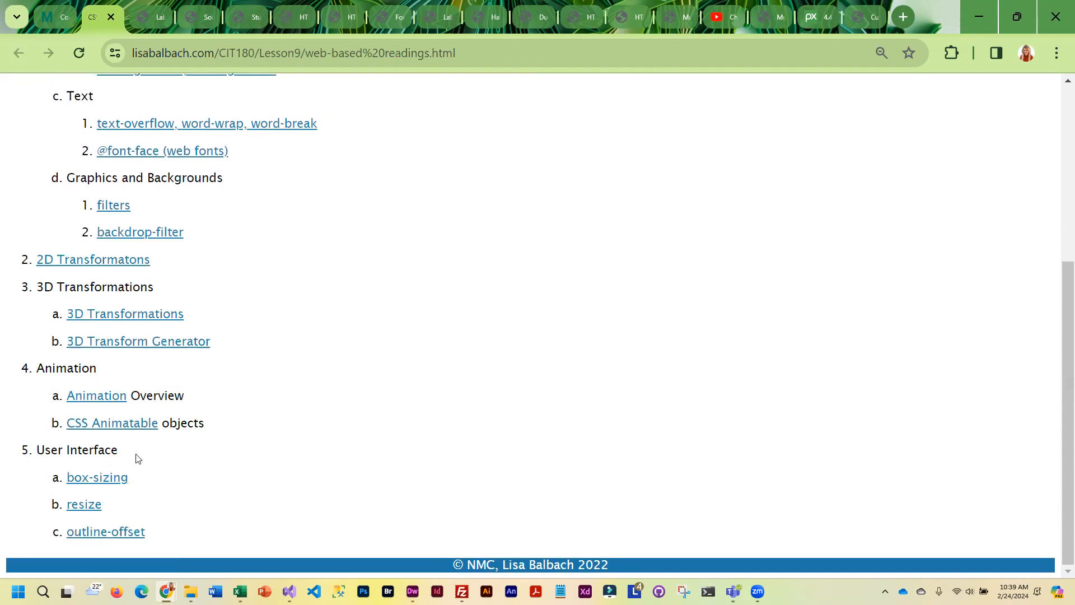
scroll(up, 3)
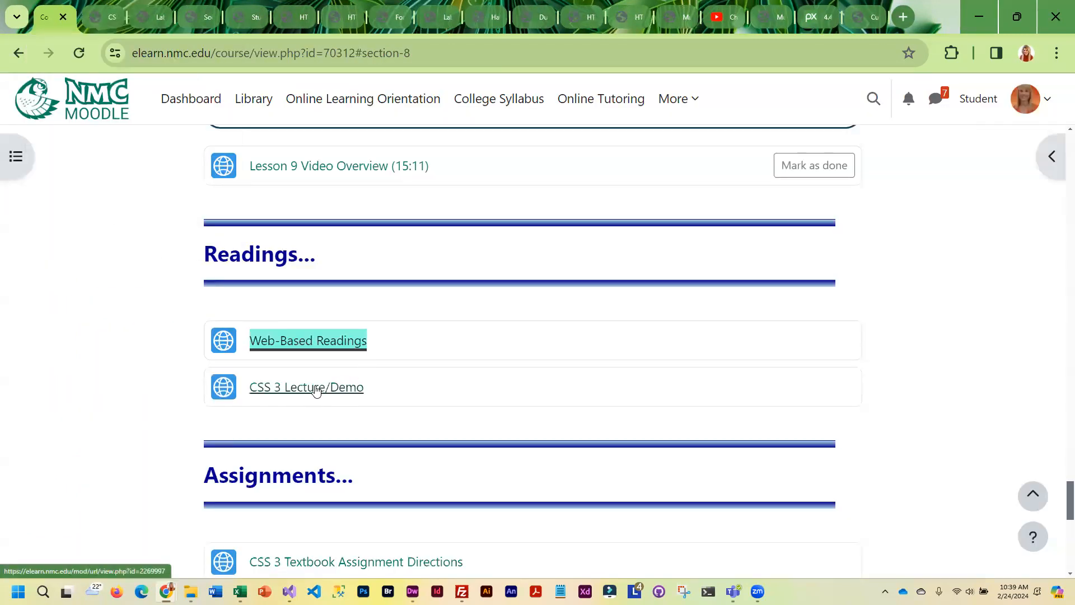
Step: View the CSS 3 Lecture/Demo page, highlighting the border-radius review heading
click(306, 387)
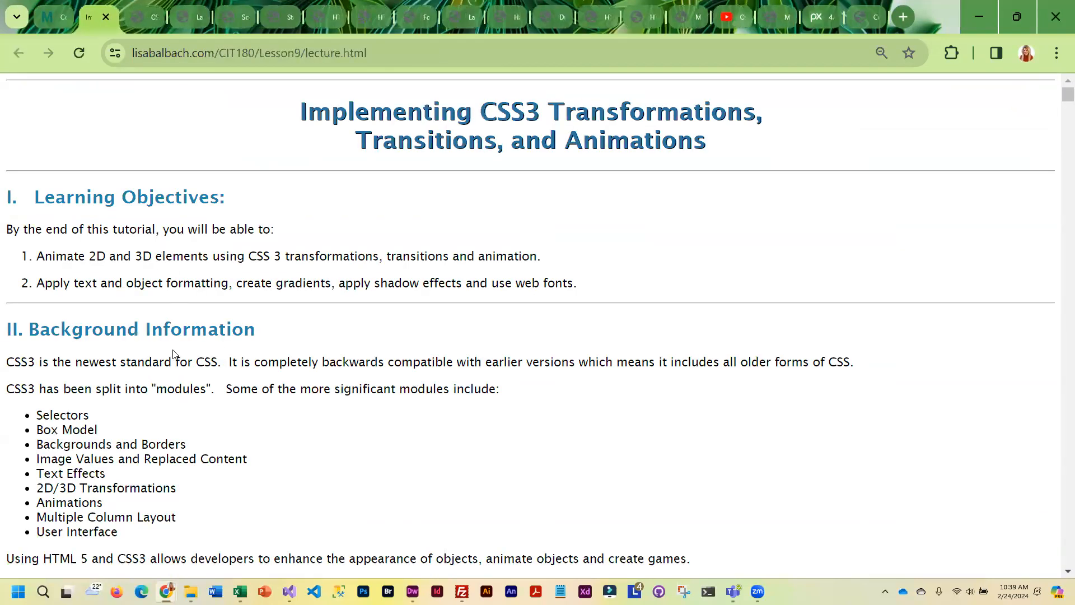
scroll(down, 3)
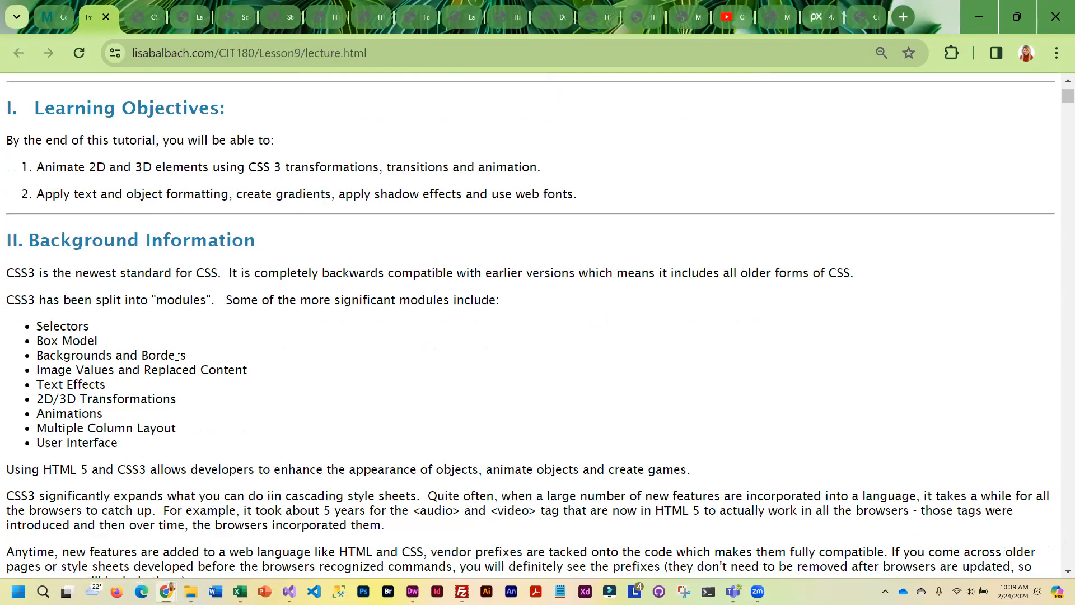
scroll(down, 3)
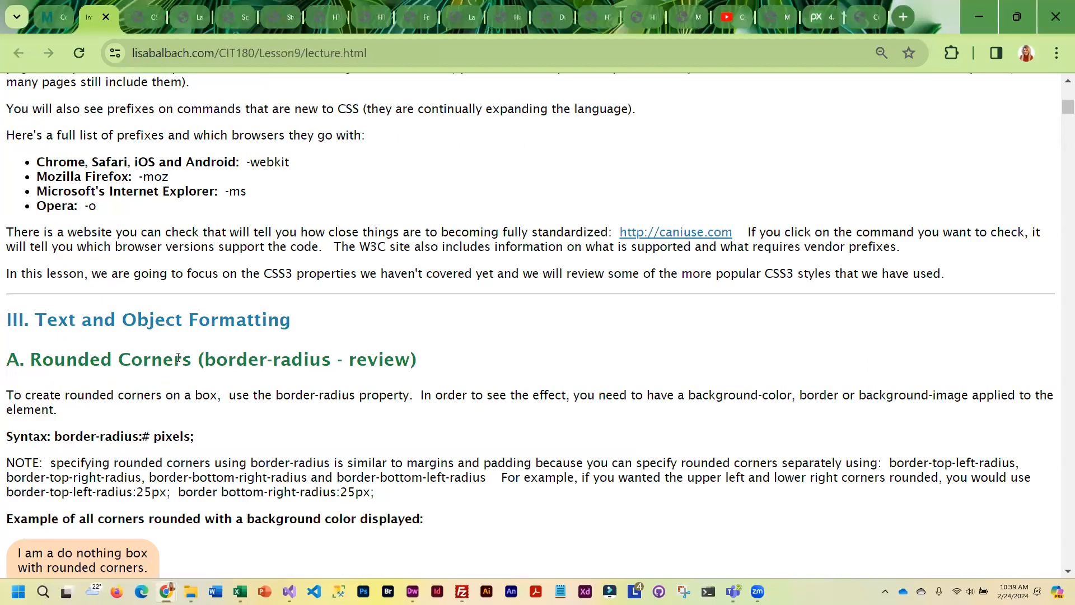
mouse_move(199, 359)
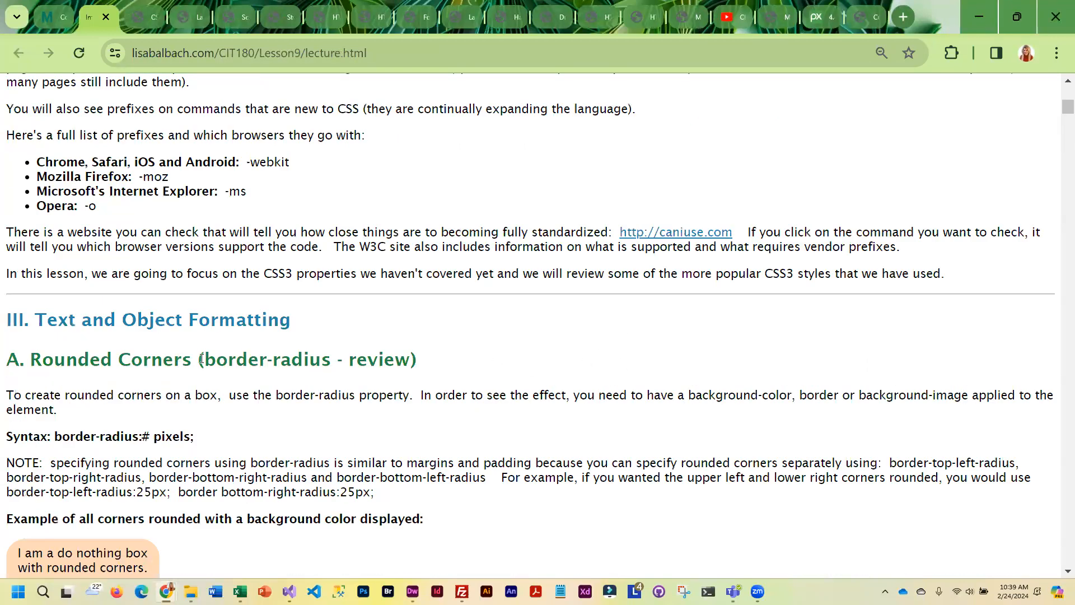
scroll(down, 3)
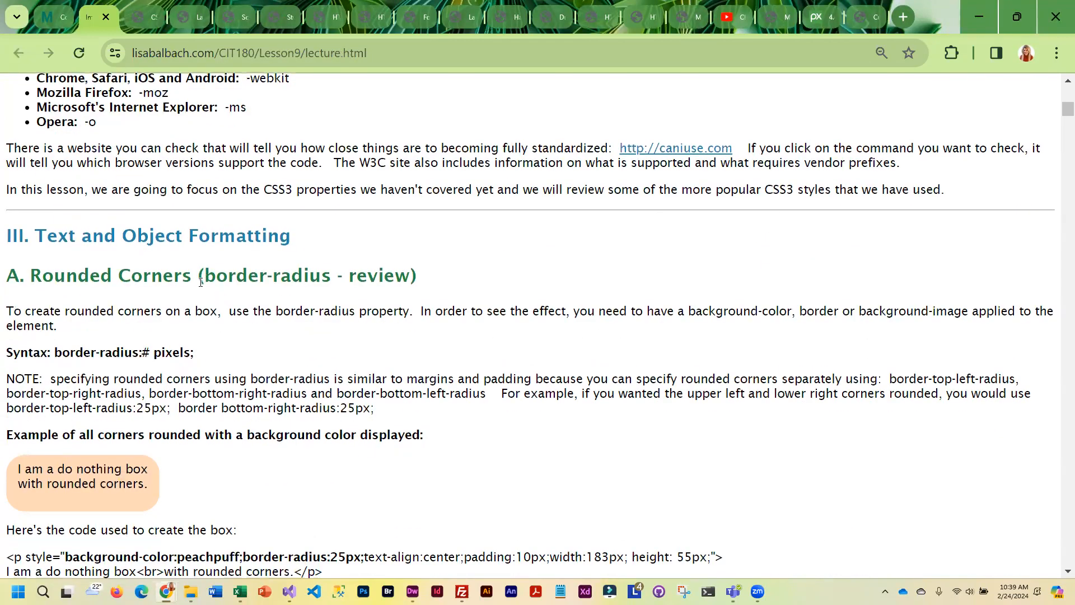
drag(197, 275, 416, 276)
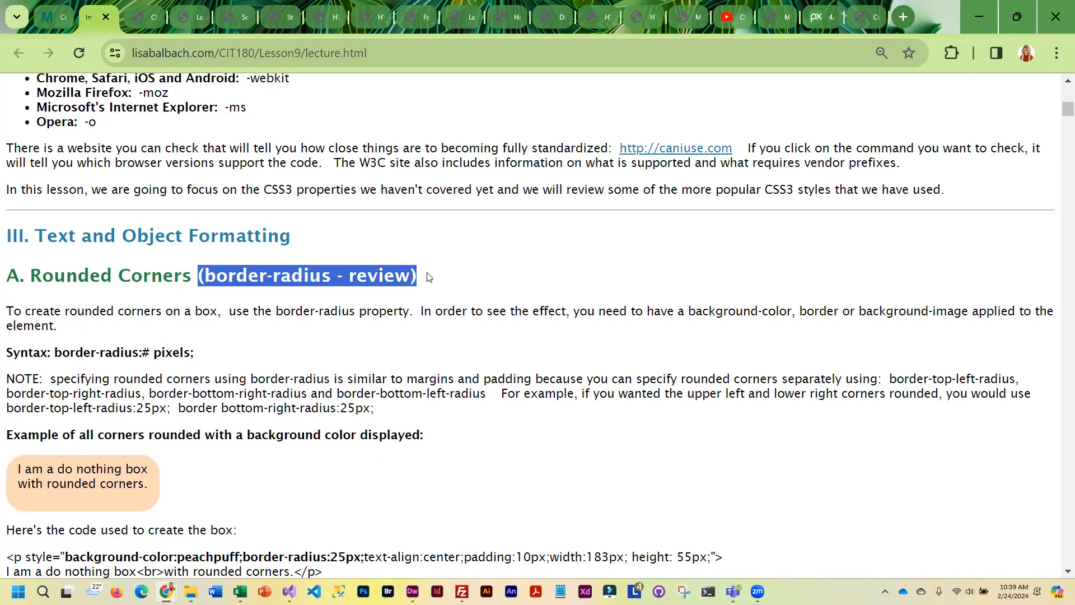
mouse_move(369, 280)
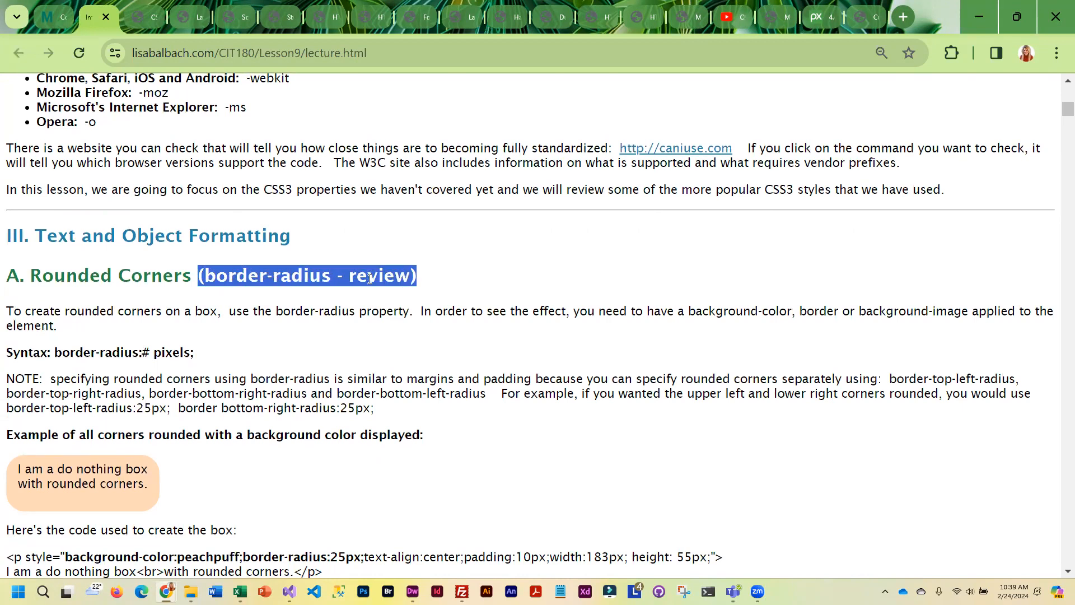
Step: Read through the rounded-corners examples, then return to Moodle's Assignments links
scroll(down, 3)
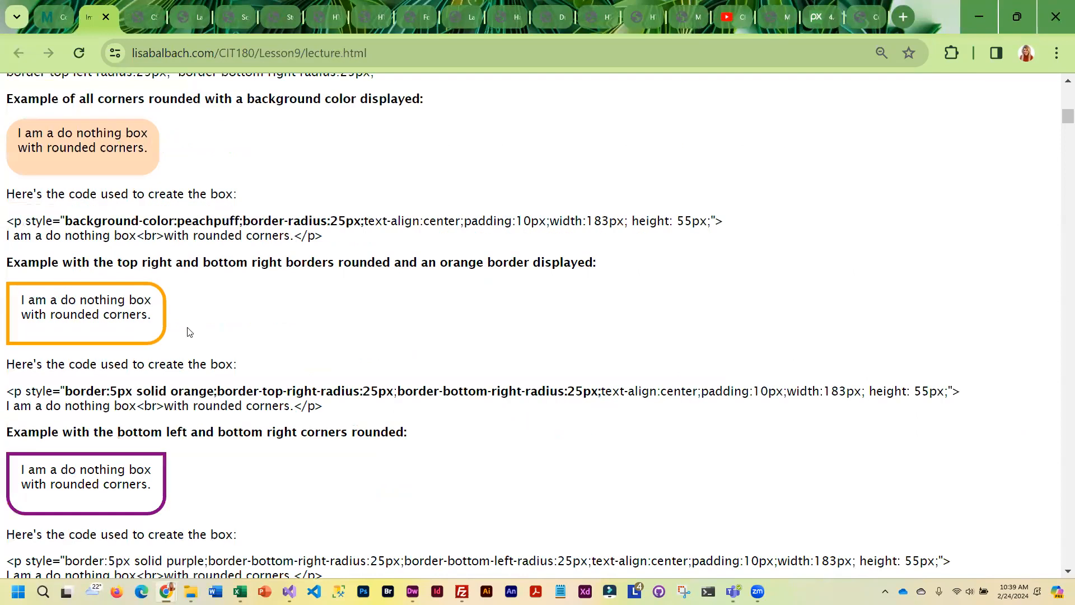
scroll(down, 3)
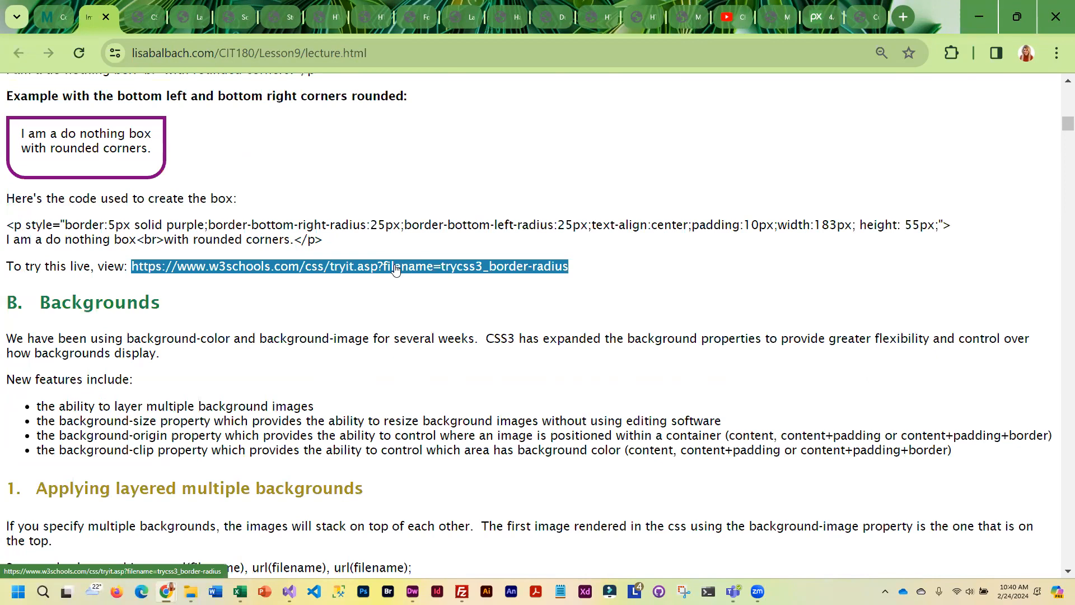
click(296, 379)
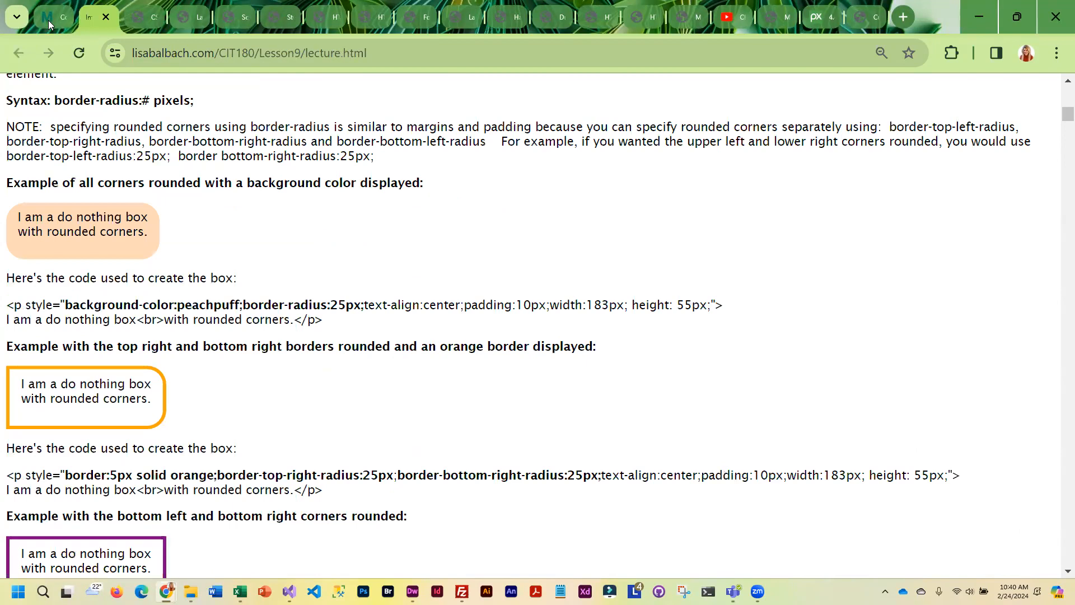
click(50, 17)
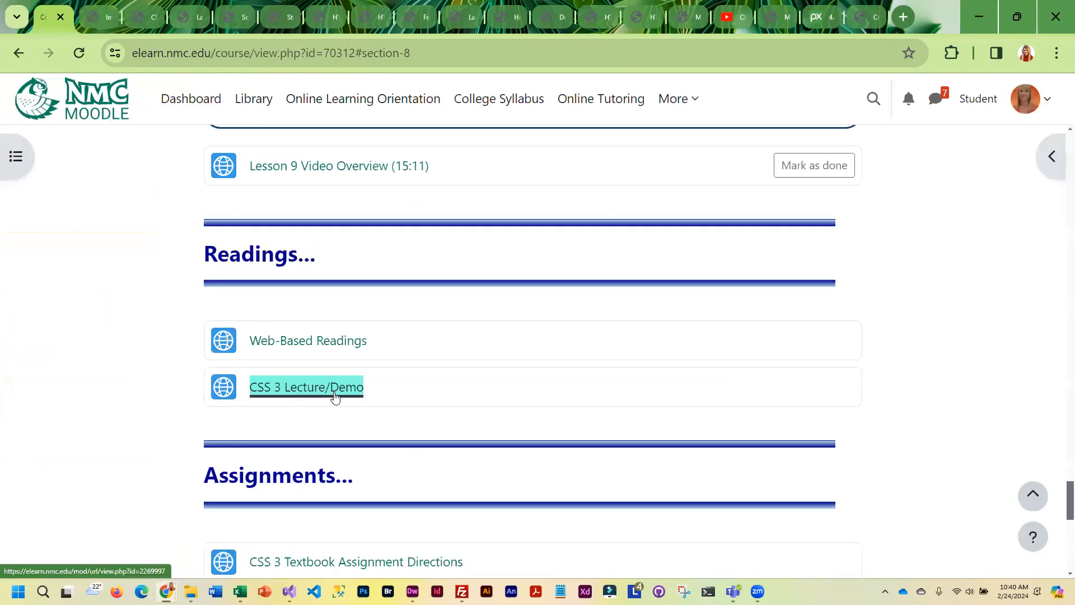
scroll(down, 3)
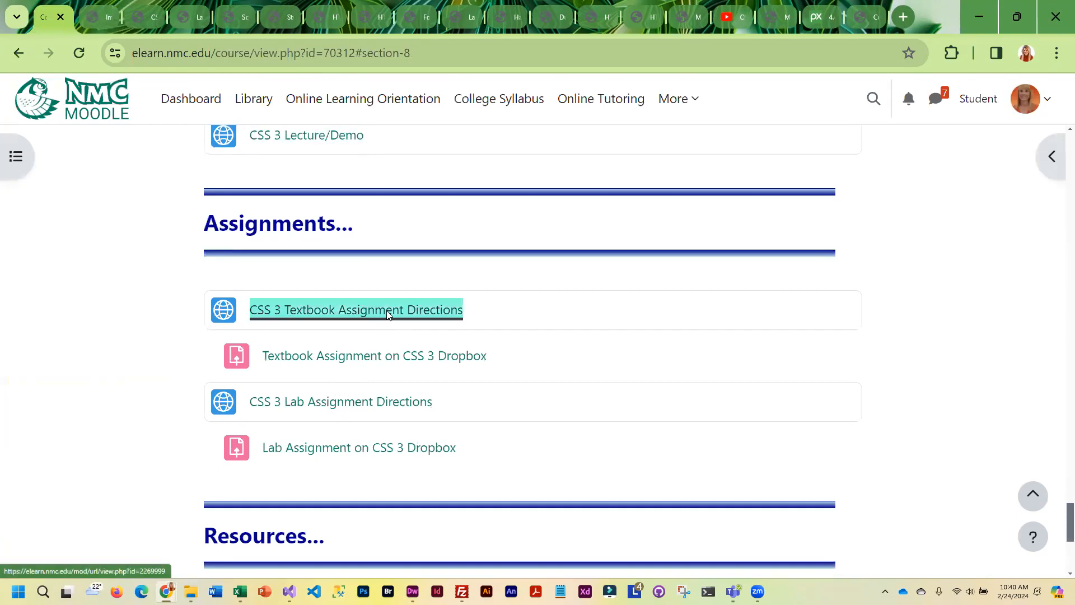
Step: View the CSS 3 Textbook Assignment Directions down past Task #1 to Task #2's tooltip instructions
click(355, 309)
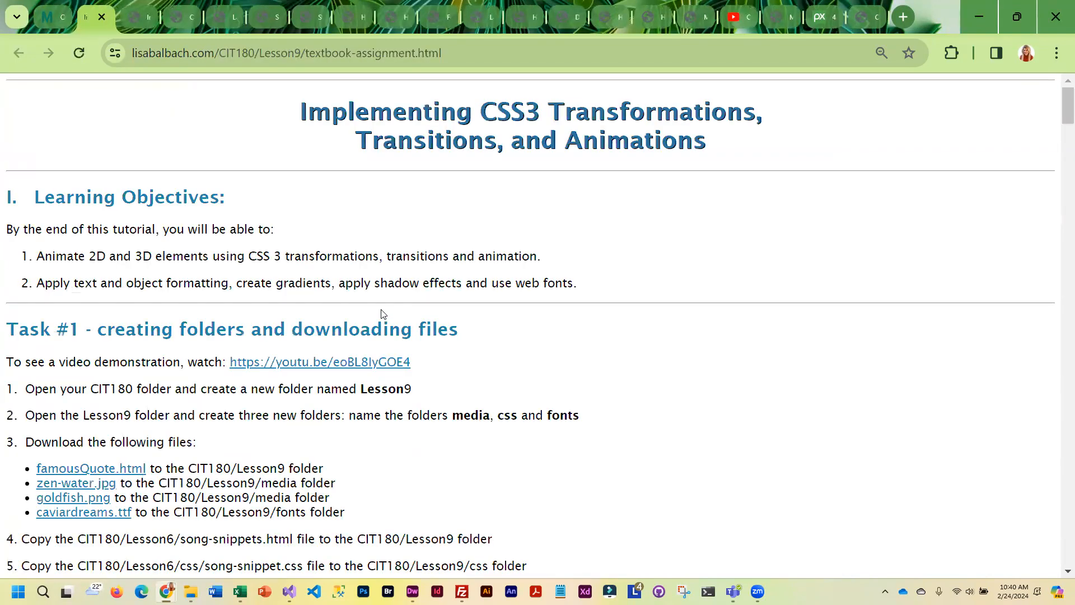
scroll(down, 3)
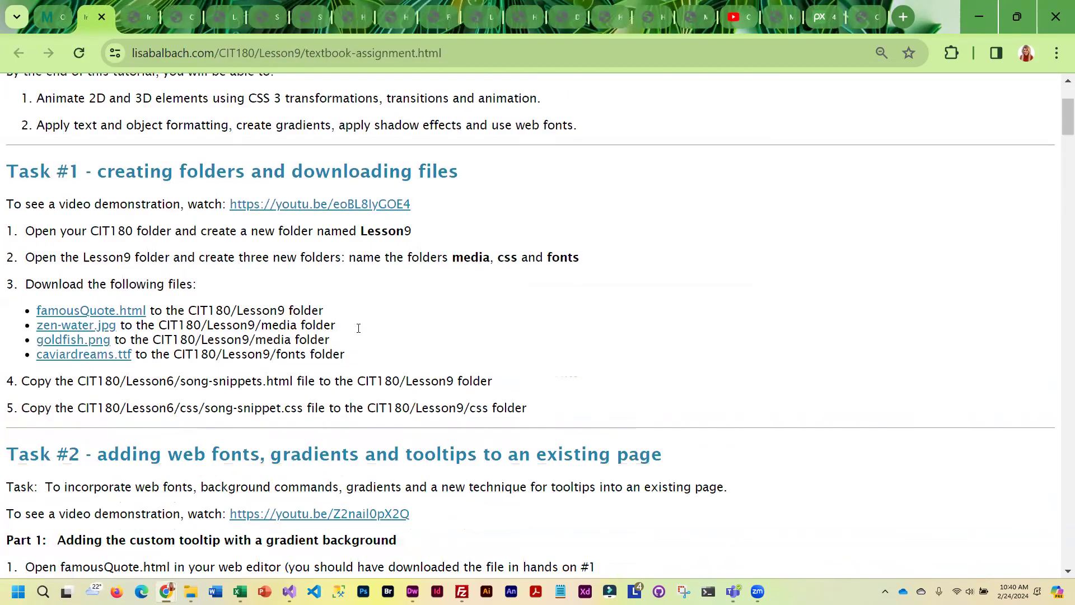
scroll(down, 3)
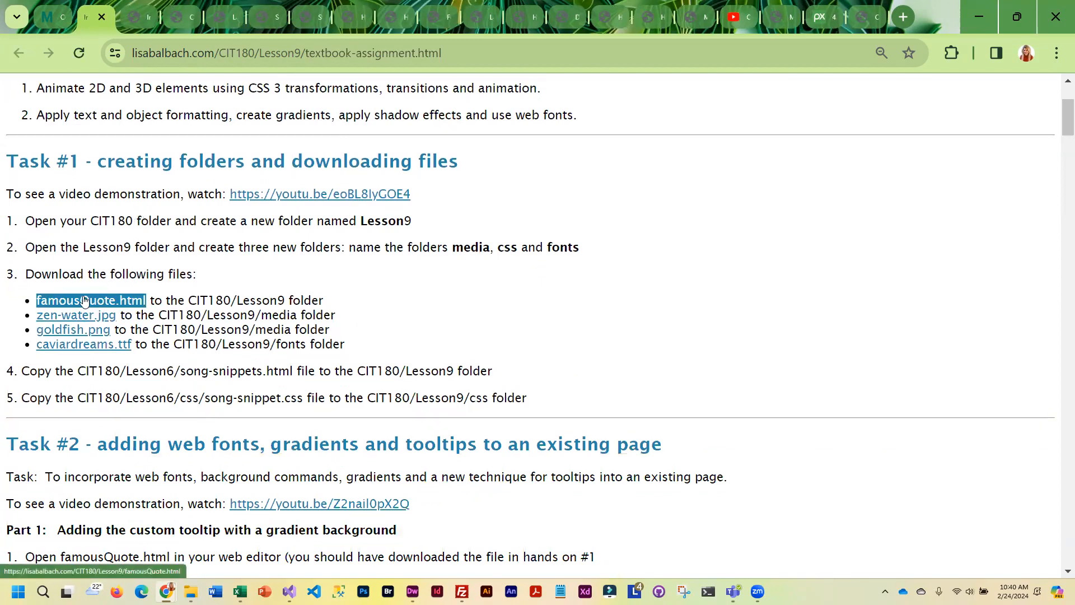
mouse_move(81, 314)
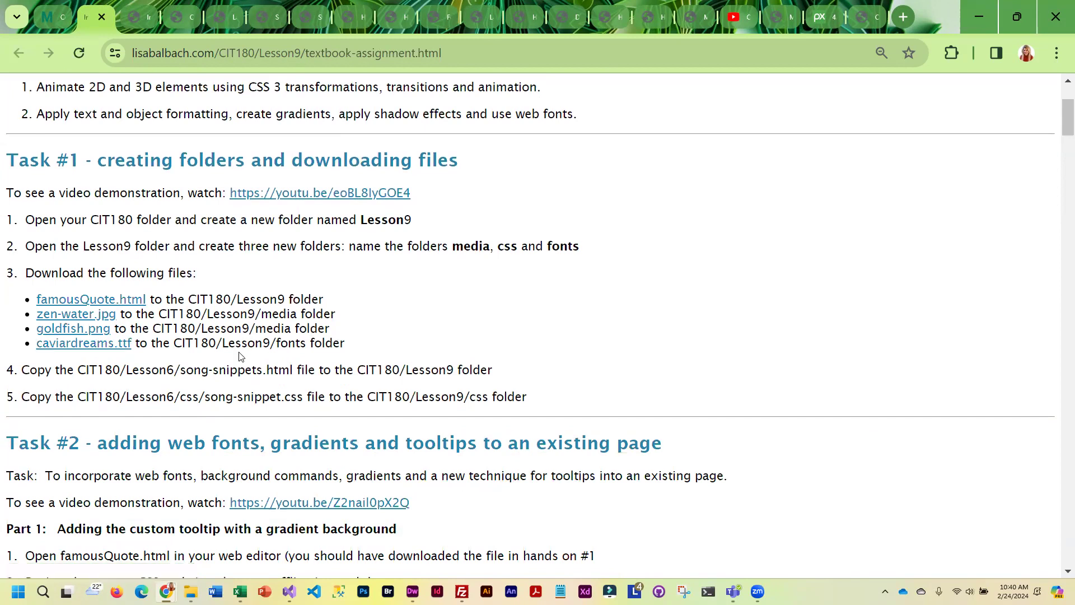
scroll(down, 3)
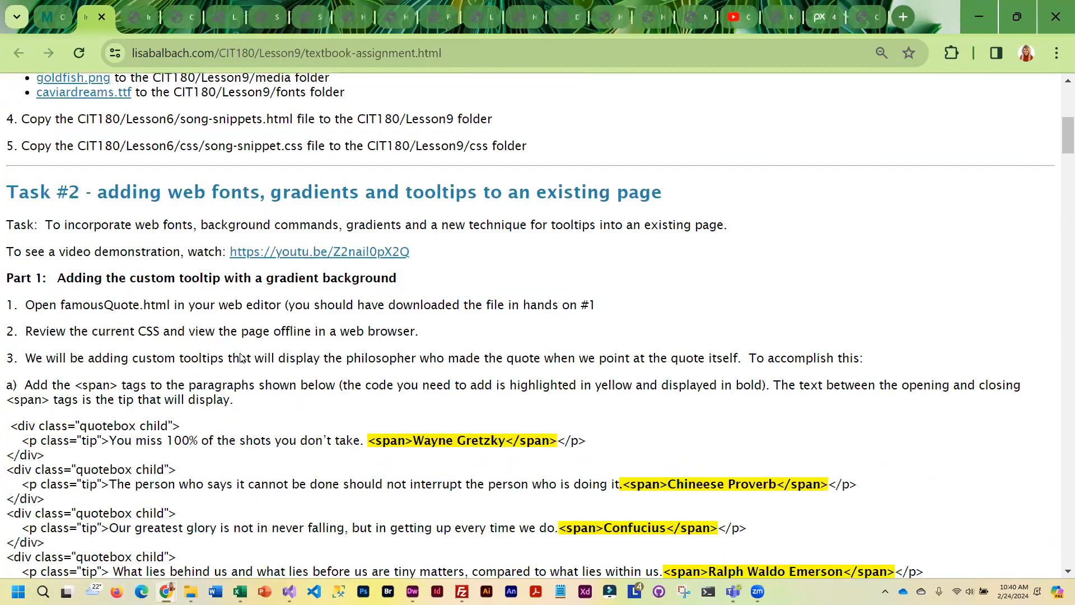
mouse_move(171, 237)
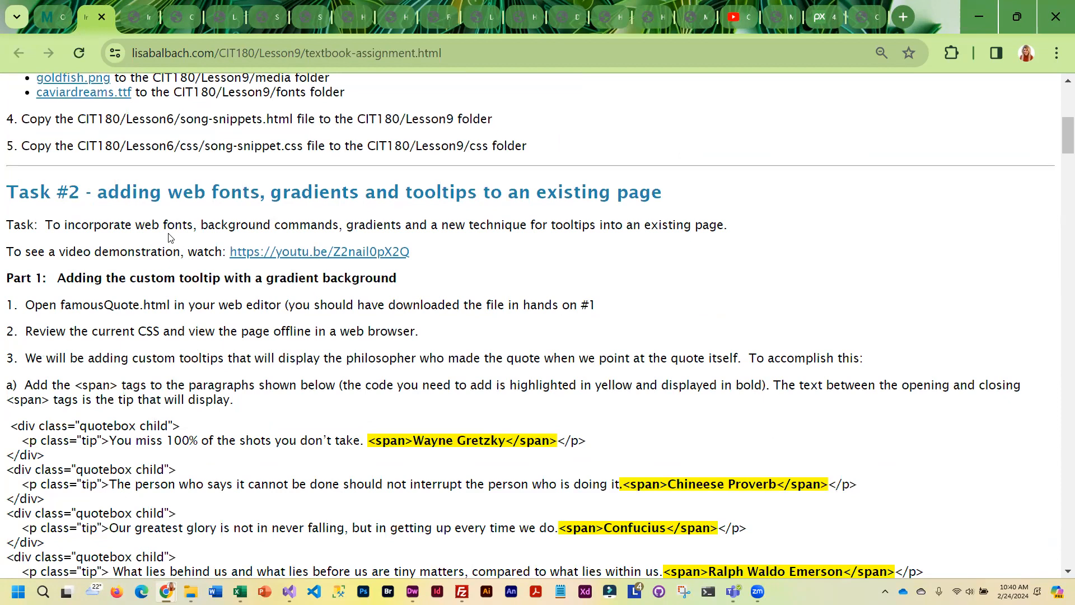
mouse_move(184, 208)
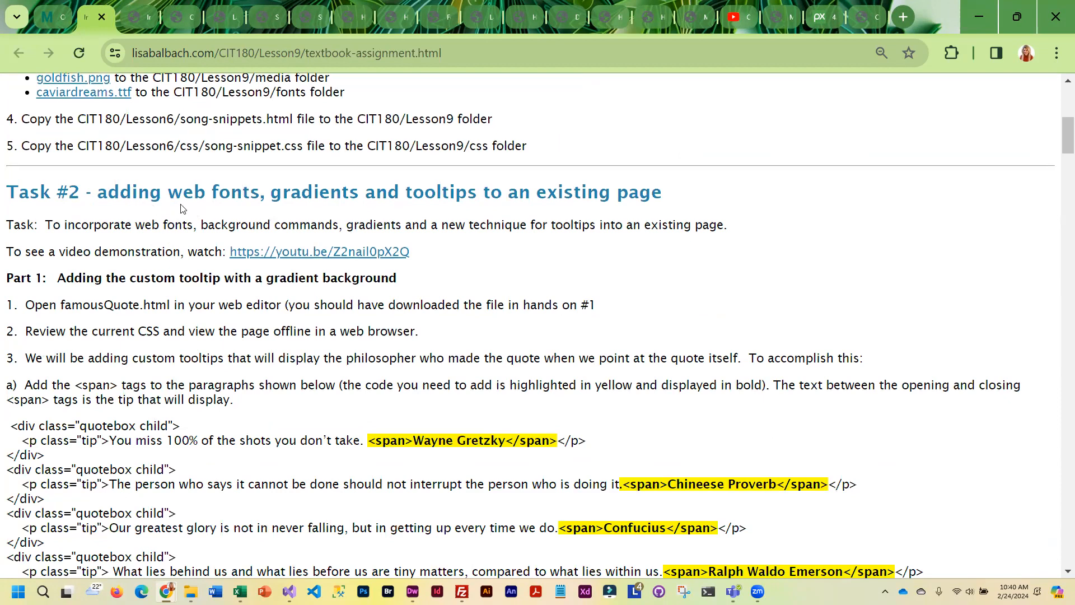
mouse_move(223, 208)
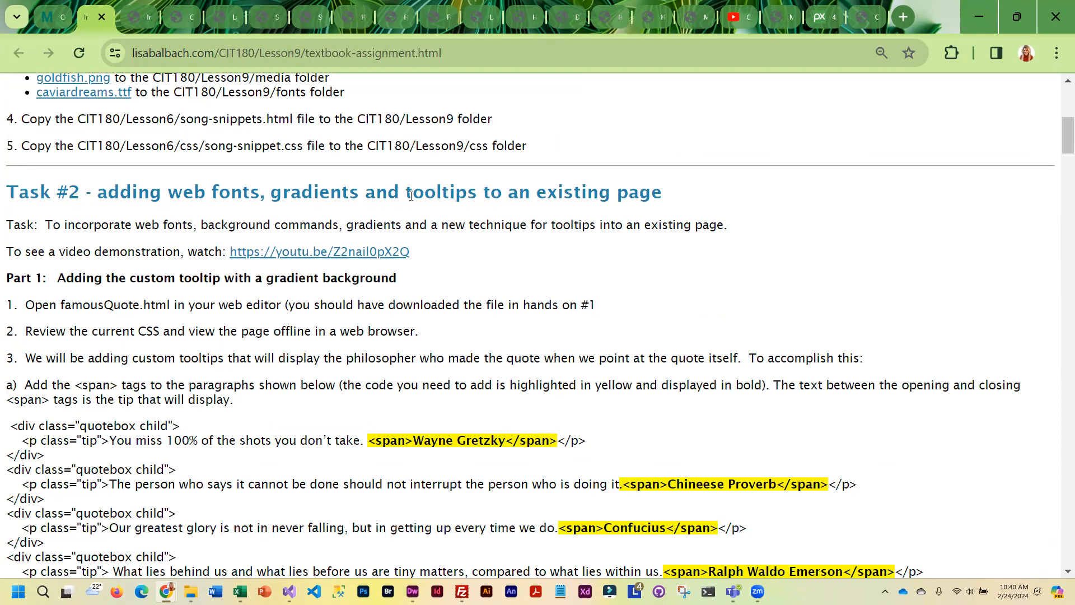
mouse_move(275, 430)
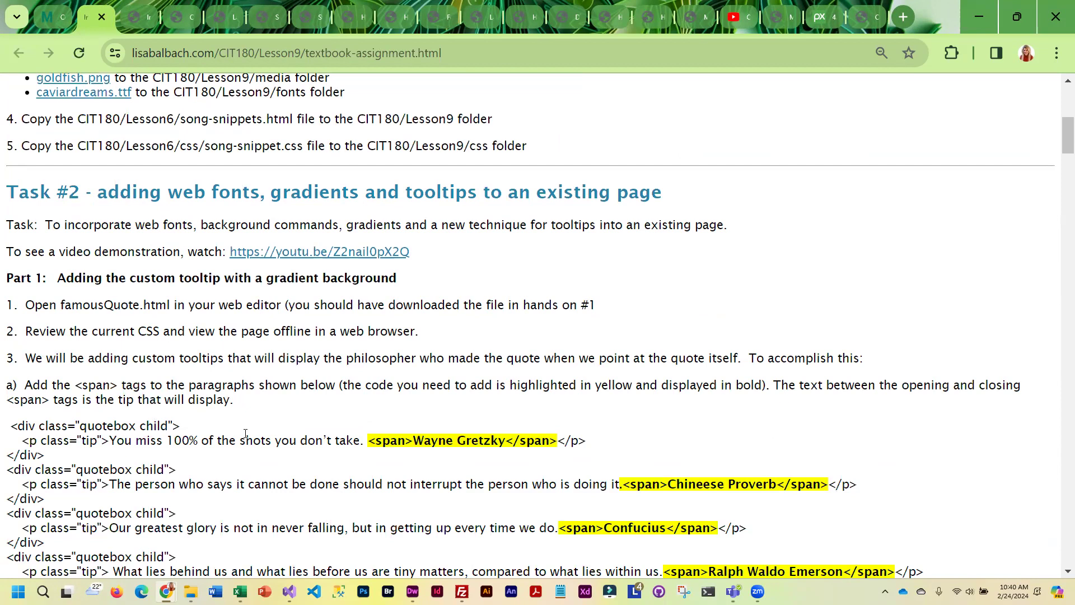
Step: Read Task #2's web font and background steps in Parts 1–3
scroll(down, 3)
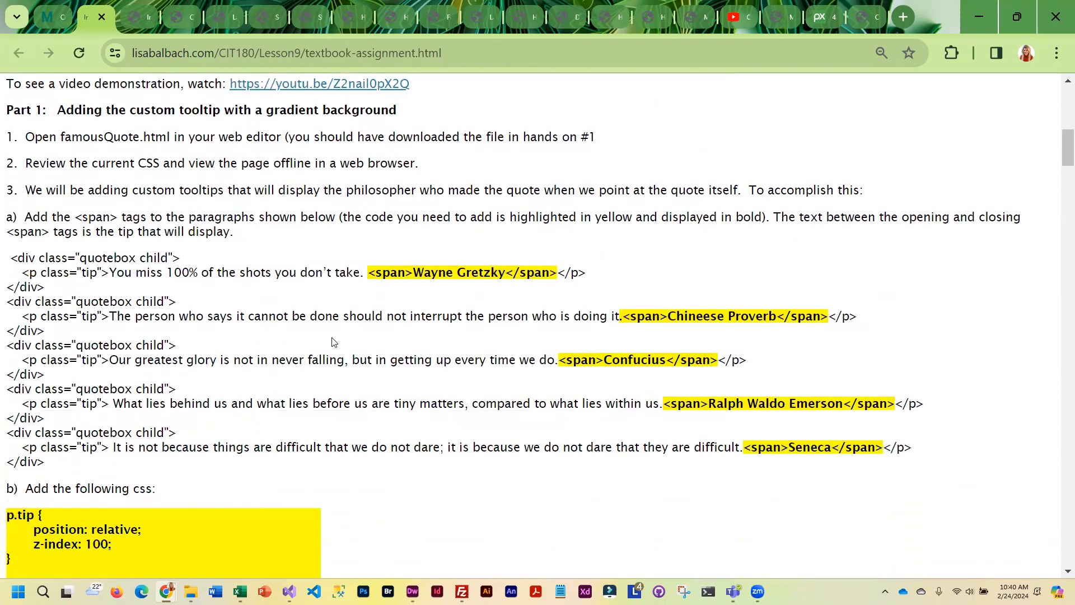
scroll(down, 3)
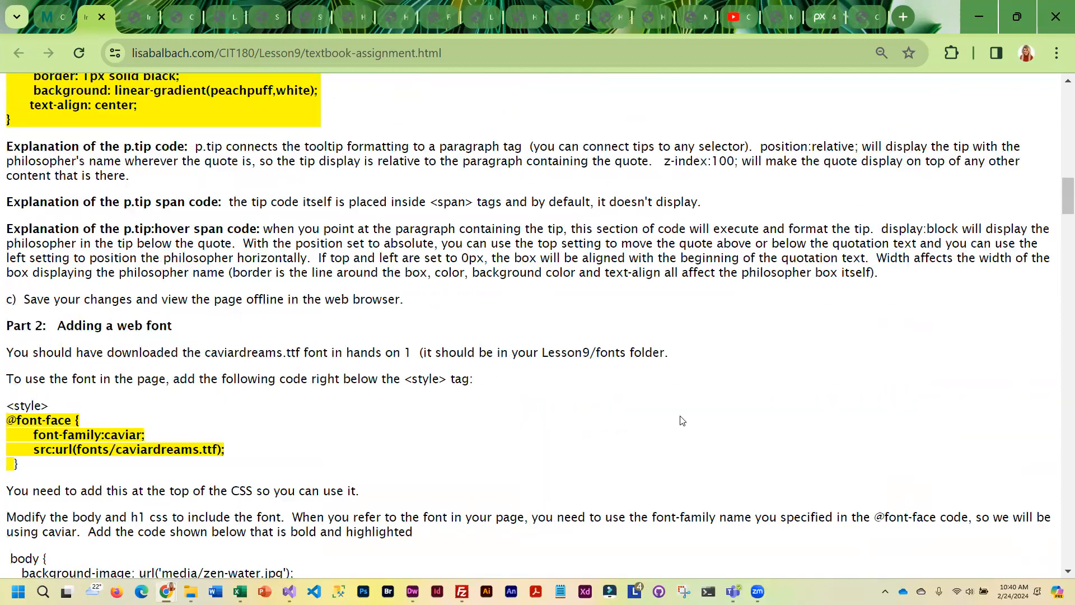
scroll(down, 3)
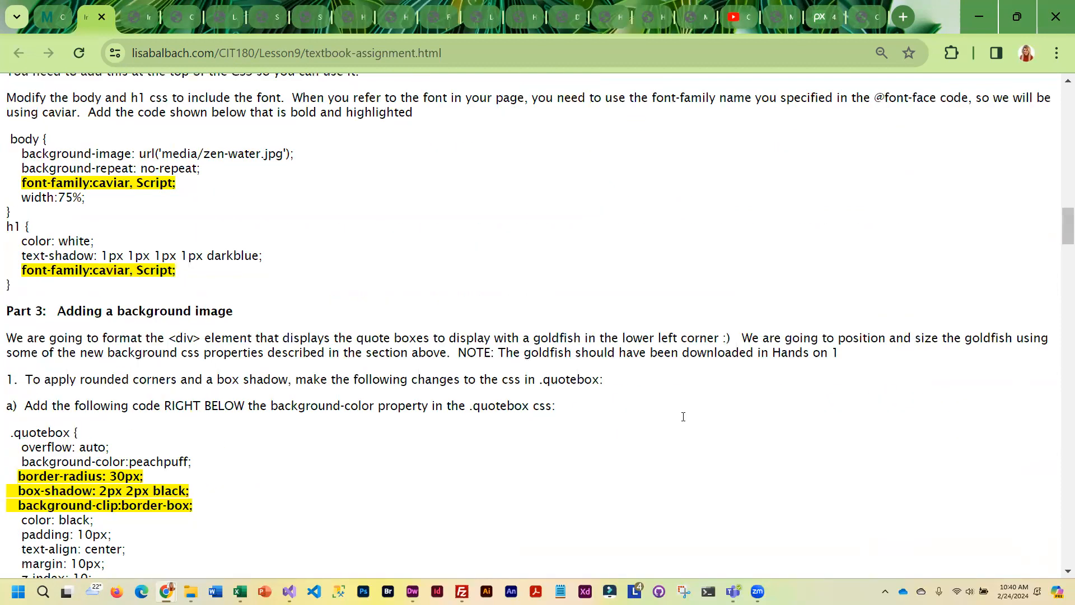
scroll(down, 3)
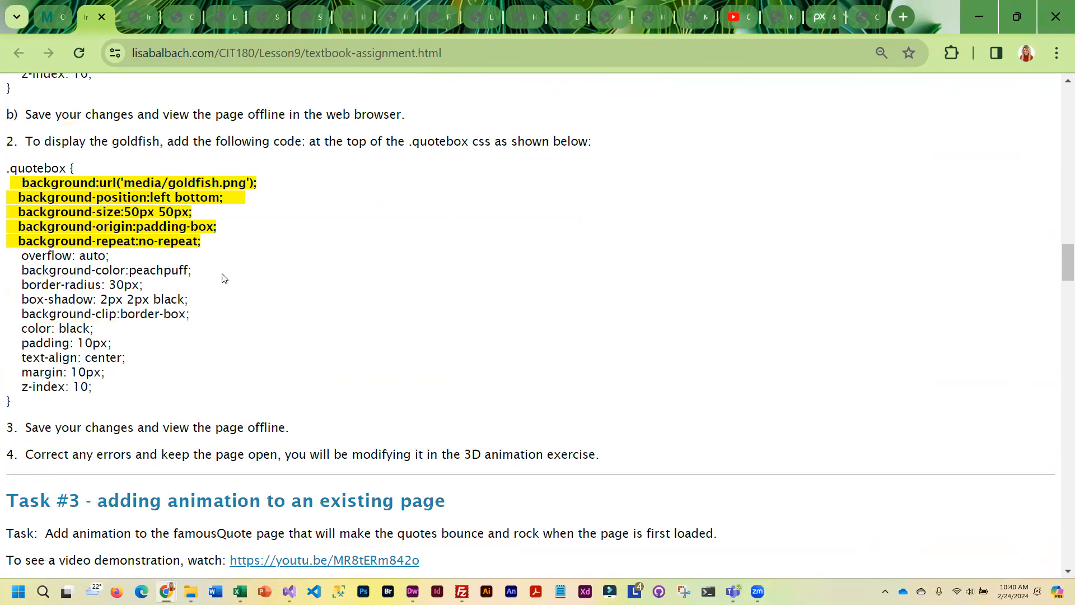
mouse_move(230, 219)
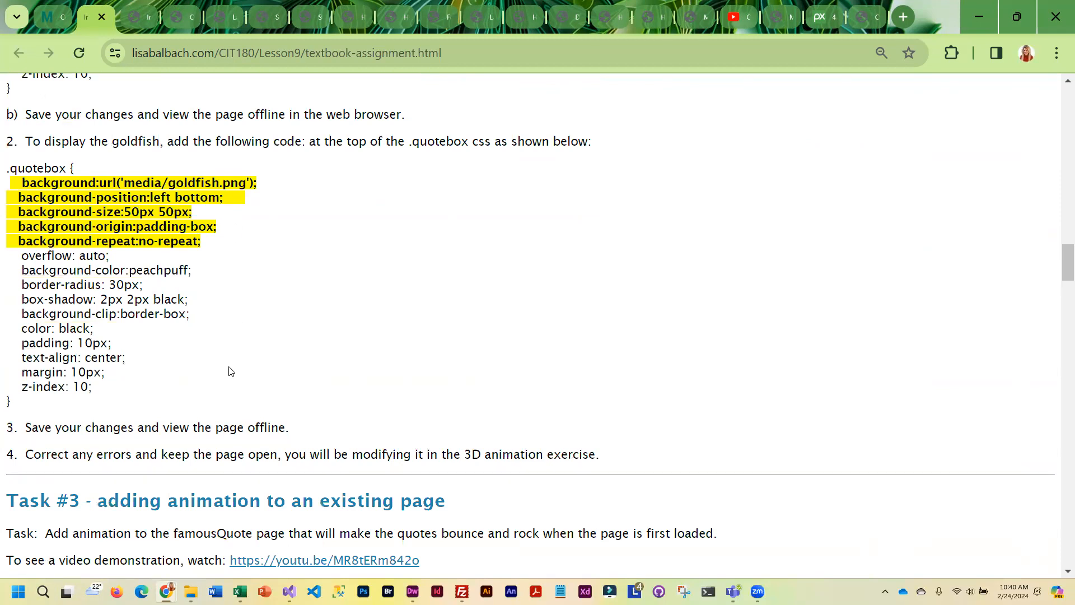
mouse_move(178, 386)
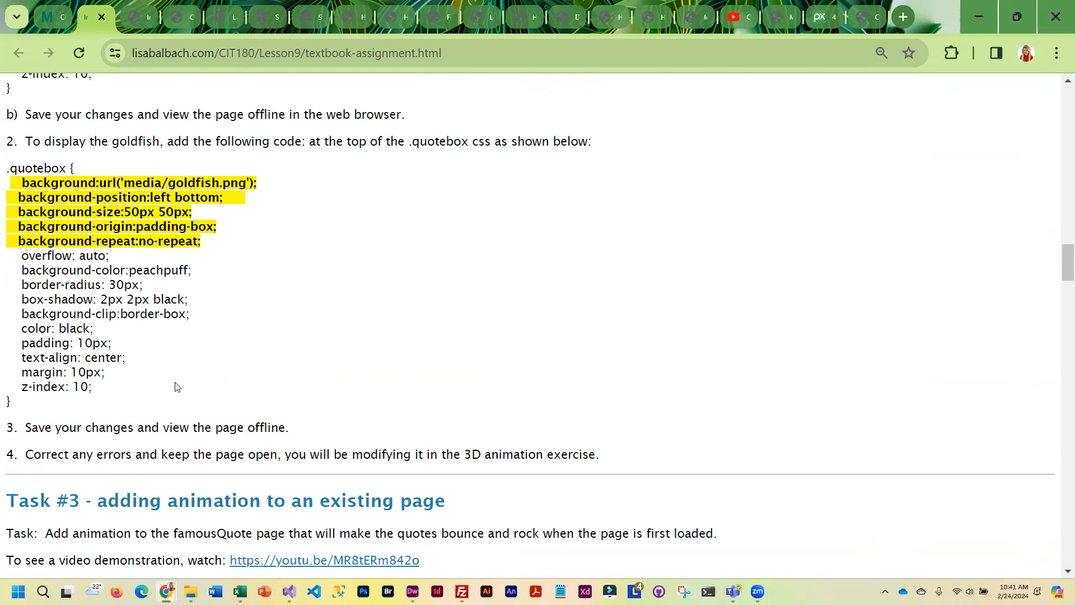
Step: Reach Task #3's bounce-and-rock keyframe animation code and the start of Task #4
scroll(down, 3)
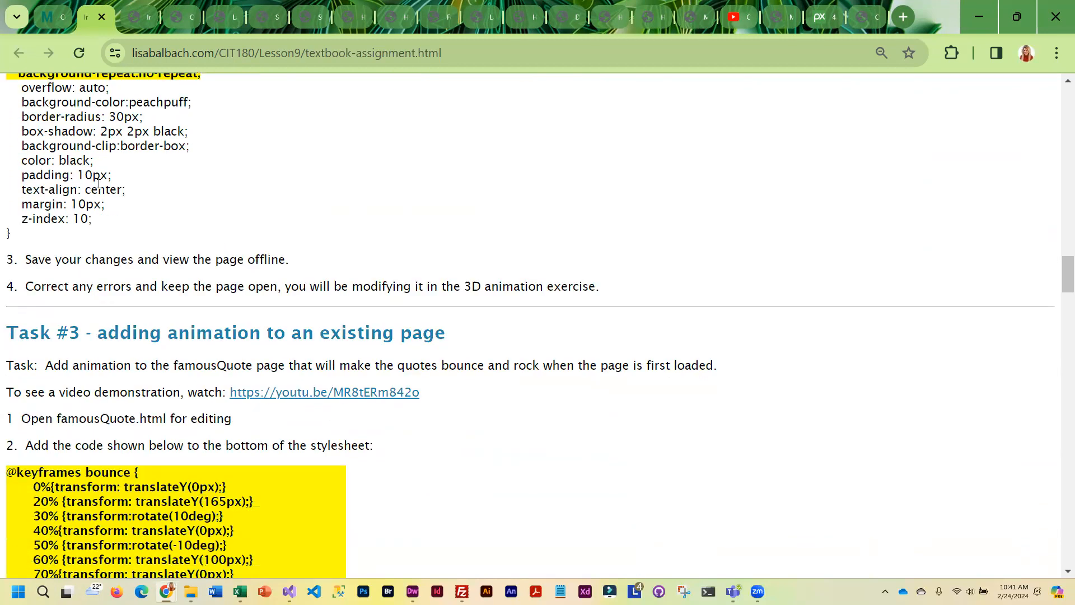
scroll(down, 3)
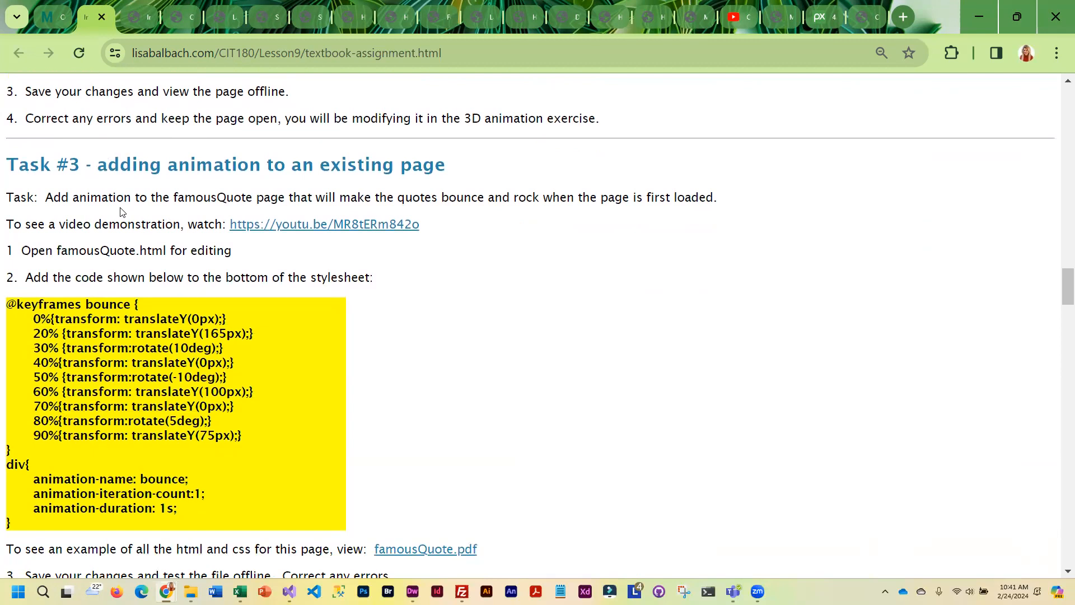
mouse_move(350, 434)
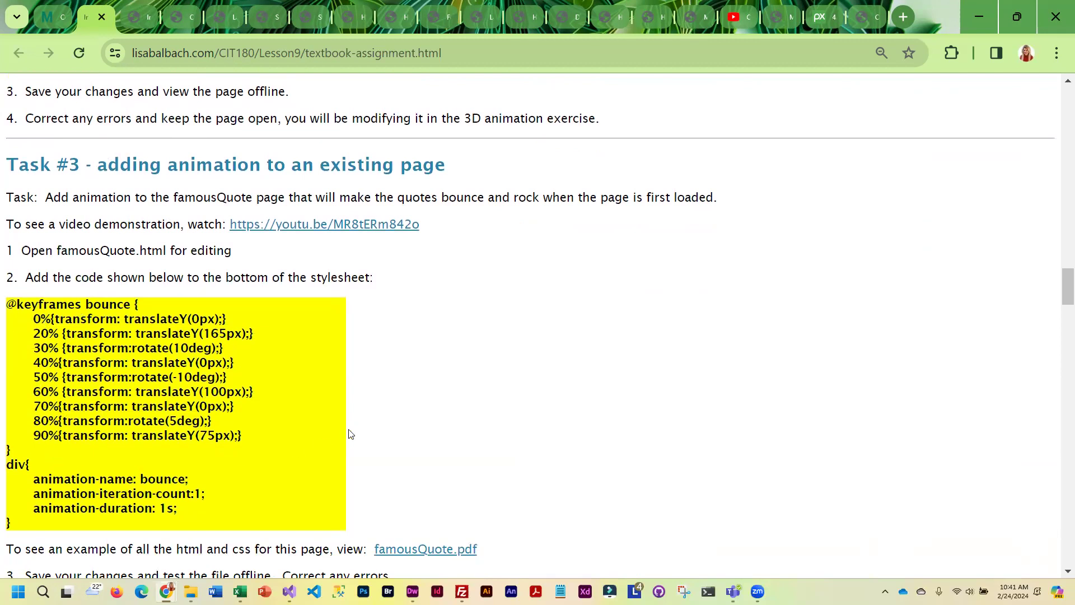
scroll(down, 3)
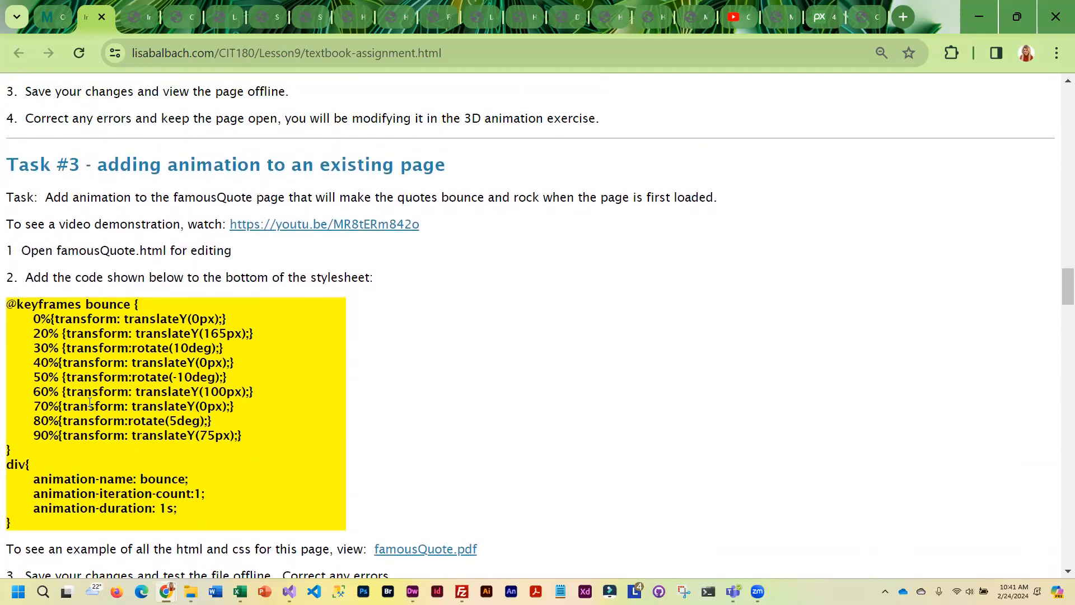
mouse_move(352, 338)
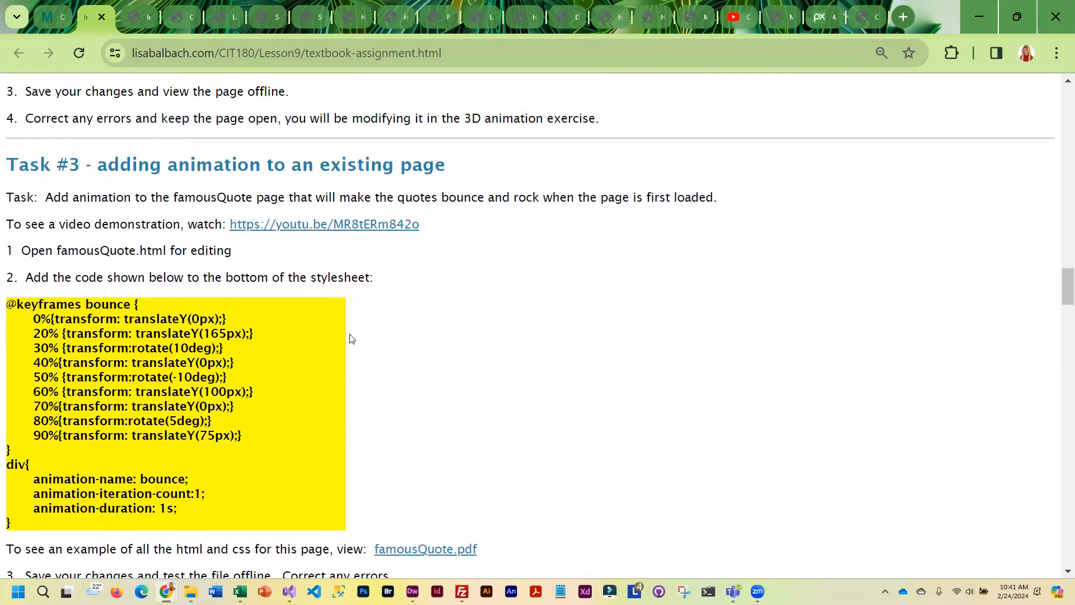
scroll(down, 3)
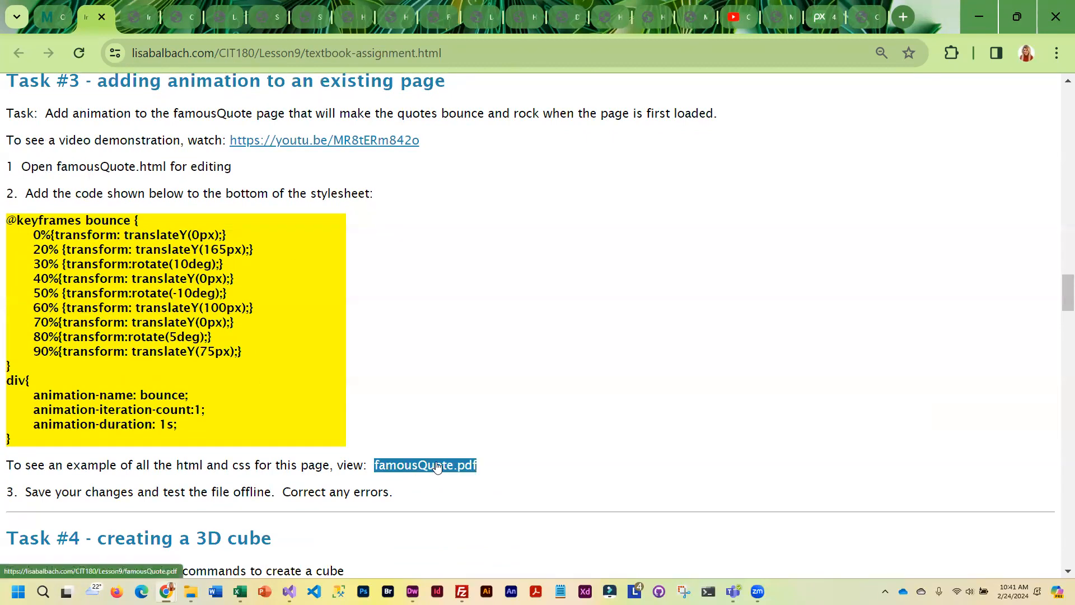
click(437, 465)
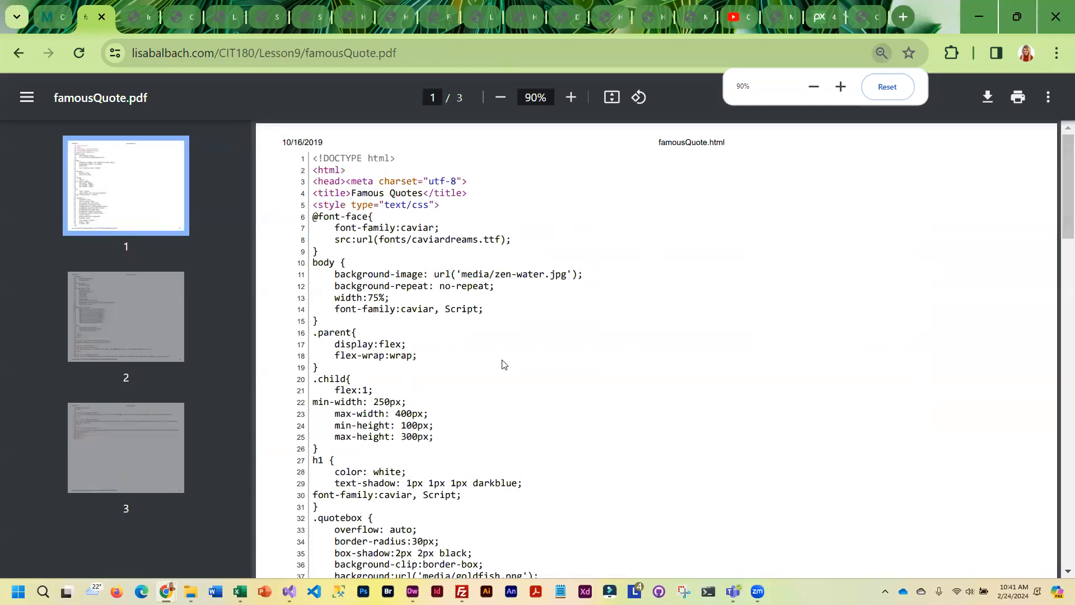
scroll(down, 3)
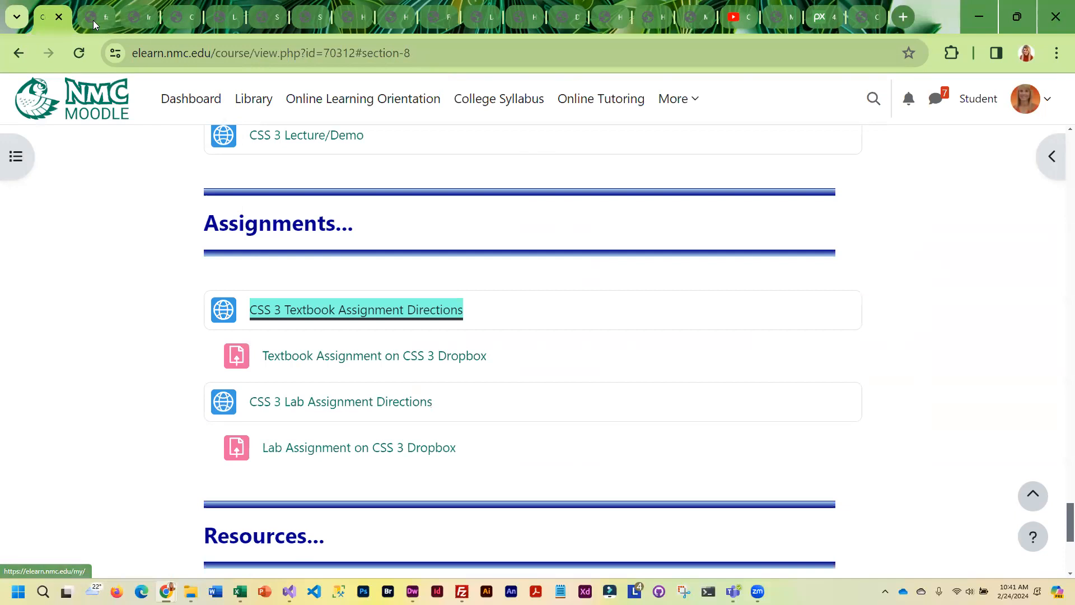
click(355, 309)
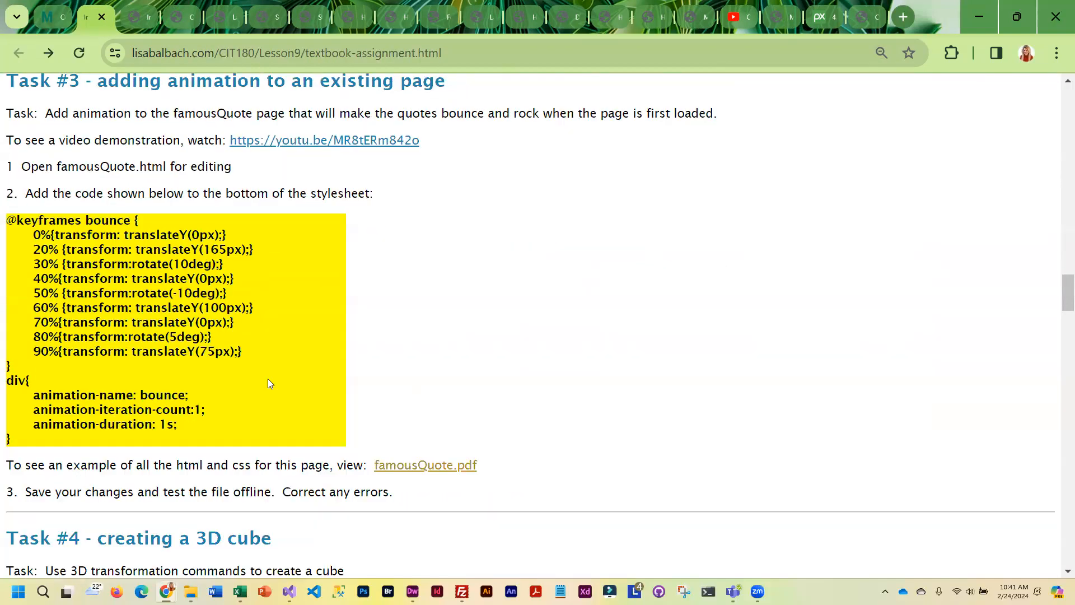
Step: Scroll past Task #4's embedded cube.pdf code to the Task #5 bouncing-ball heading
scroll(down, 3)
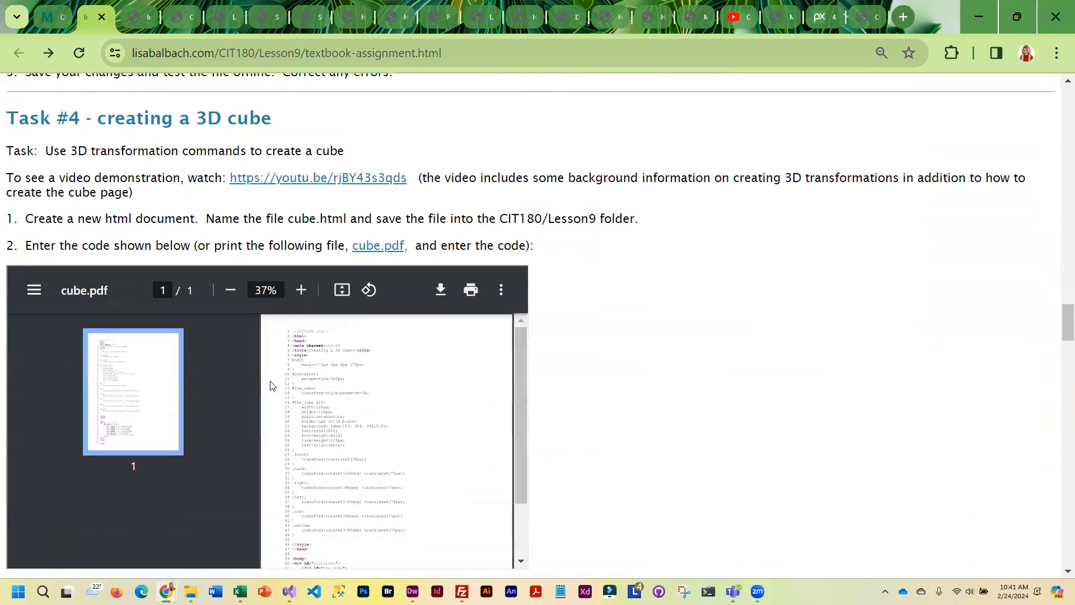
mouse_move(690, 392)
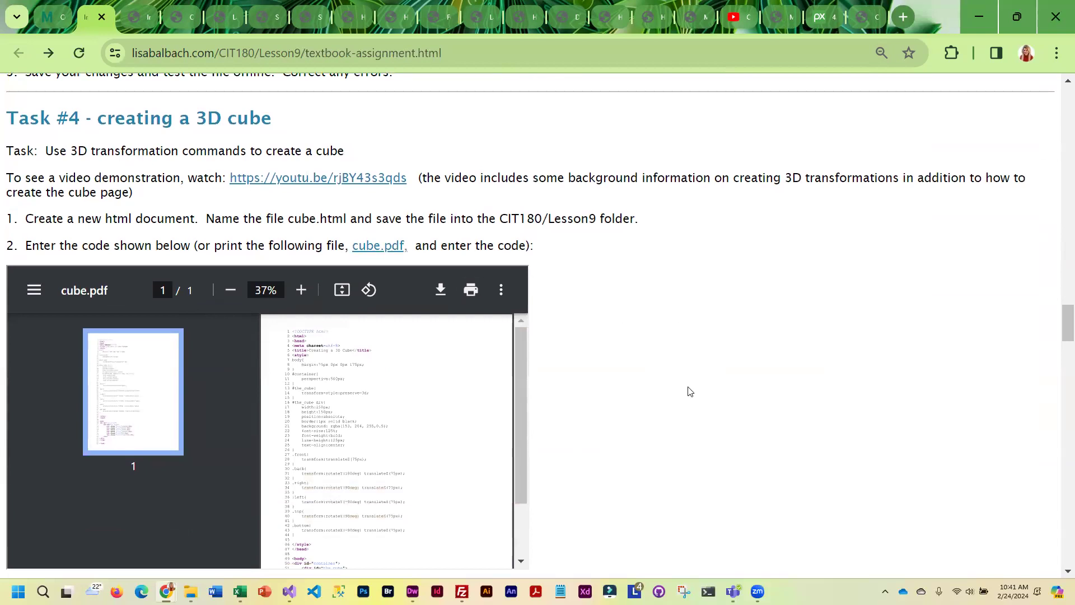
scroll(down, 3)
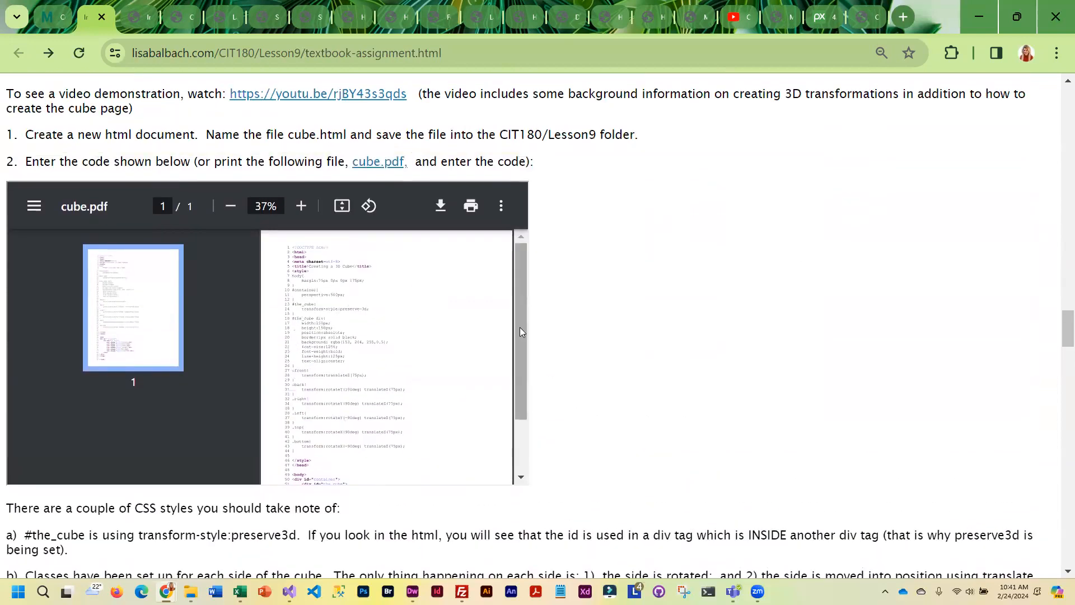
mouse_move(327, 188)
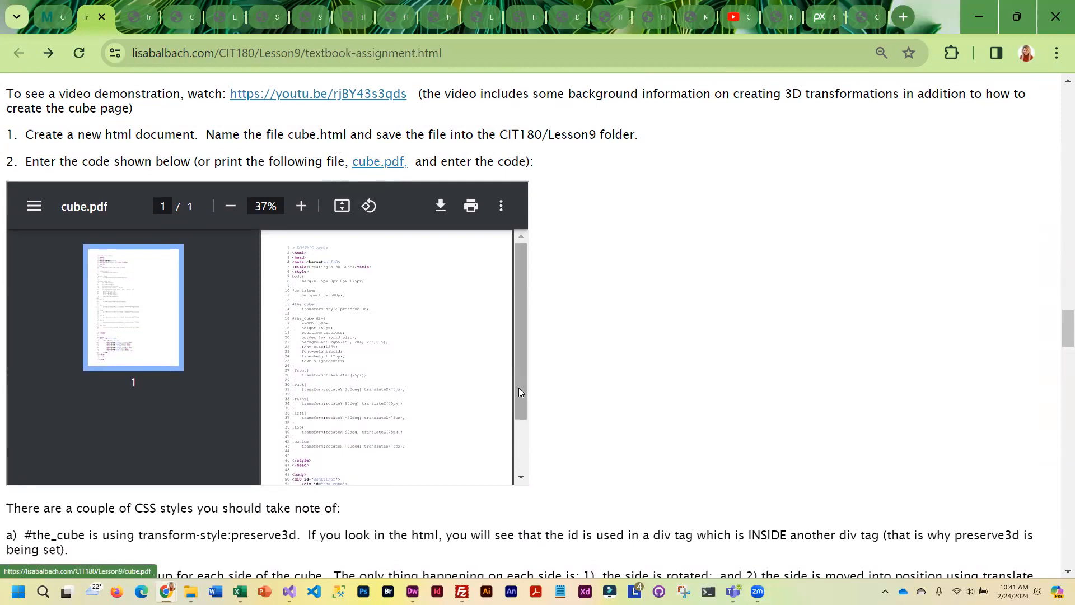
scroll(down, 3)
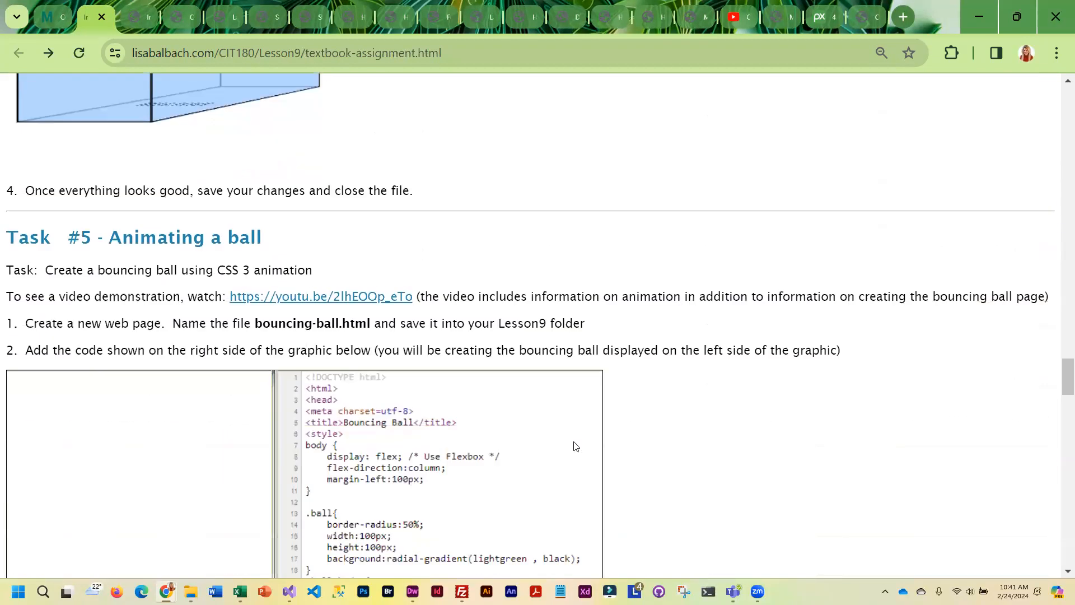
Step: Read Task #5's bouncing-ball code down to Task #6's title pulse animation steps
scroll(down, 3)
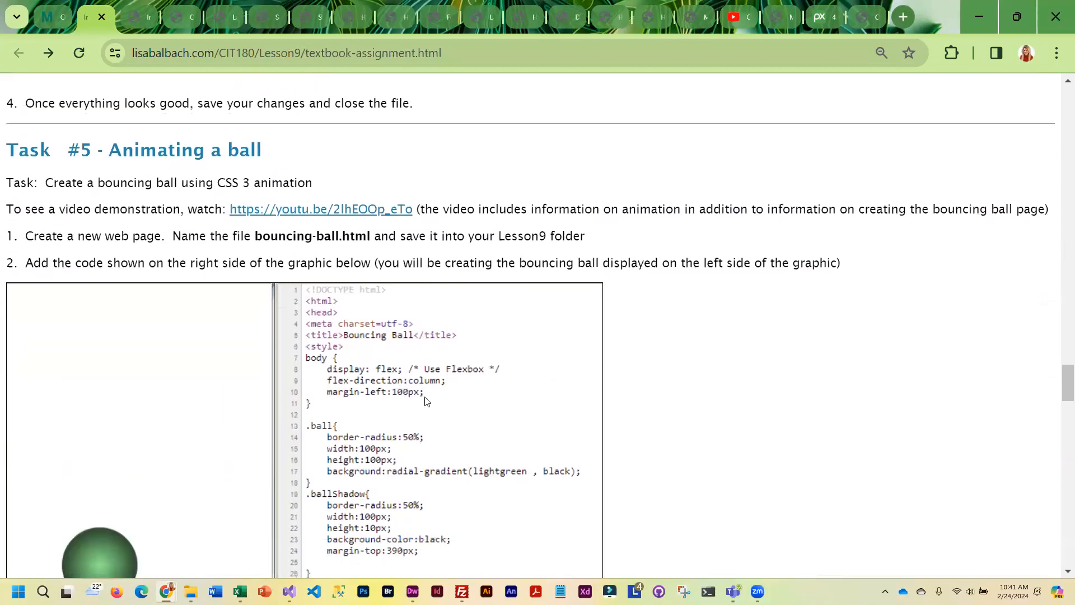
scroll(down, 3)
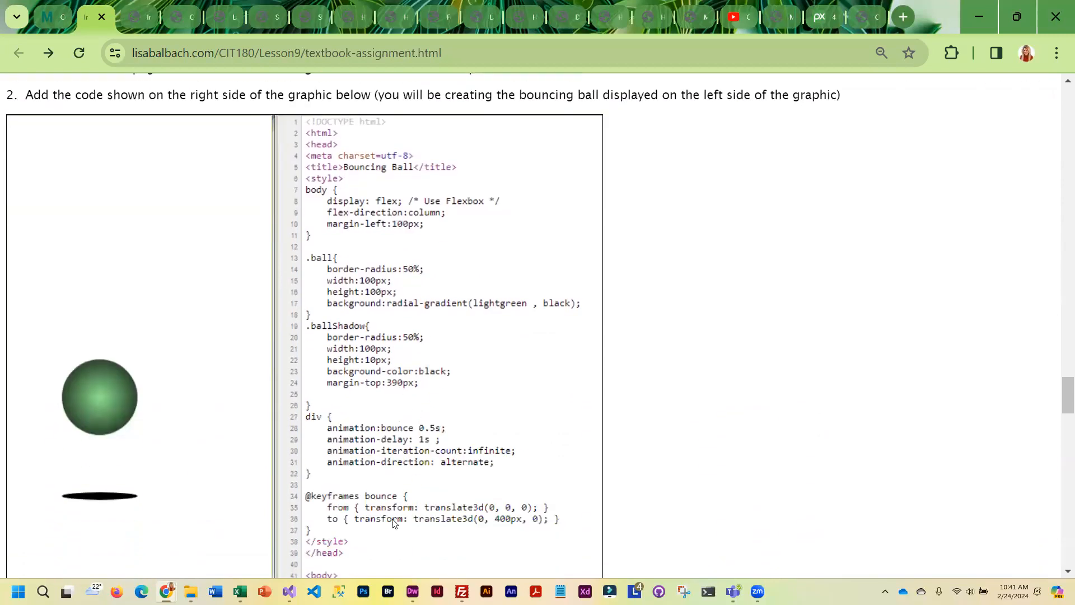
scroll(down, 3)
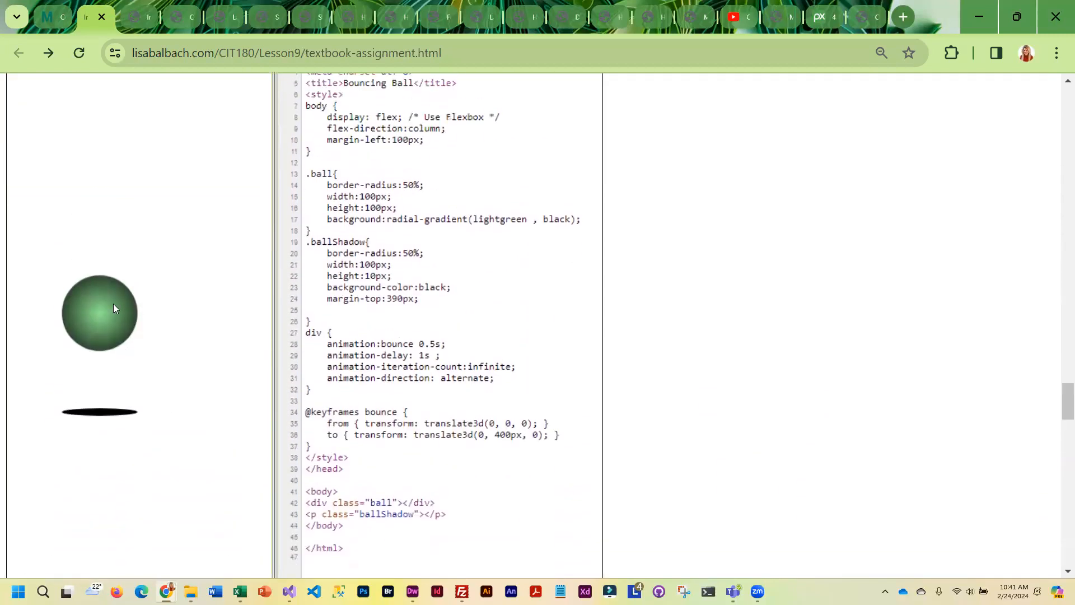
scroll(down, 3)
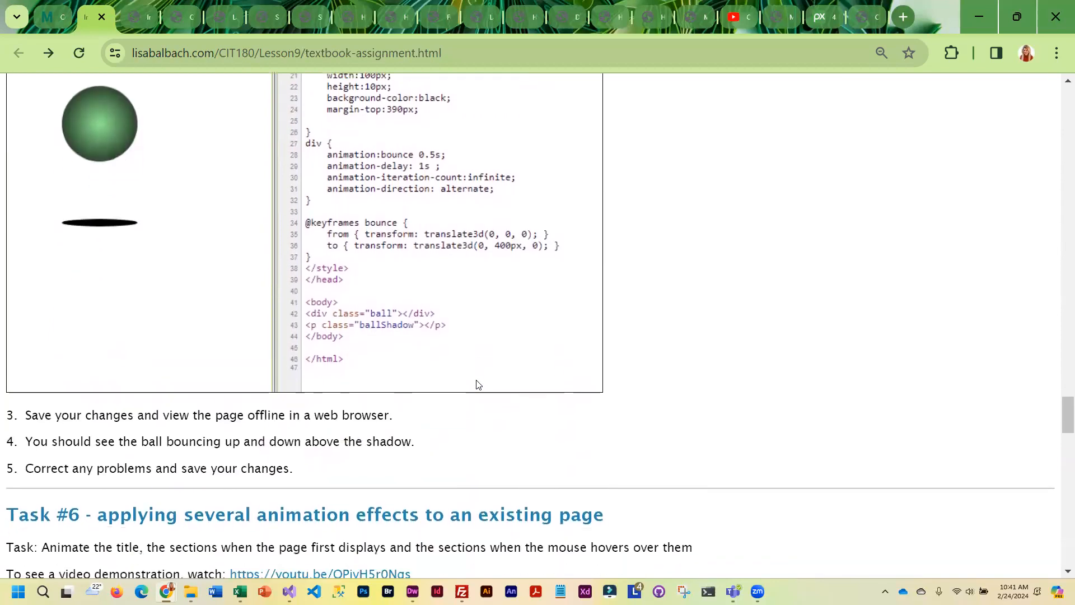
scroll(down, 3)
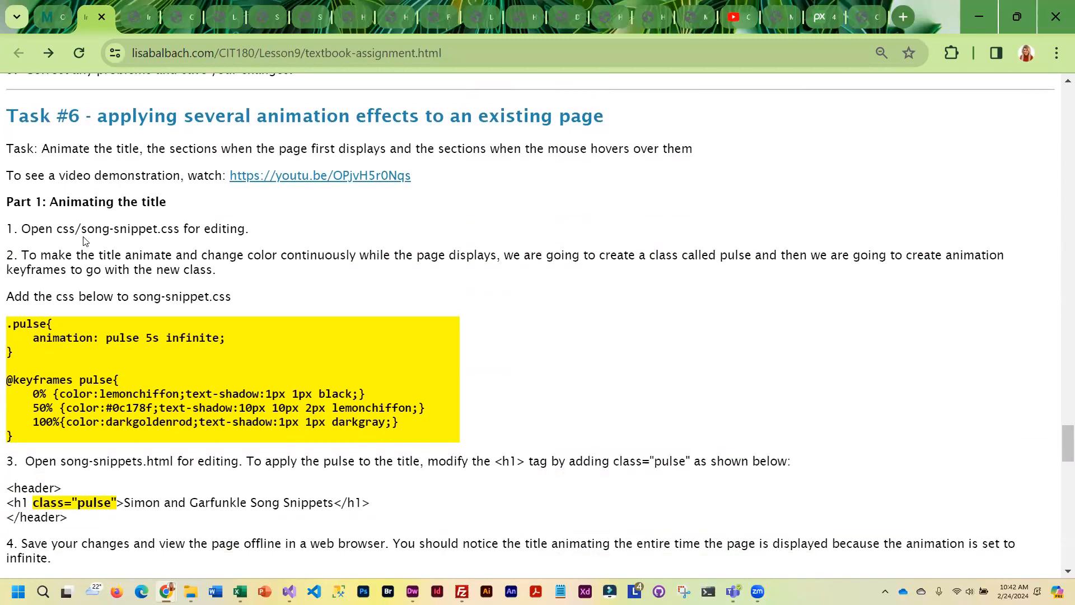
mouse_move(61, 360)
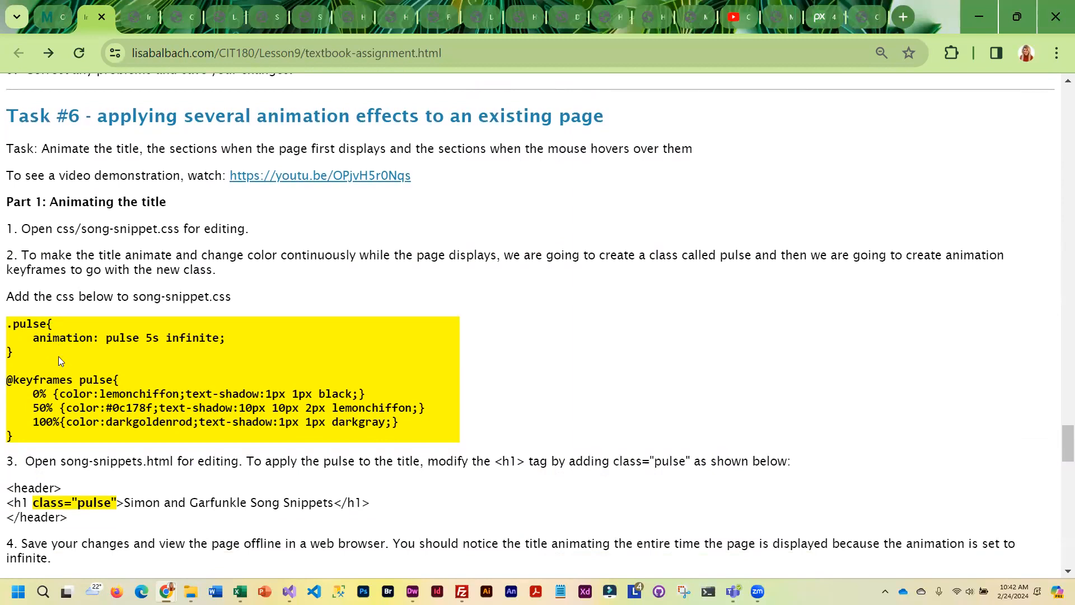
mouse_move(118, 452)
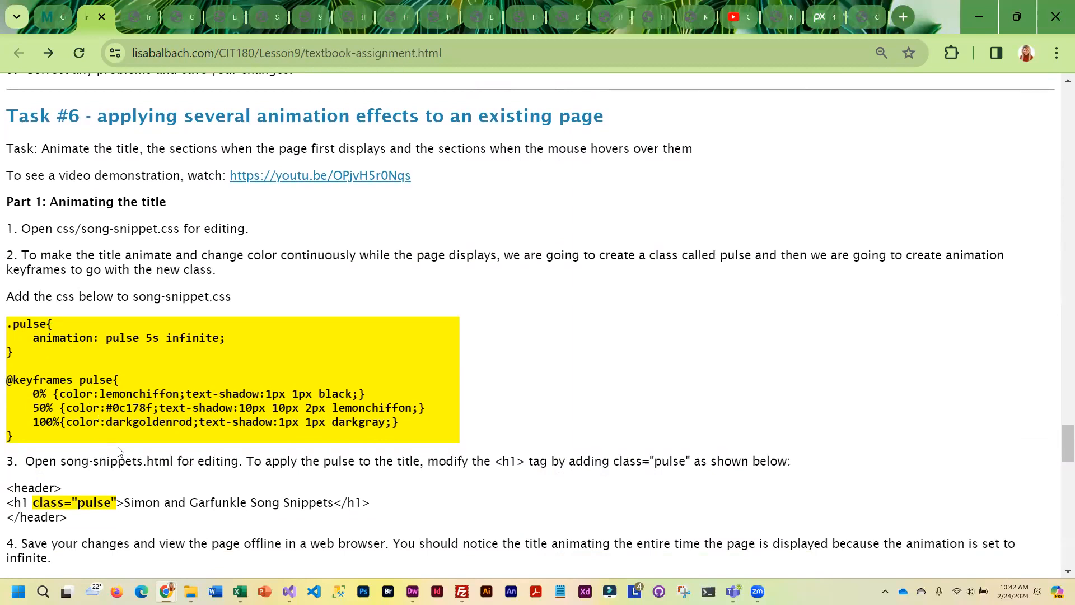
Step: Read Task #6's hover and moveIn animation steps down to the Summary of What to Turn In
scroll(down, 3)
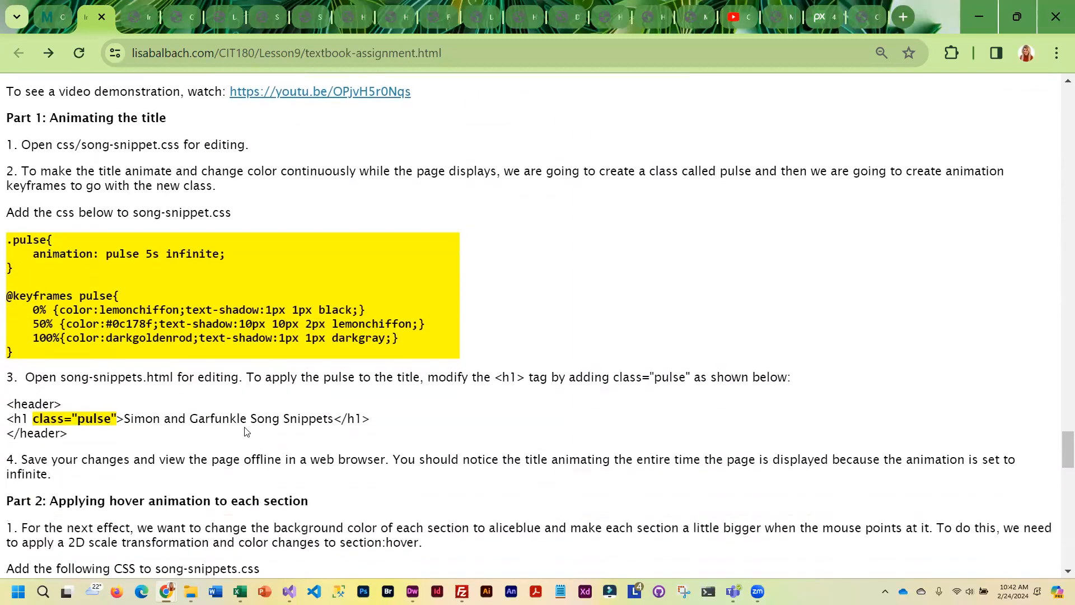
scroll(down, 3)
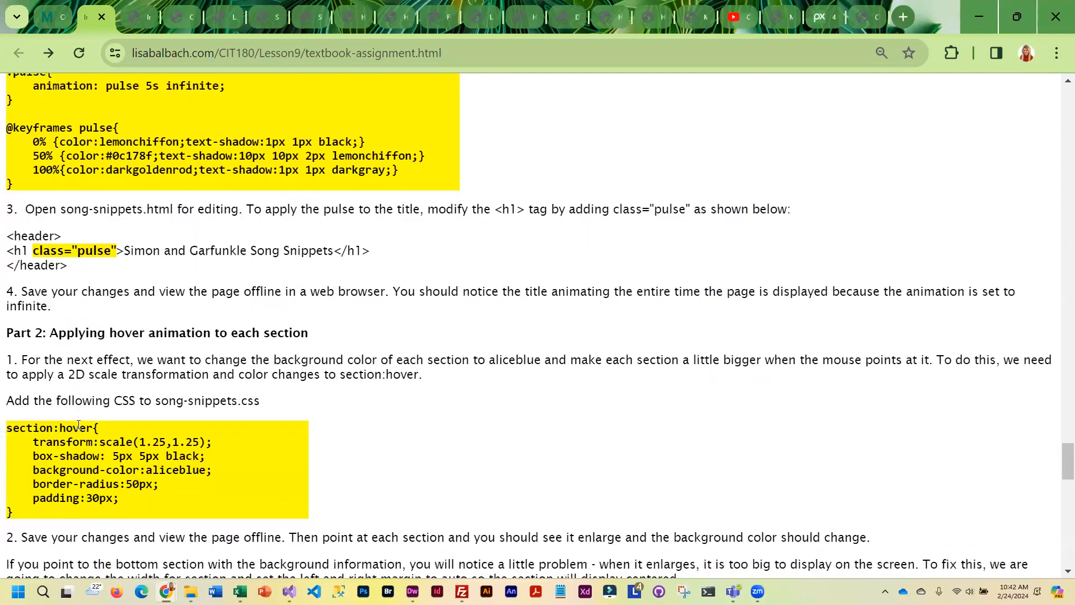
scroll(down, 3)
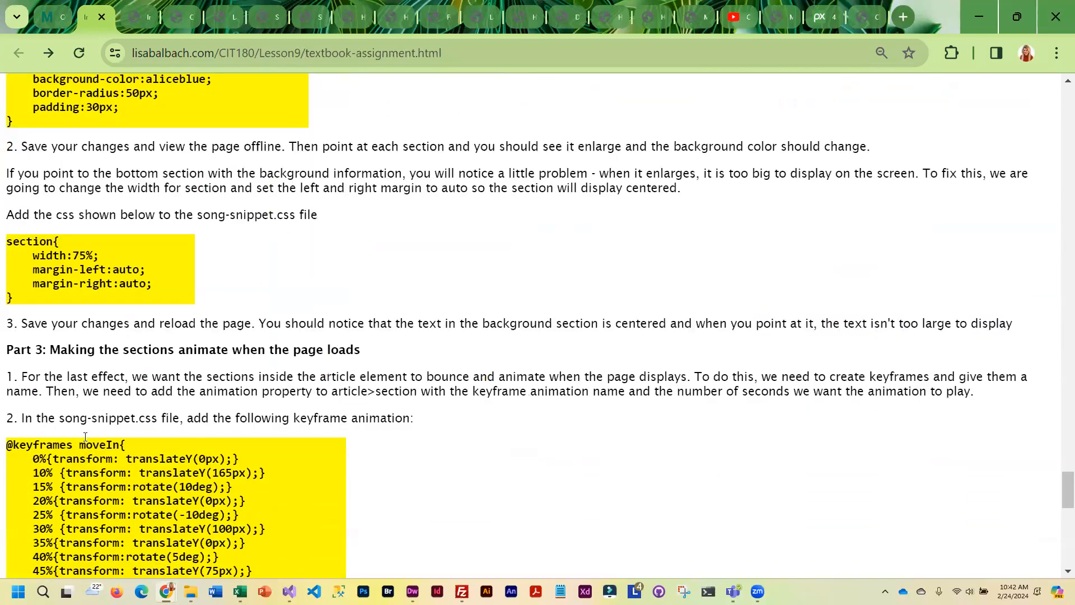
scroll(down, 3)
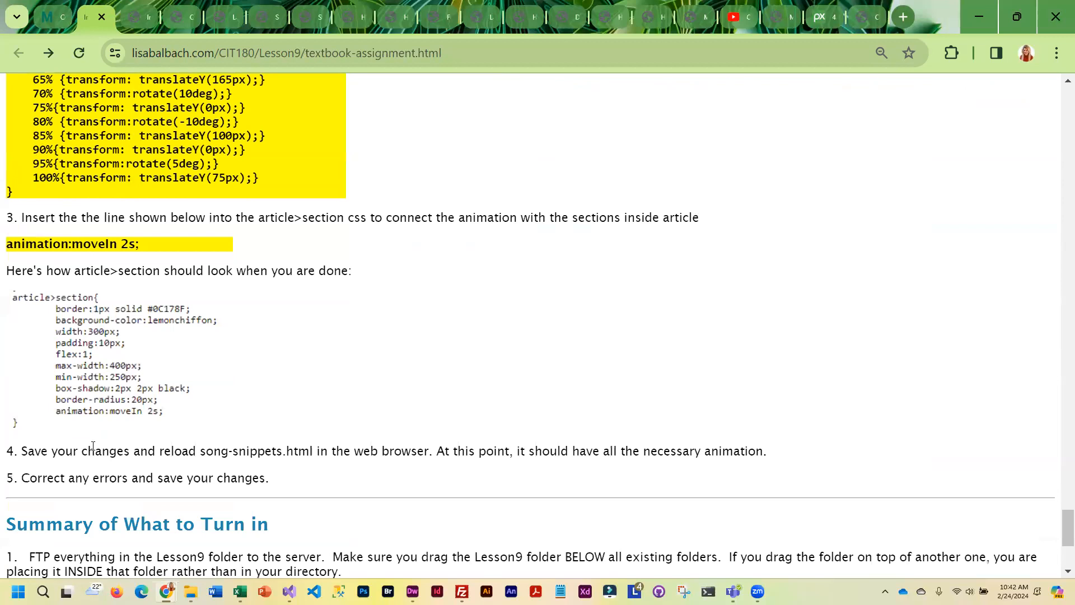
mouse_move(369, 325)
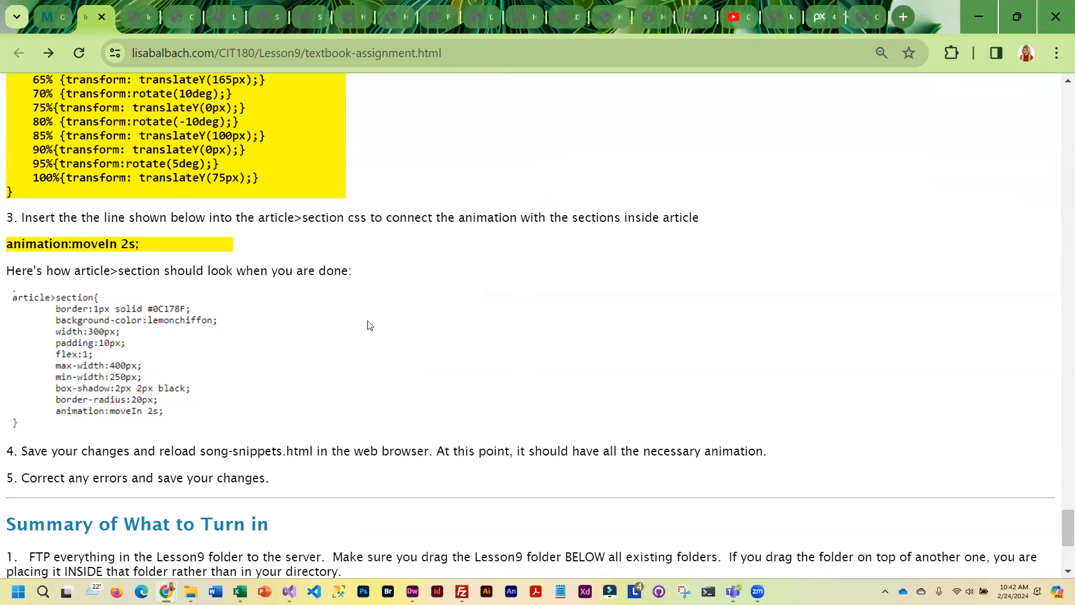
scroll(down, 3)
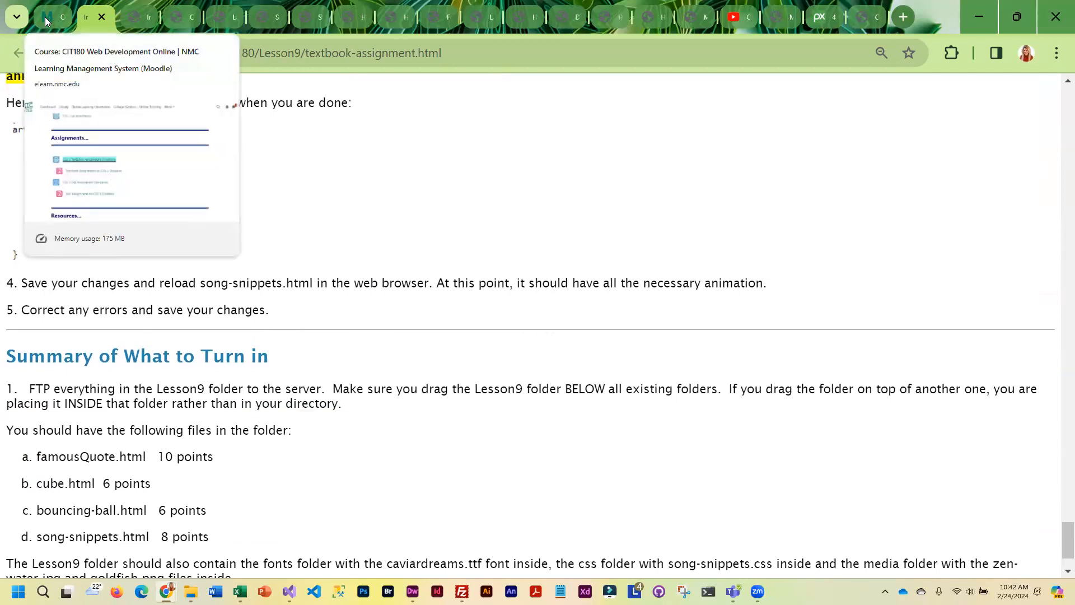
Step: Return to the course page and view the CSS 3 Lab Assignment Directions
click(47, 16)
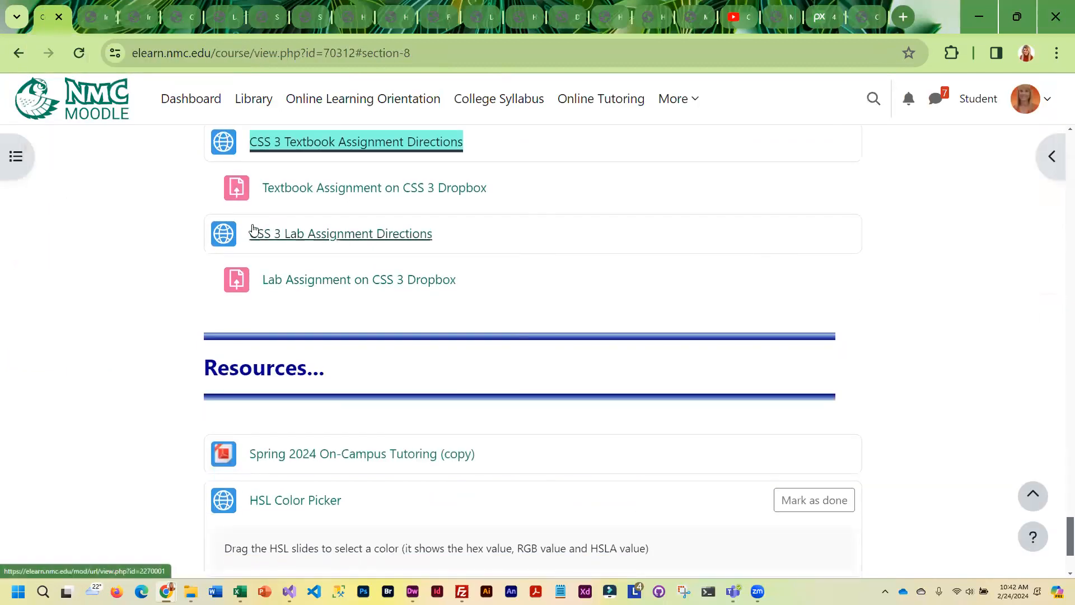
click(340, 233)
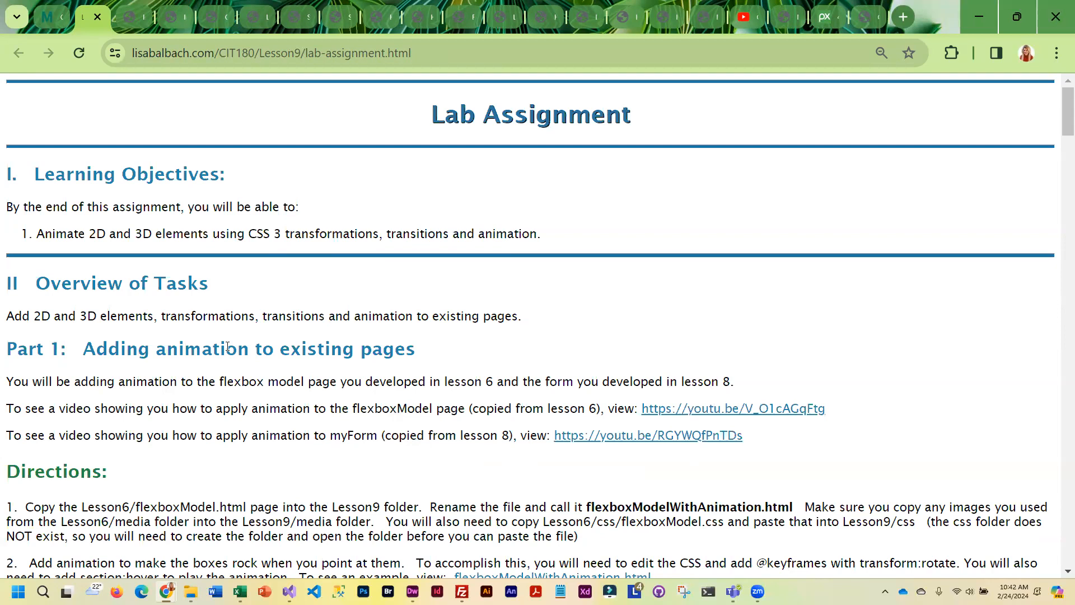
mouse_move(363, 436)
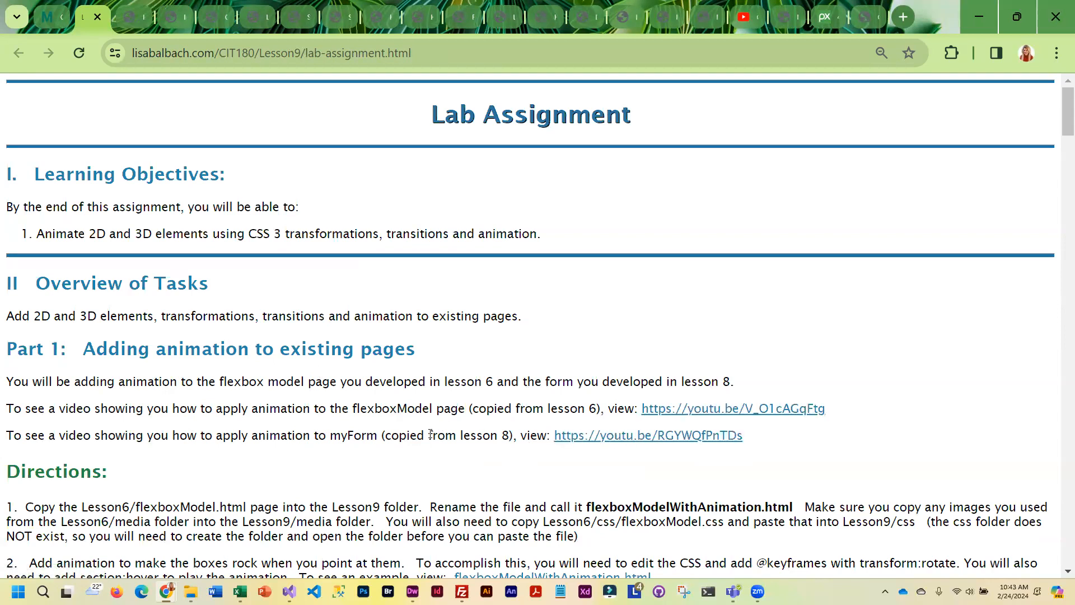
Step: Scroll the lab page to Part 1's steps up to the h1 form-title animation code
scroll(down, 3)
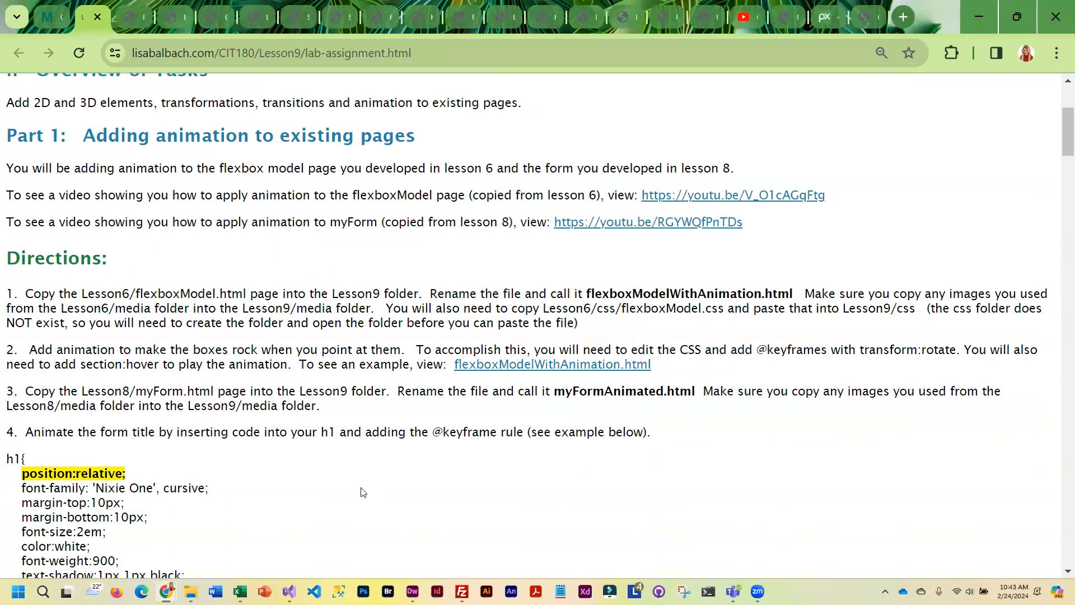
scroll(down, 3)
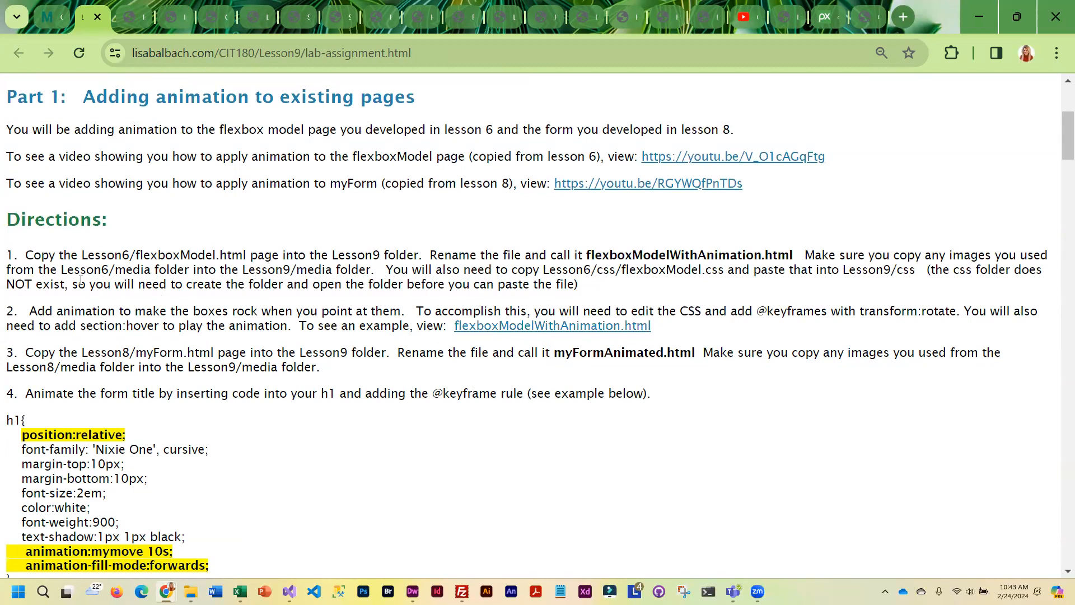
mouse_move(473, 353)
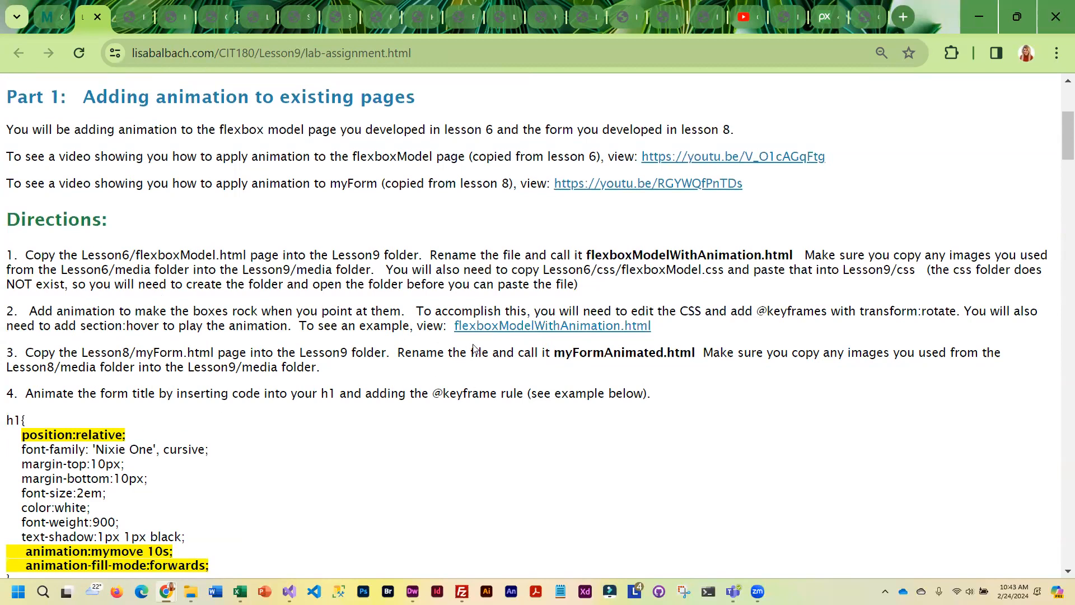
mouse_move(566, 327)
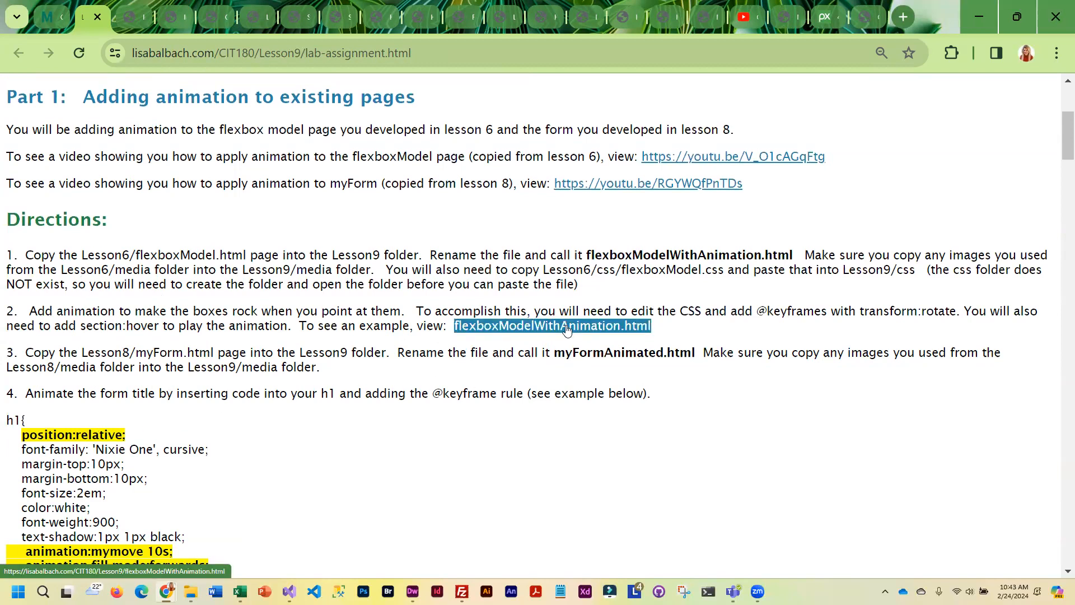
scroll(down, 3)
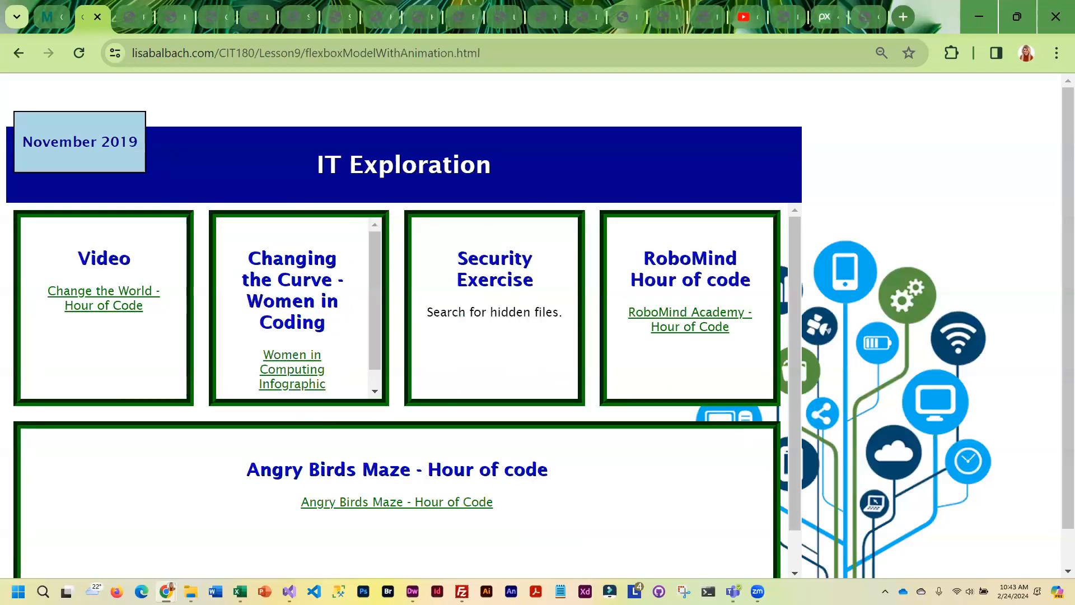
mouse_move(40, 51)
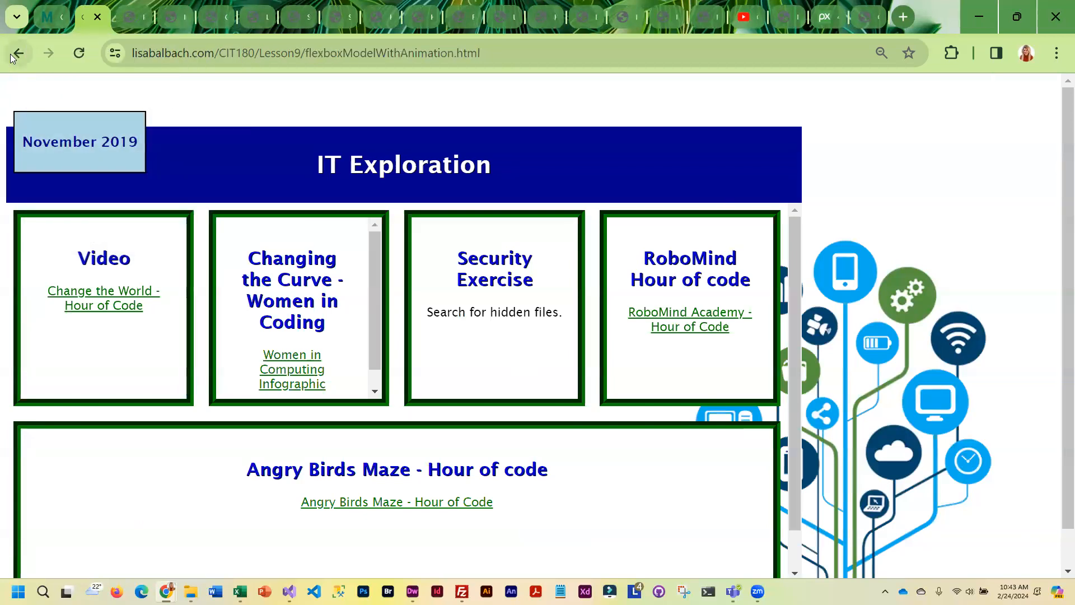
click(17, 53)
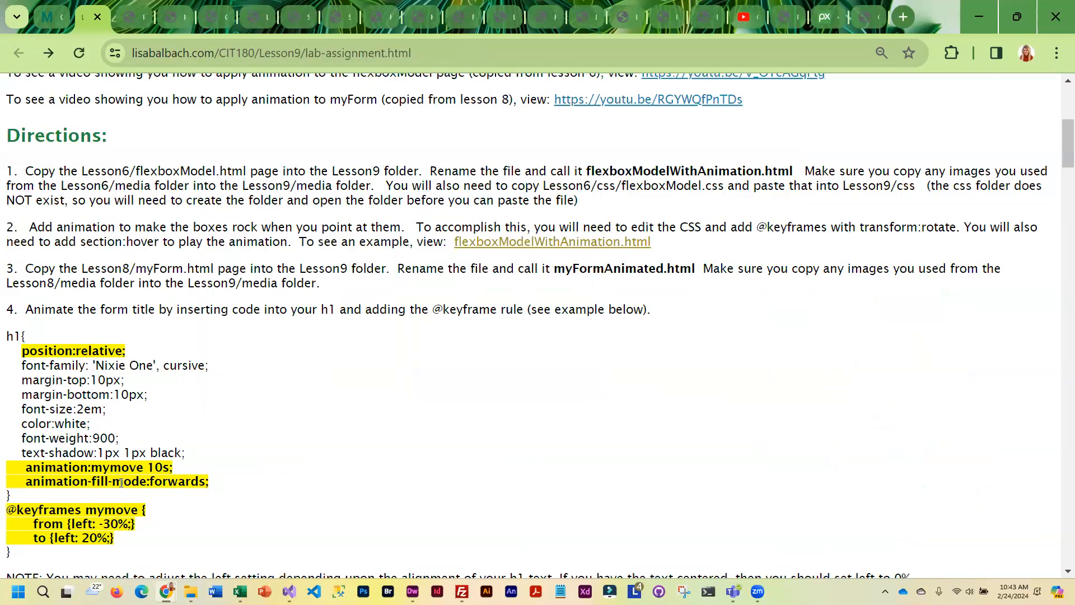
Step: Read lab directions 4 to 6 and open the myFormAnimated.html example form
scroll(down, 3)
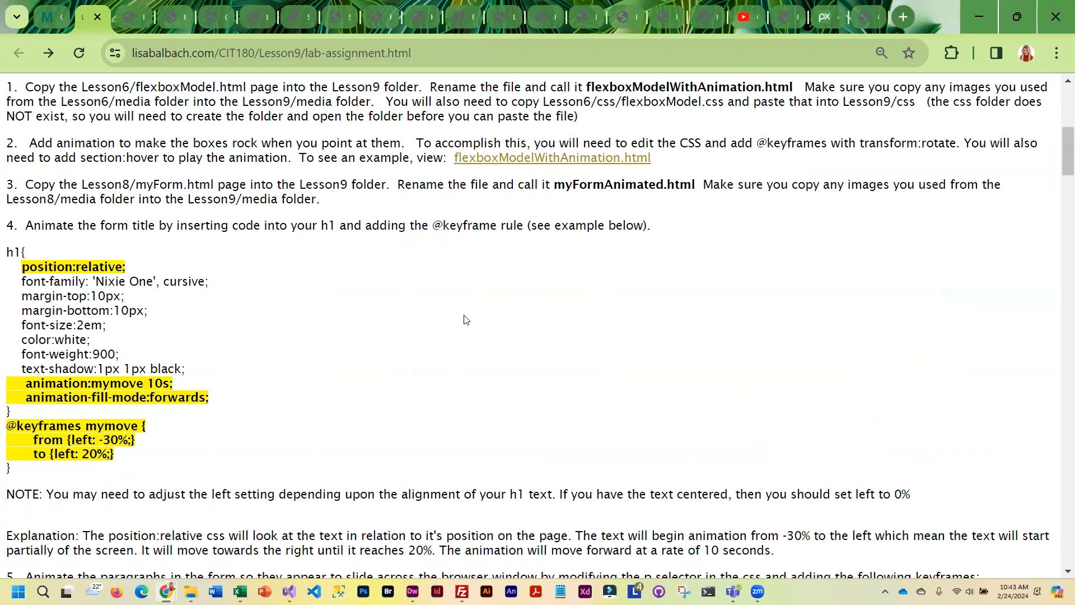
scroll(down, 3)
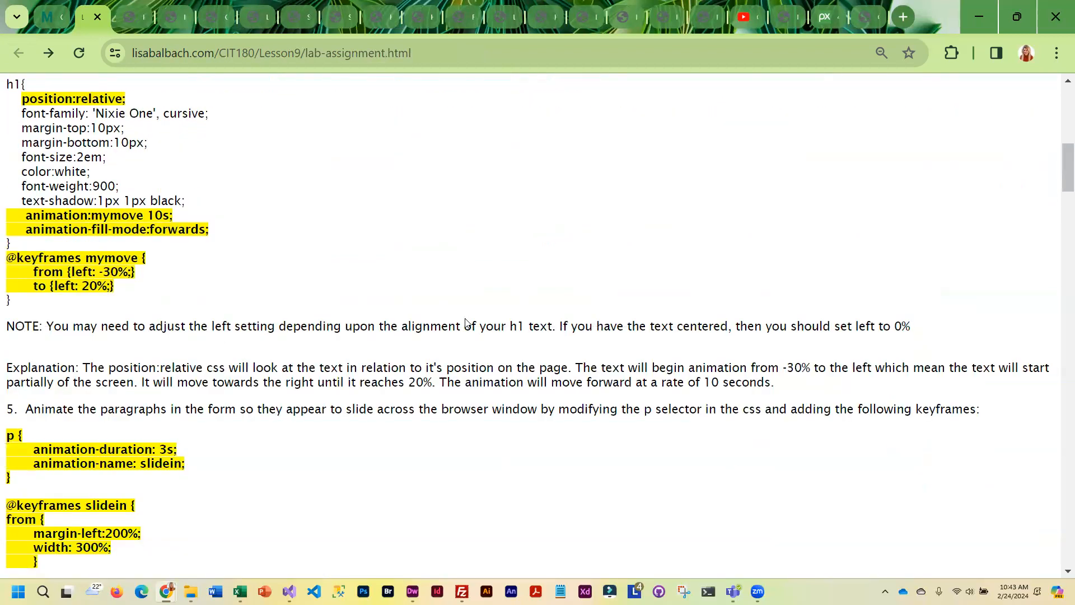
scroll(down, 3)
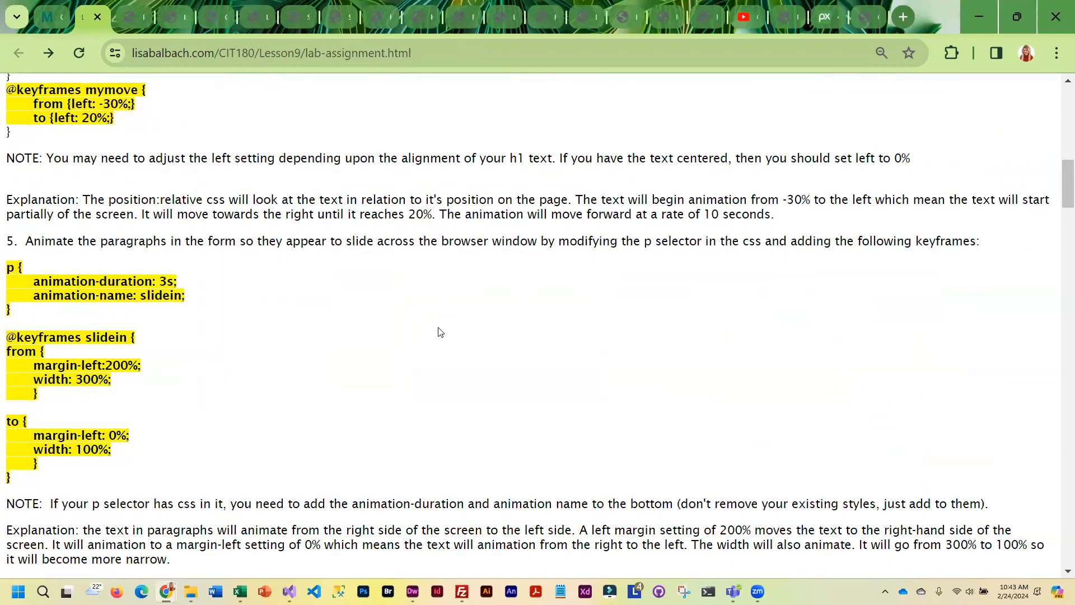
scroll(down, 3)
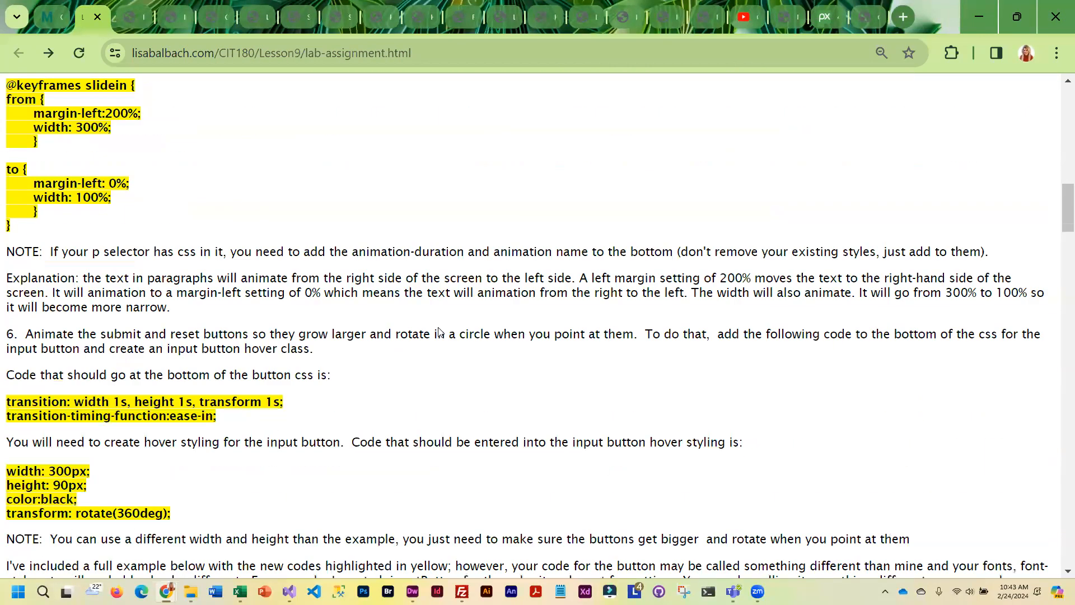
scroll(up, 3)
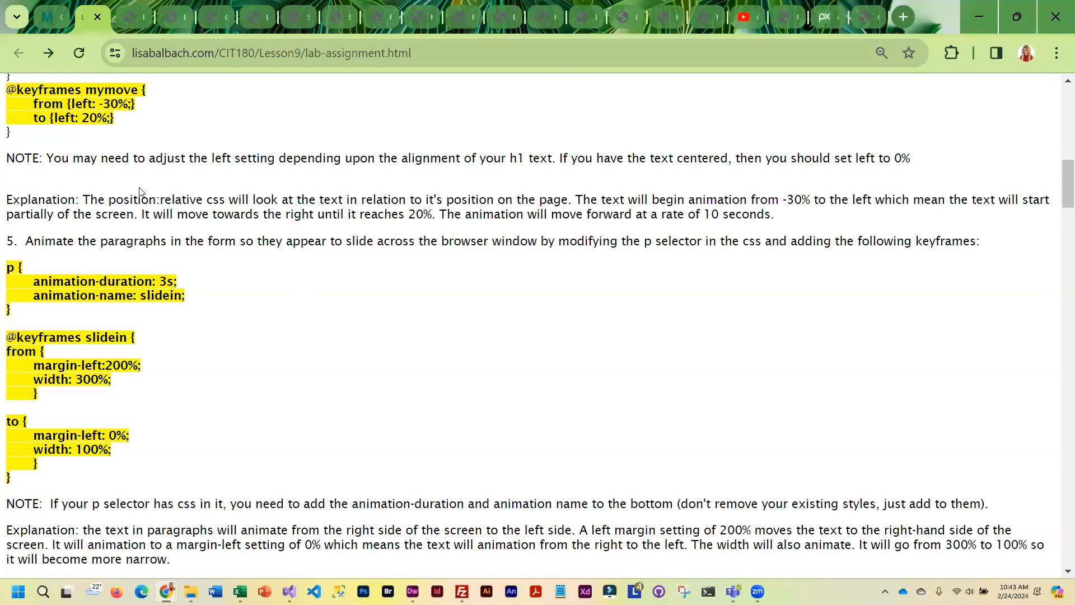
scroll(down, 3)
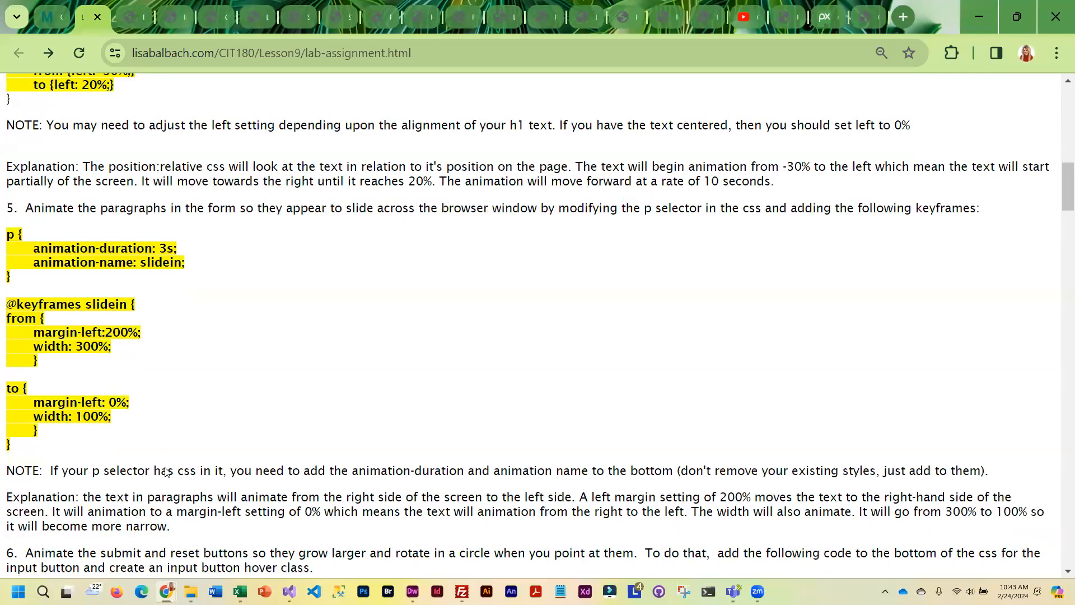
scroll(down, 3)
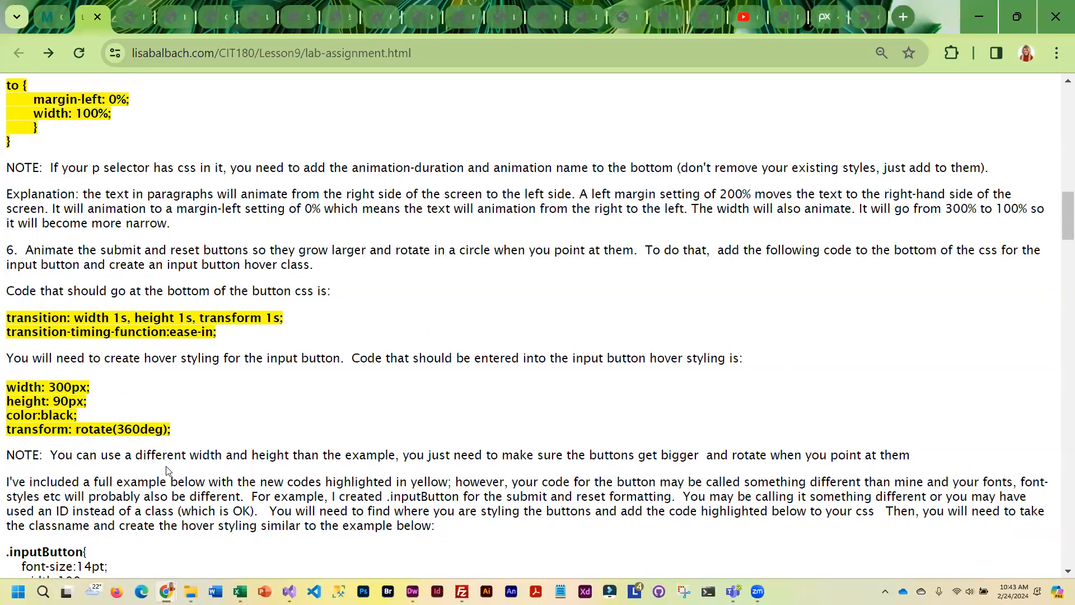
scroll(down, 3)
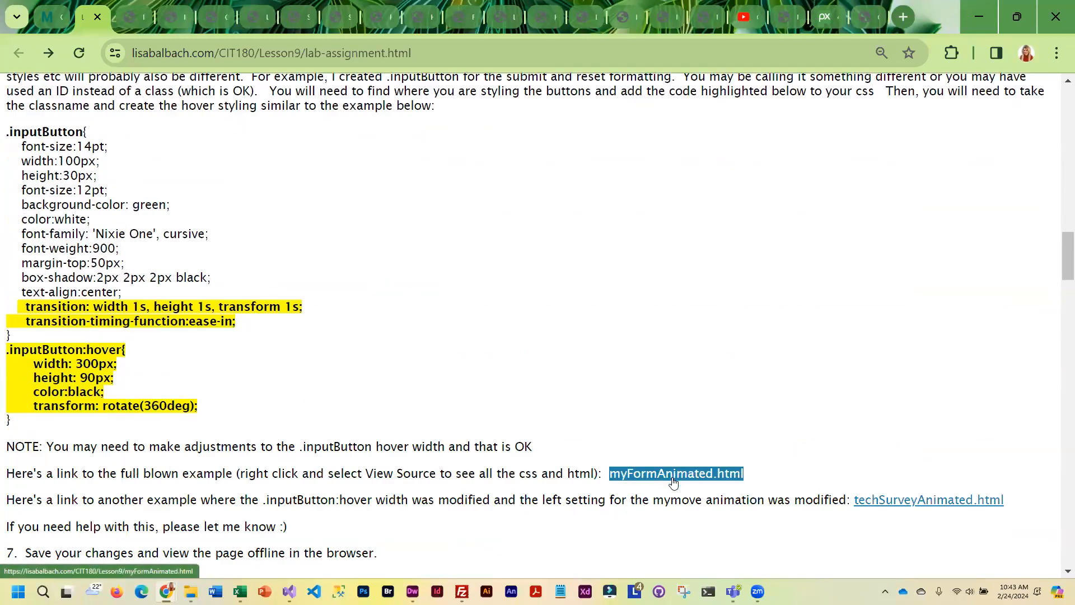
click(676, 473)
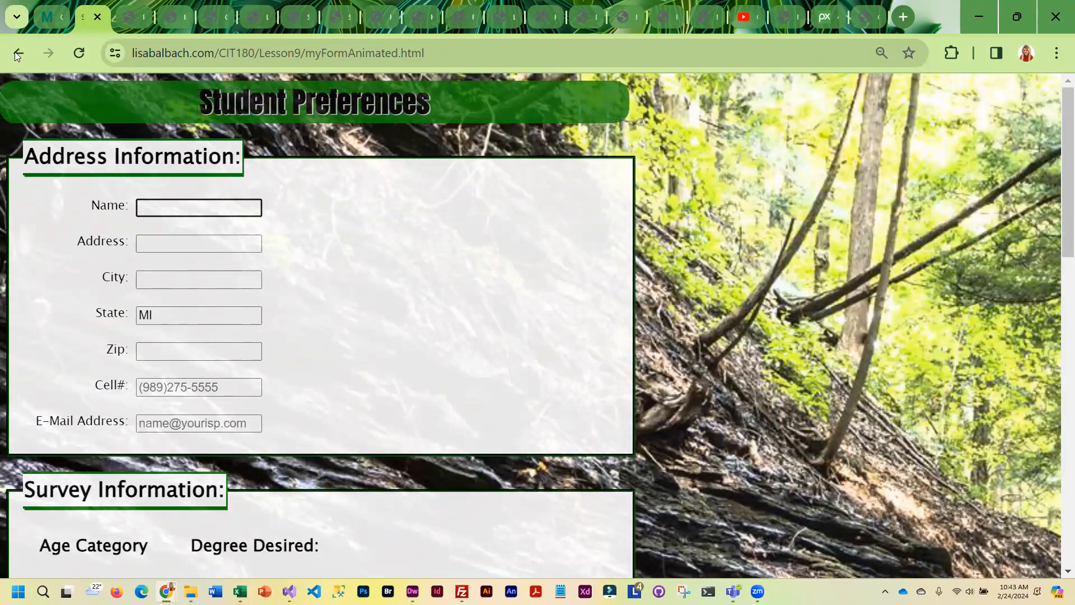
Step: Go back from the example to the lab assignment directions
click(17, 53)
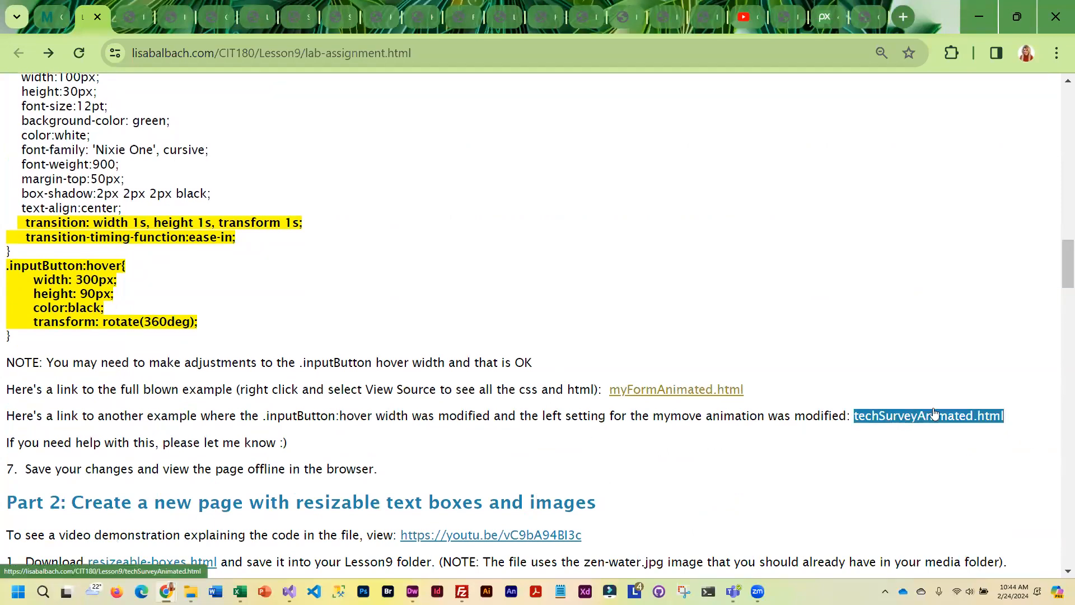
Step: Check the techSurveyAnimated.html example, then continue to Part 2 on resizable text boxes
click(928, 416)
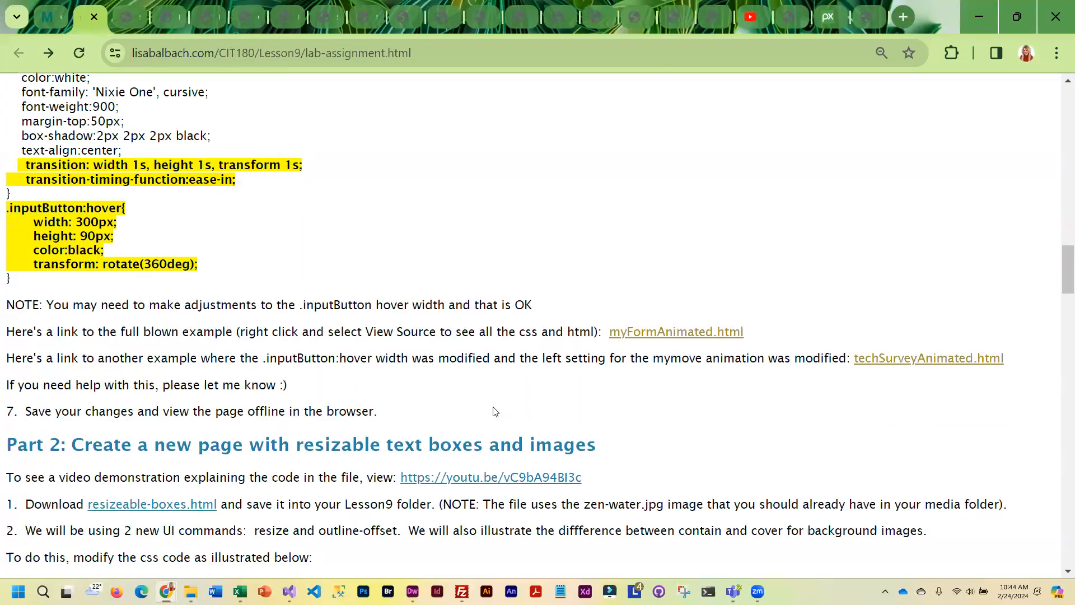
scroll(down, 3)
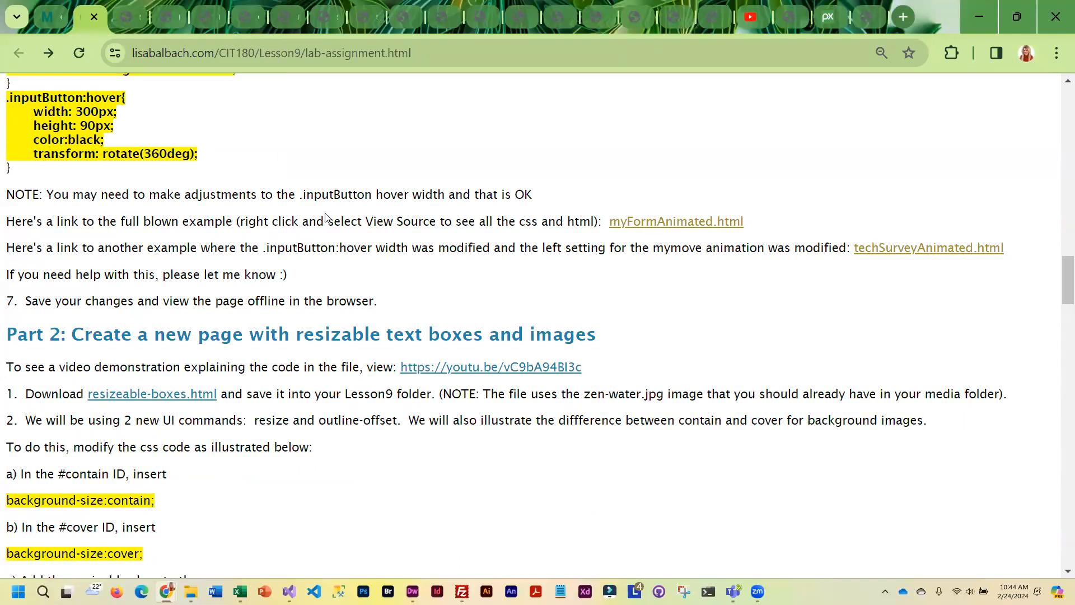
mouse_move(344, 394)
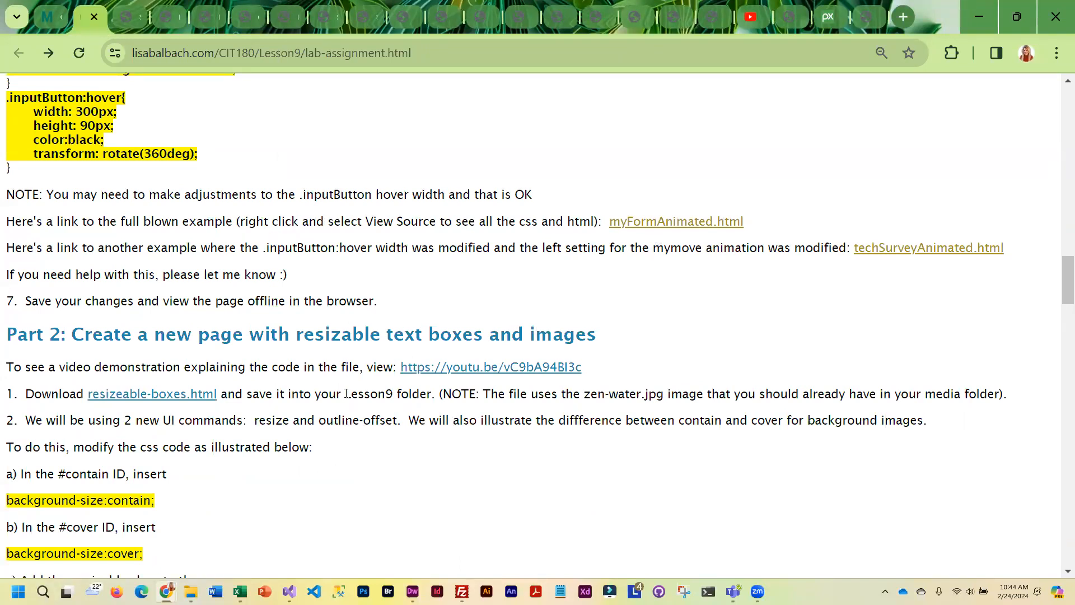
scroll(down, 3)
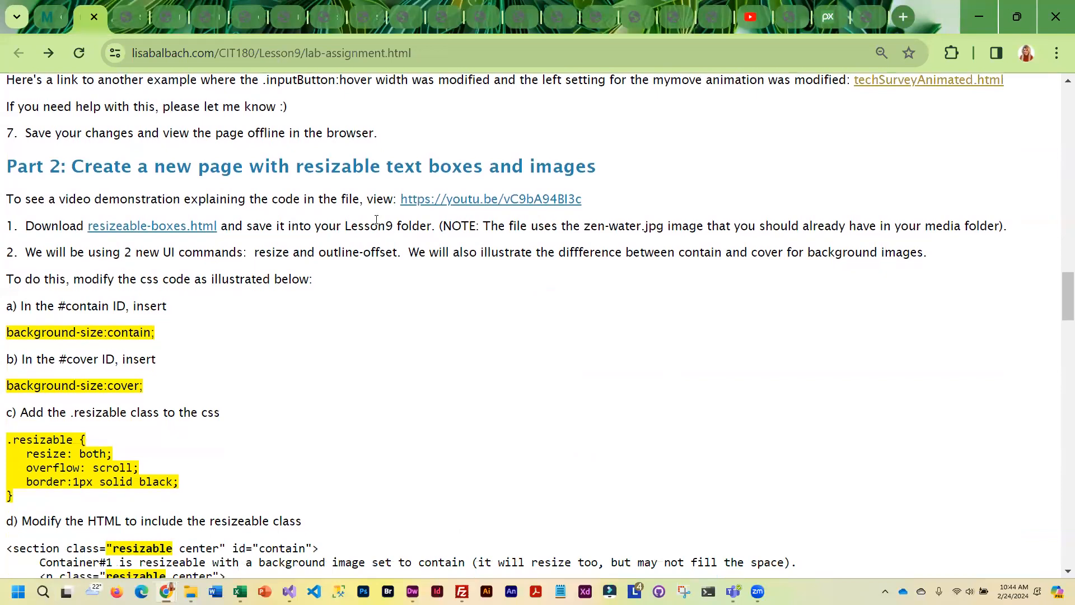
Step: Highlight resizeable-boxes.html and the .resizable class, then read through the complete code example
double_click(152, 226)
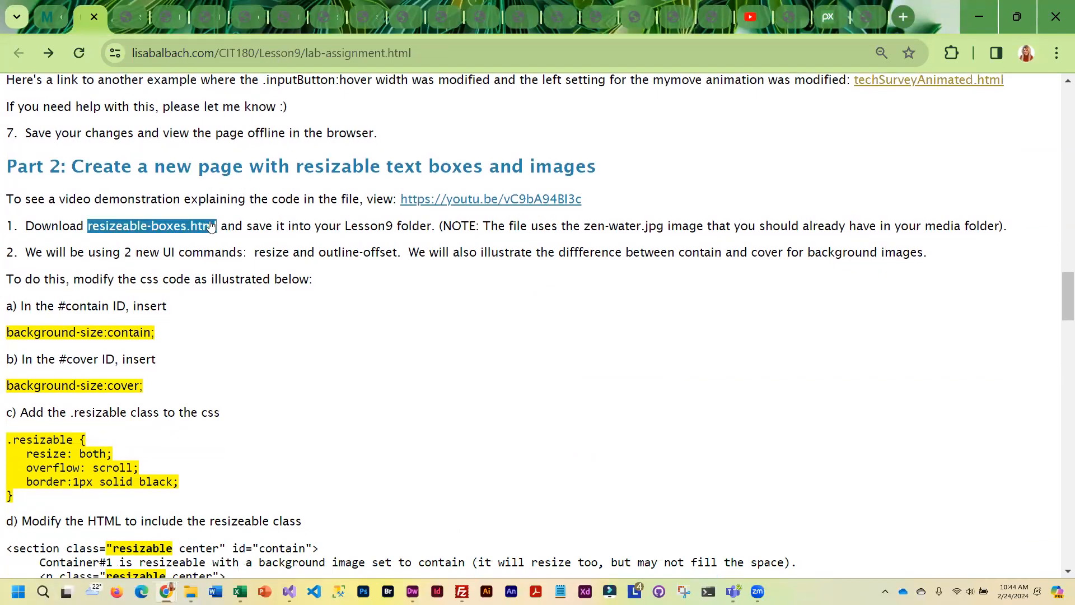
scroll(down, 3)
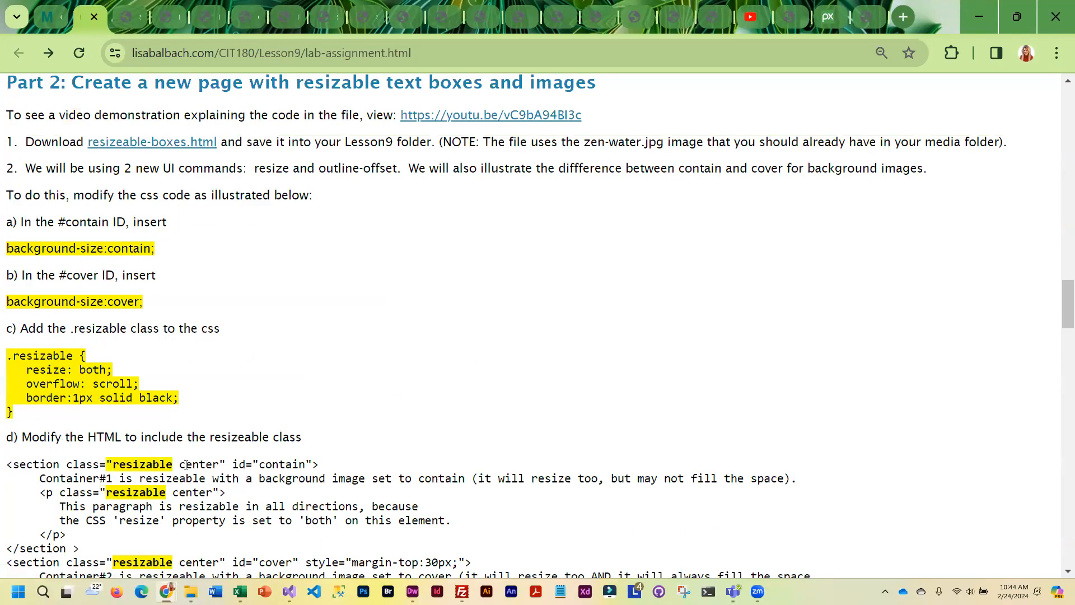
scroll(down, 3)
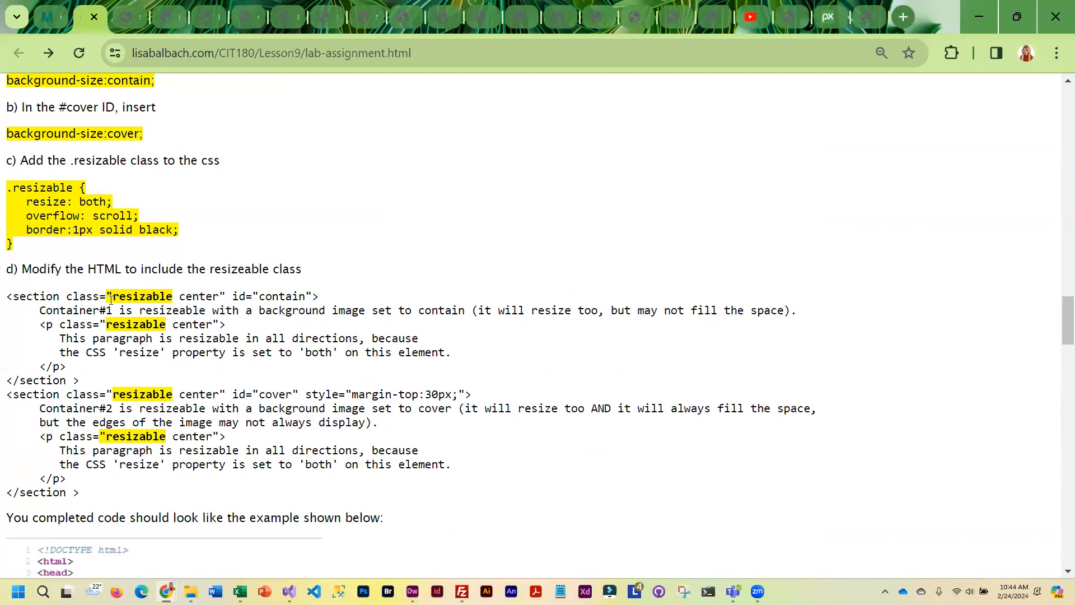
double_click(139, 296)
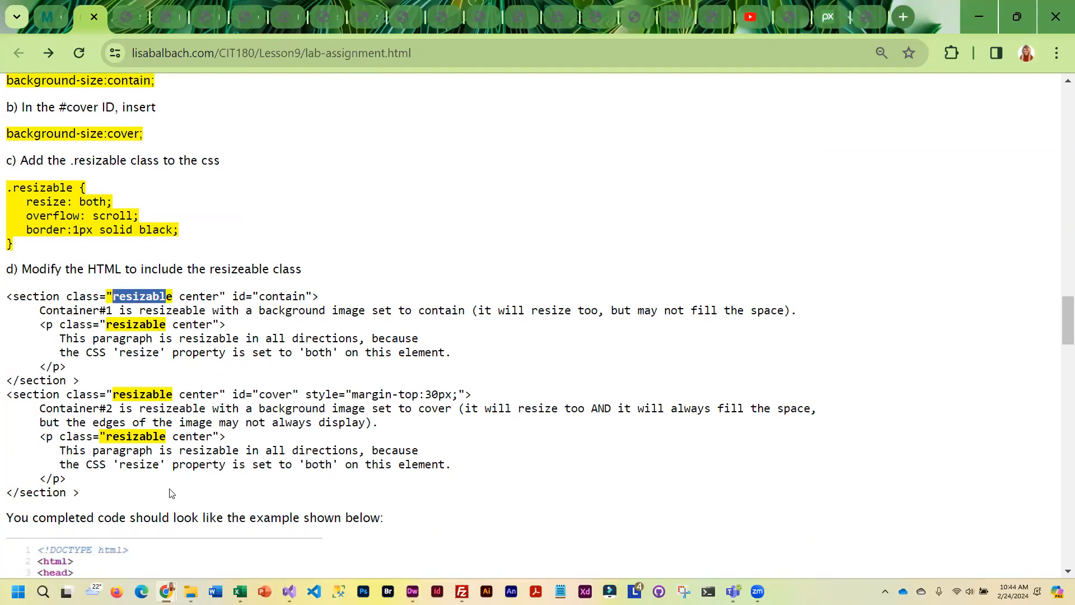
scroll(down, 3)
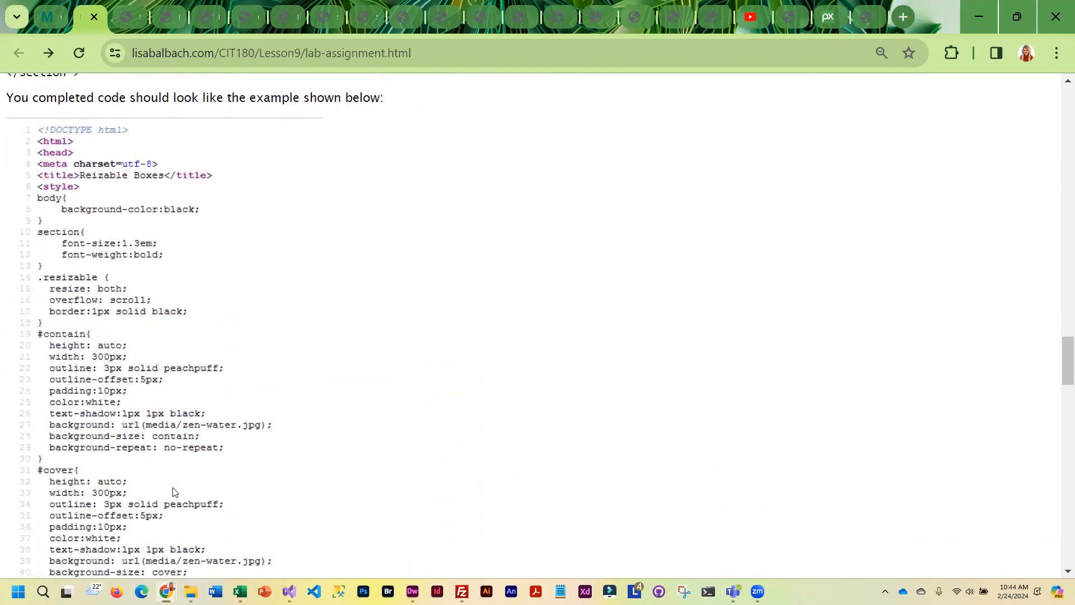
scroll(down, 3)
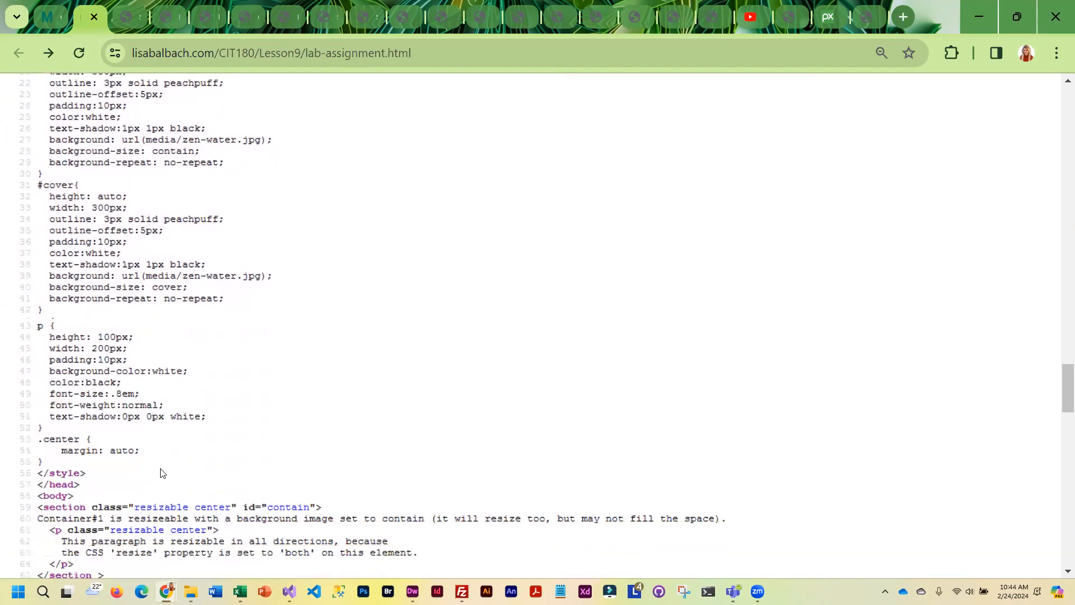
scroll(down, 3)
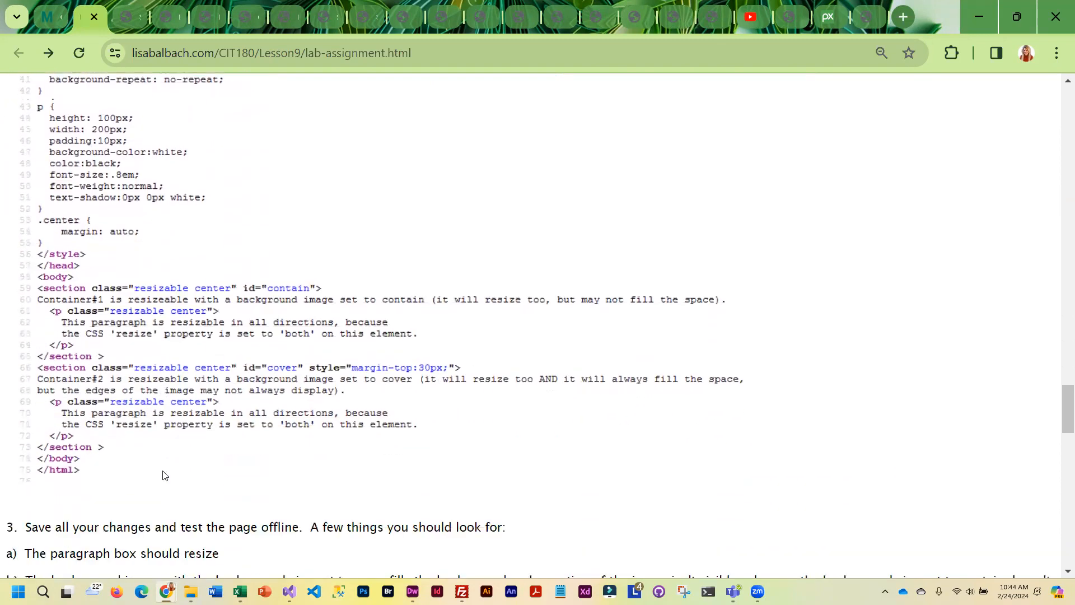
scroll(down, 3)
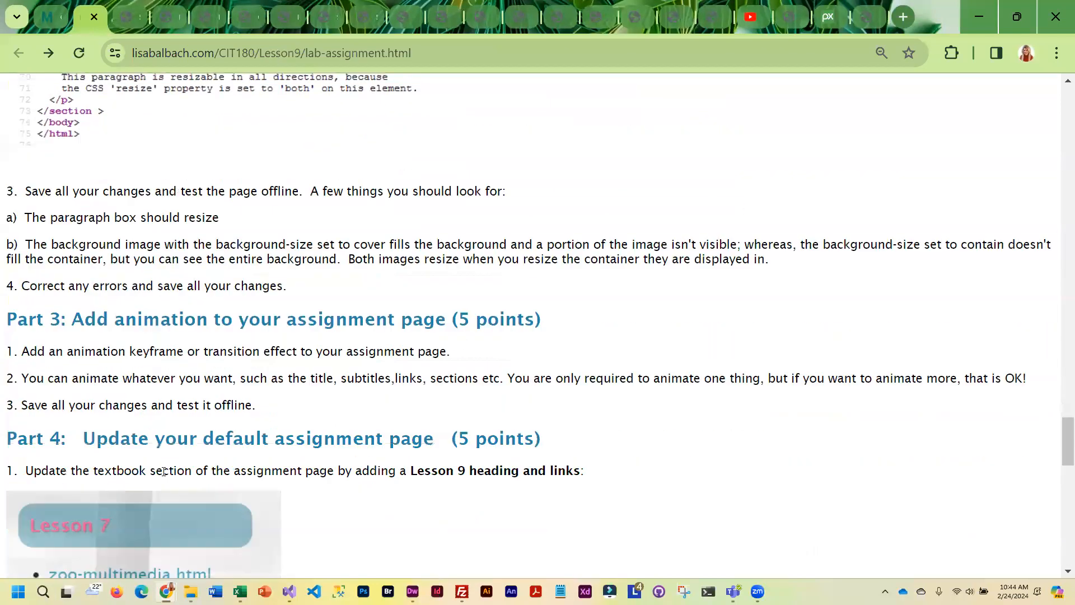
Step: Read Part 3 animation steps, Part 4 assignment-page link updates and the grading table
scroll(down, 3)
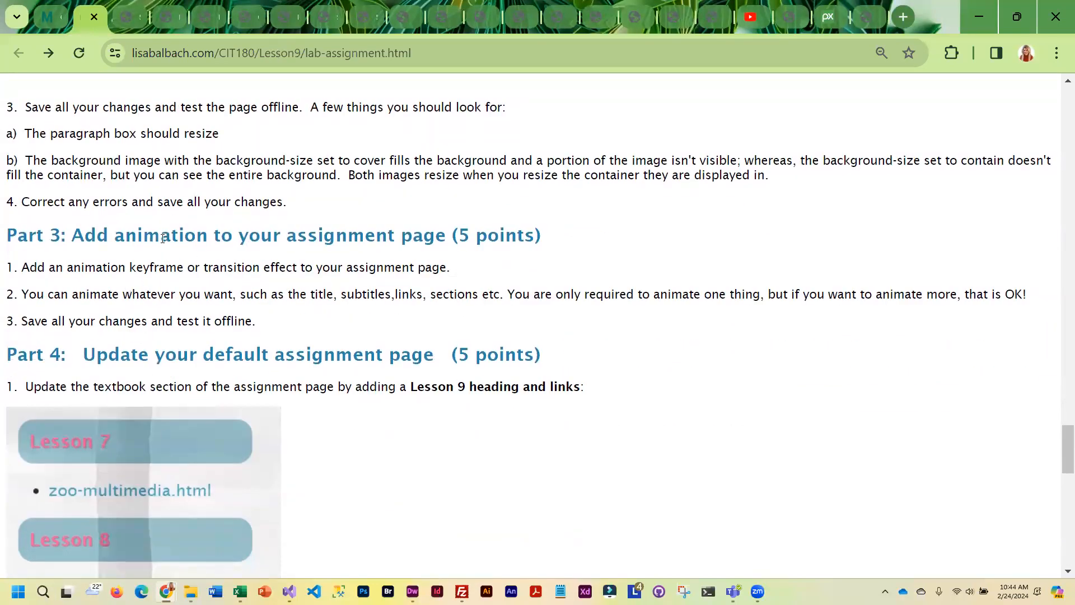
mouse_move(315, 238)
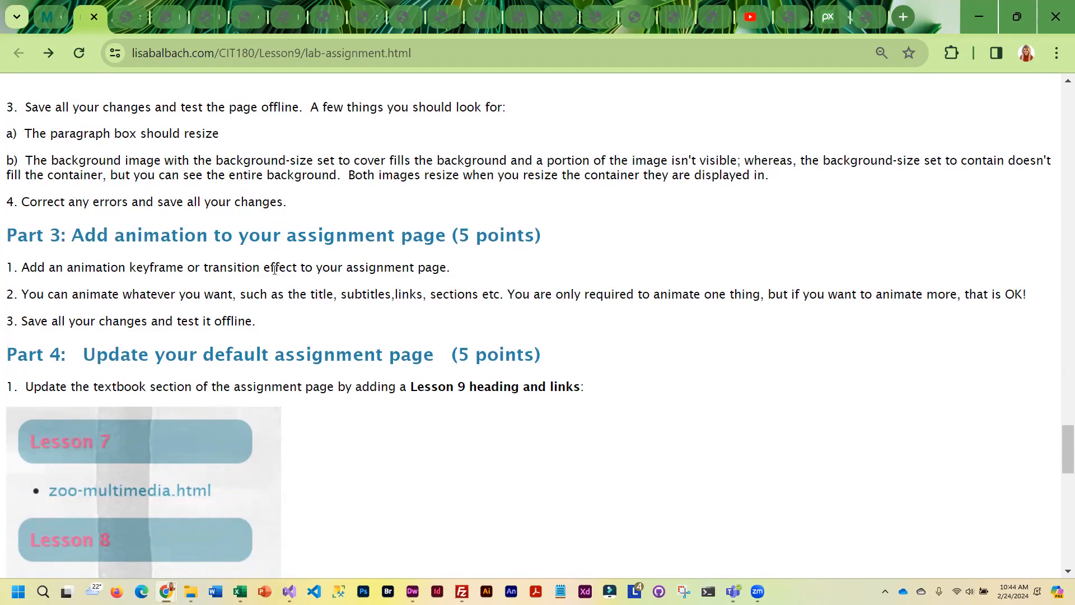
mouse_move(572, 408)
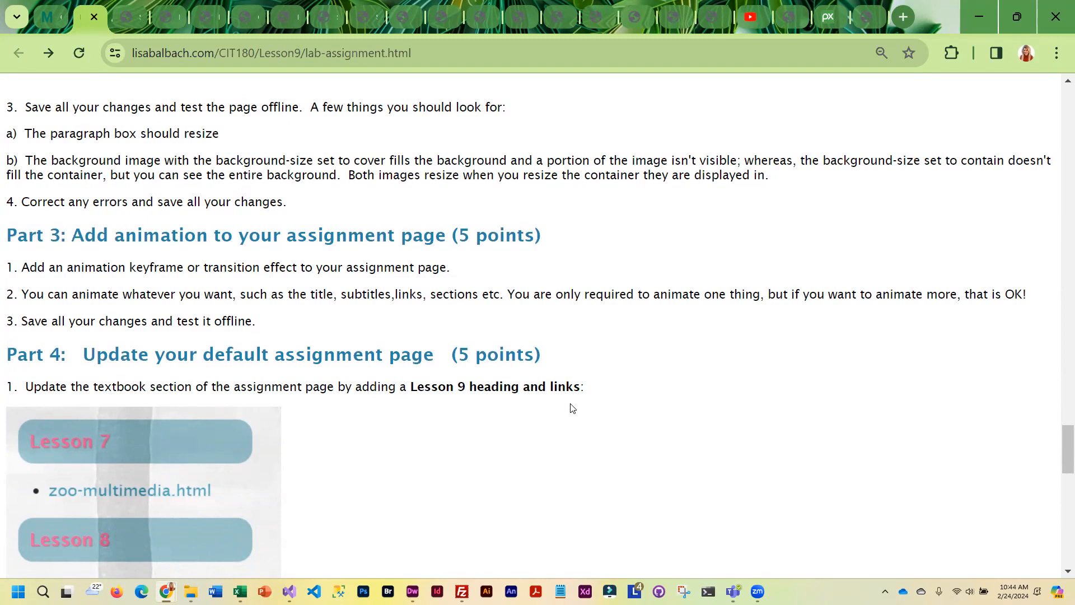
scroll(down, 3)
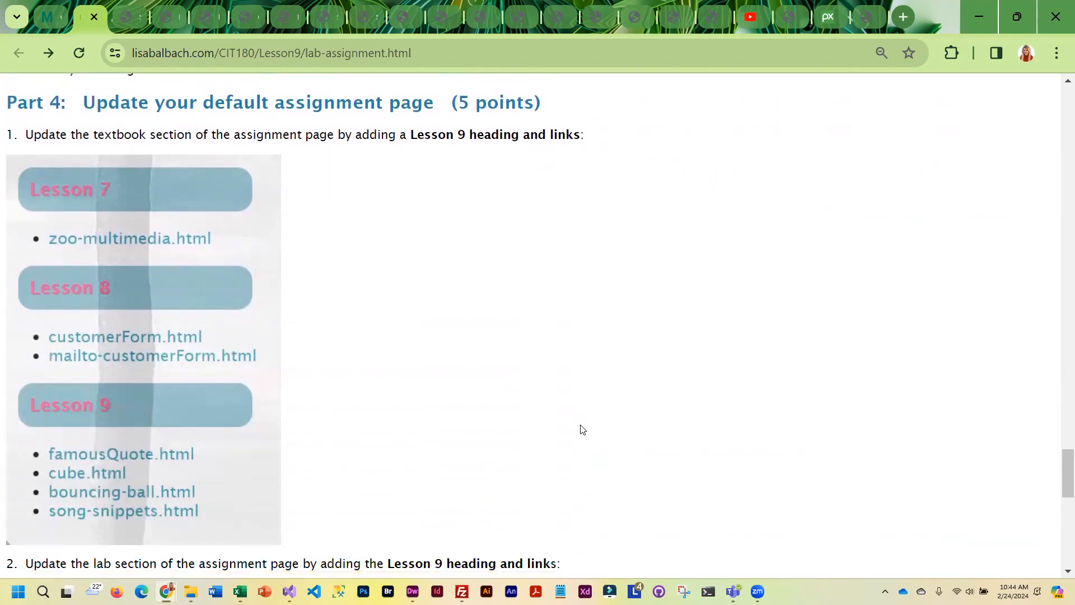
scroll(down, 3)
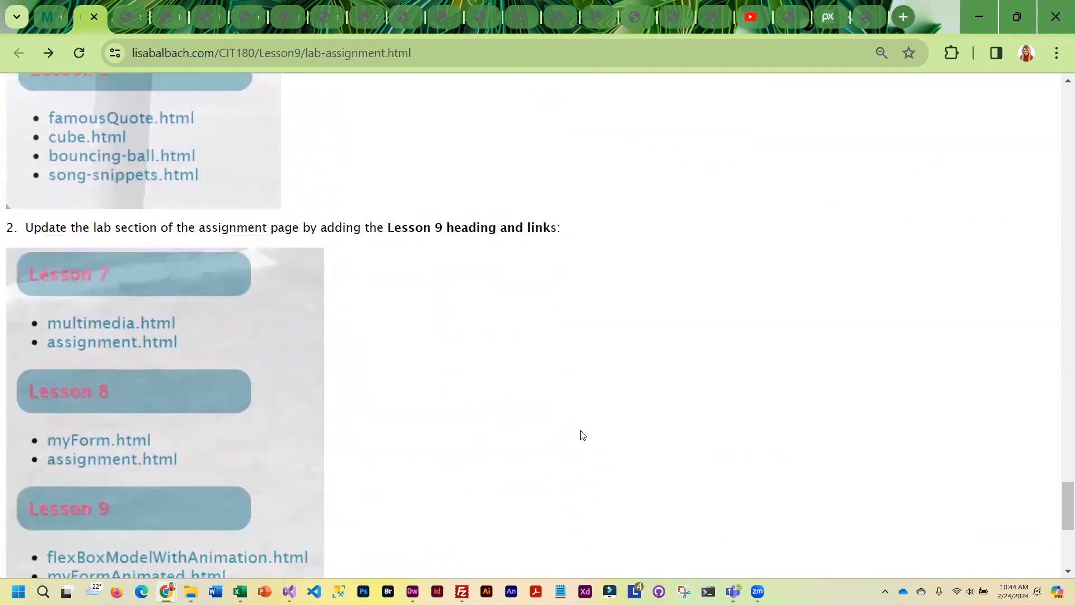
scroll(down, 3)
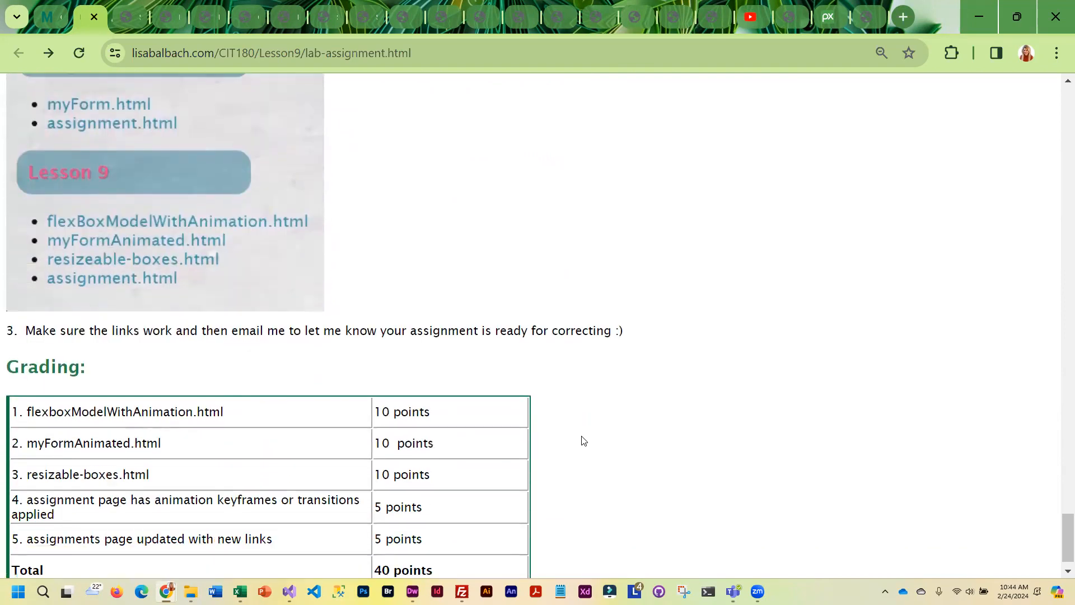
scroll(up, 3)
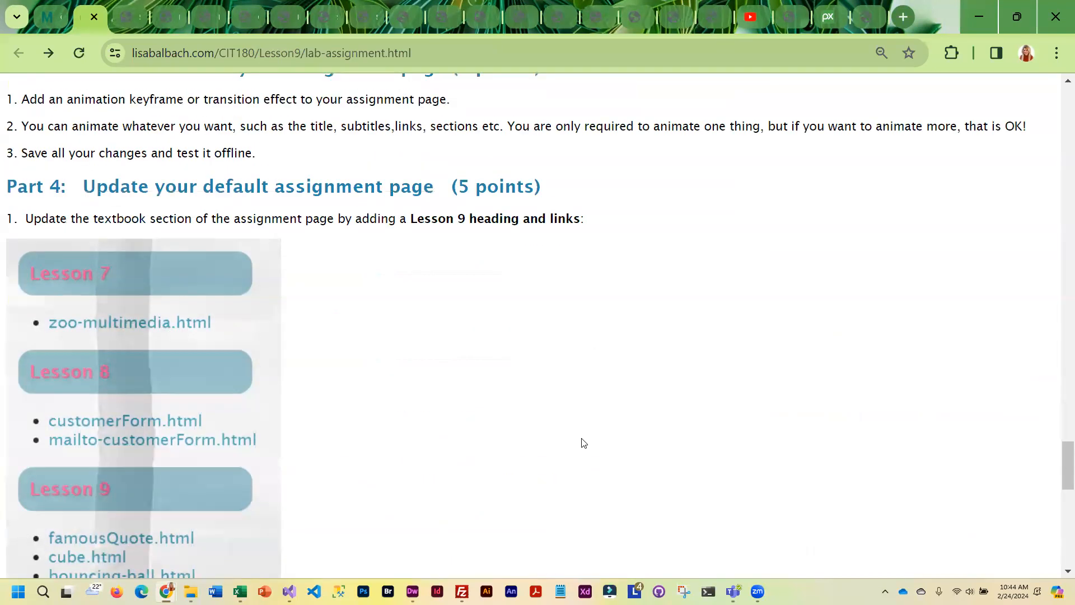
scroll(down, 3)
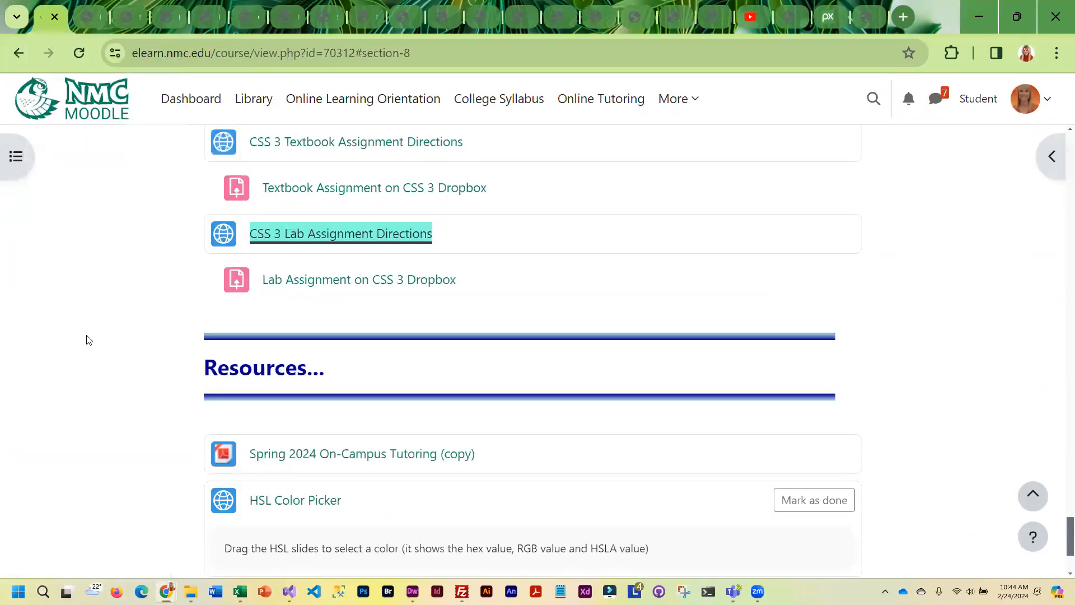
mouse_move(404, 429)
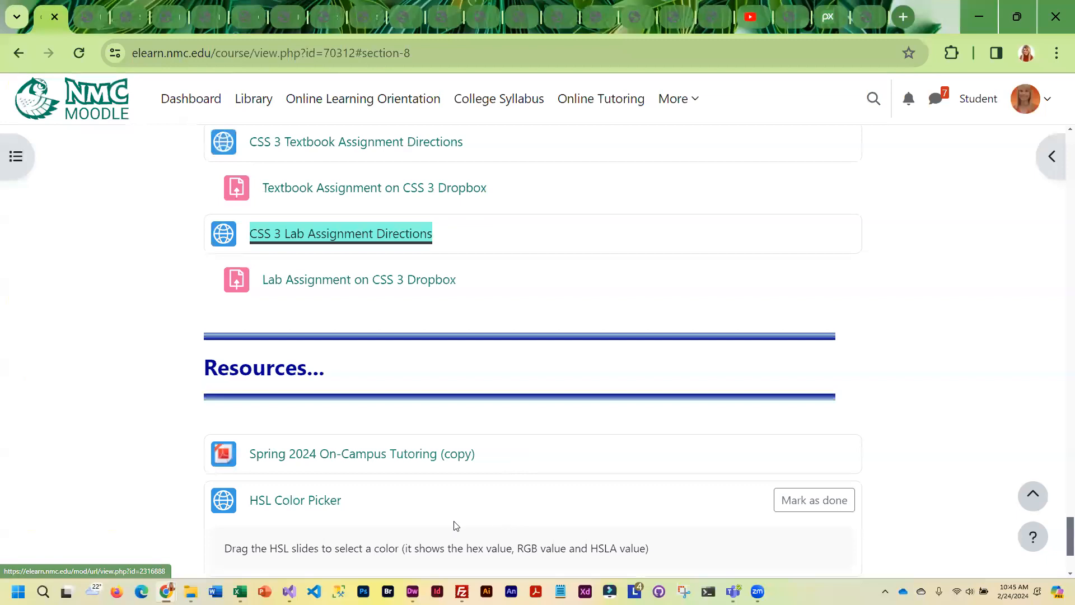
Step: Open the HSL Color Picker link from the Resources section
scroll(down, 3)
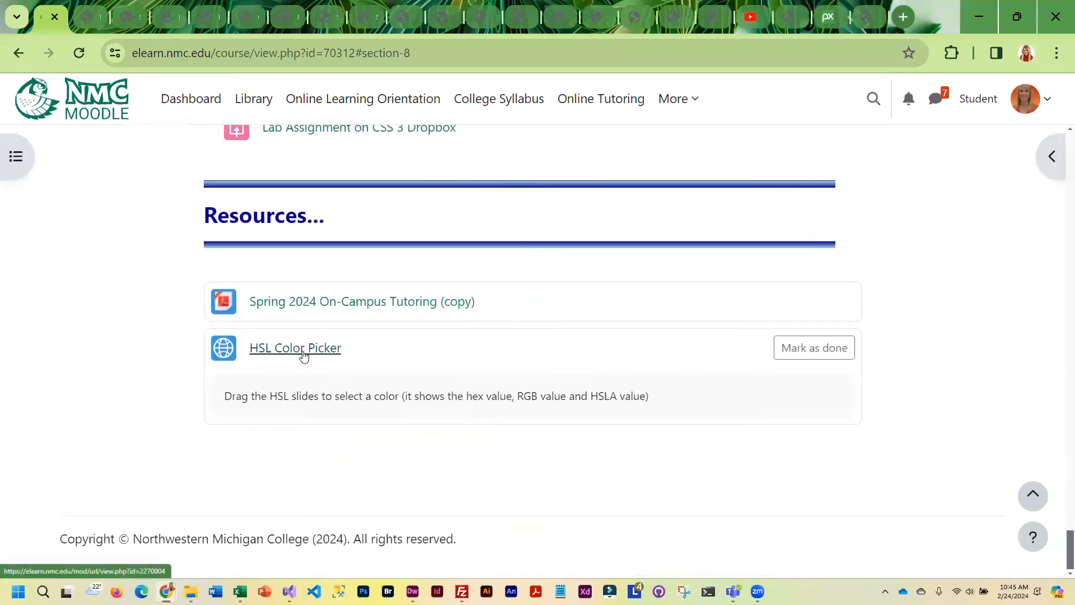
click(296, 348)
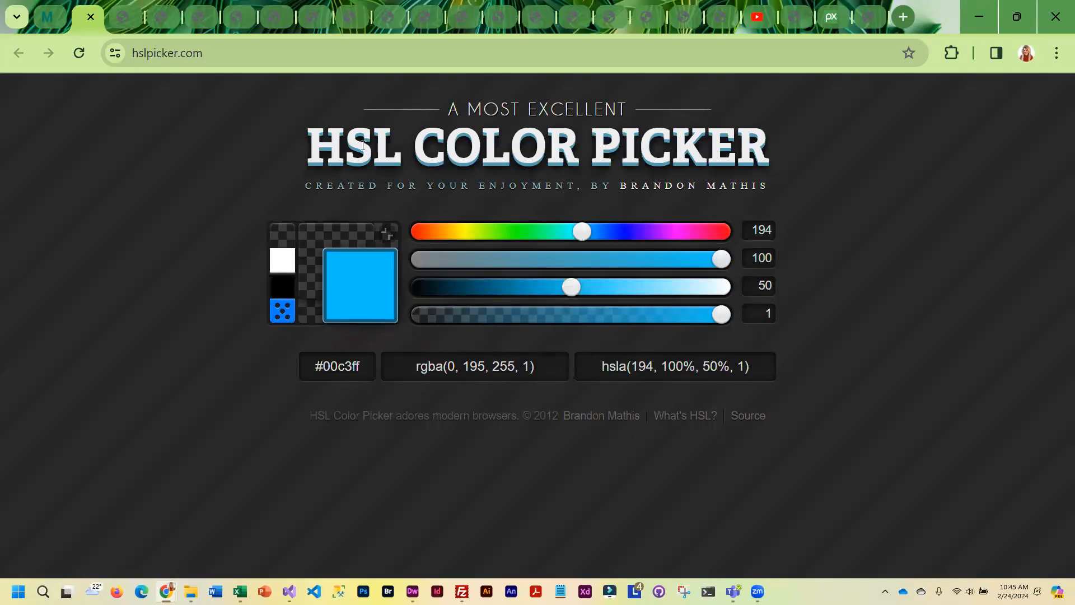
mouse_move(582, 236)
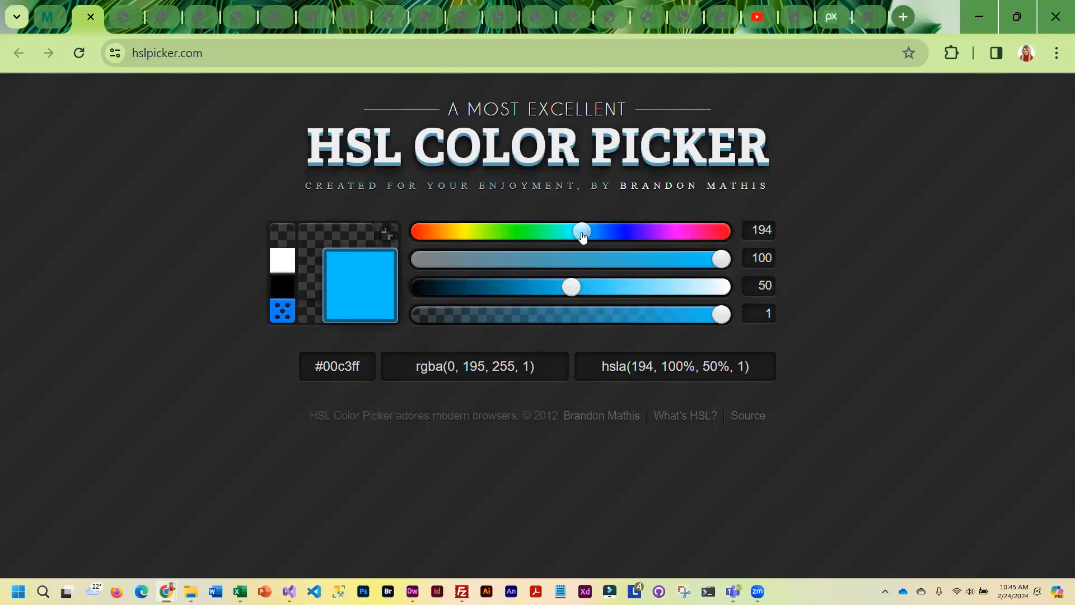
Step: Set hue 264, lightness 34 and alpha 0.7, giving #4500ad / rgba(69, 0, 173, 0.7)
drag(581, 231, 639, 230)
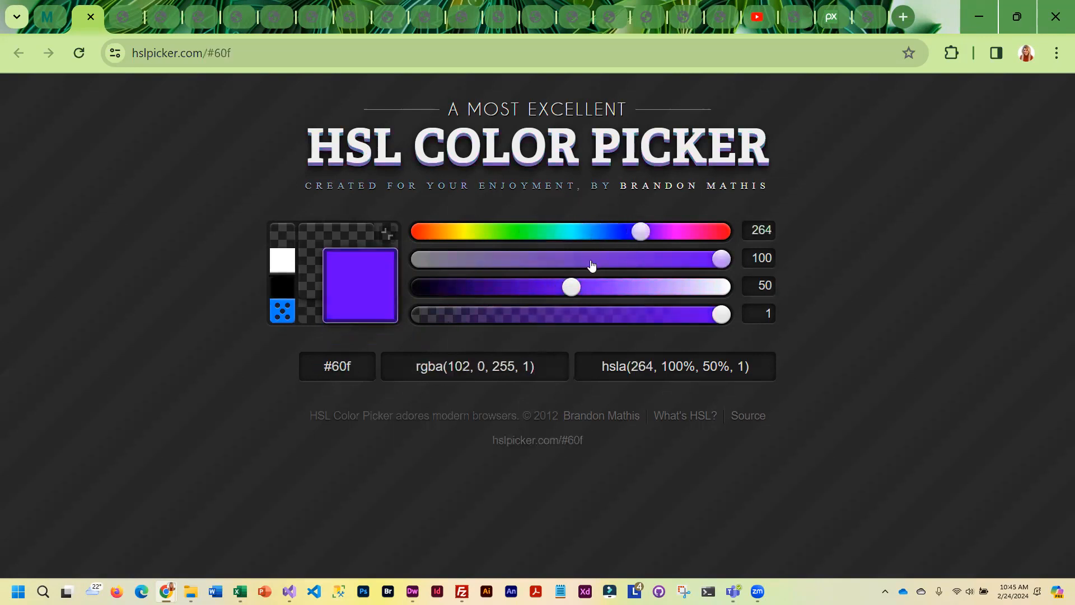
drag(571, 286, 523, 285)
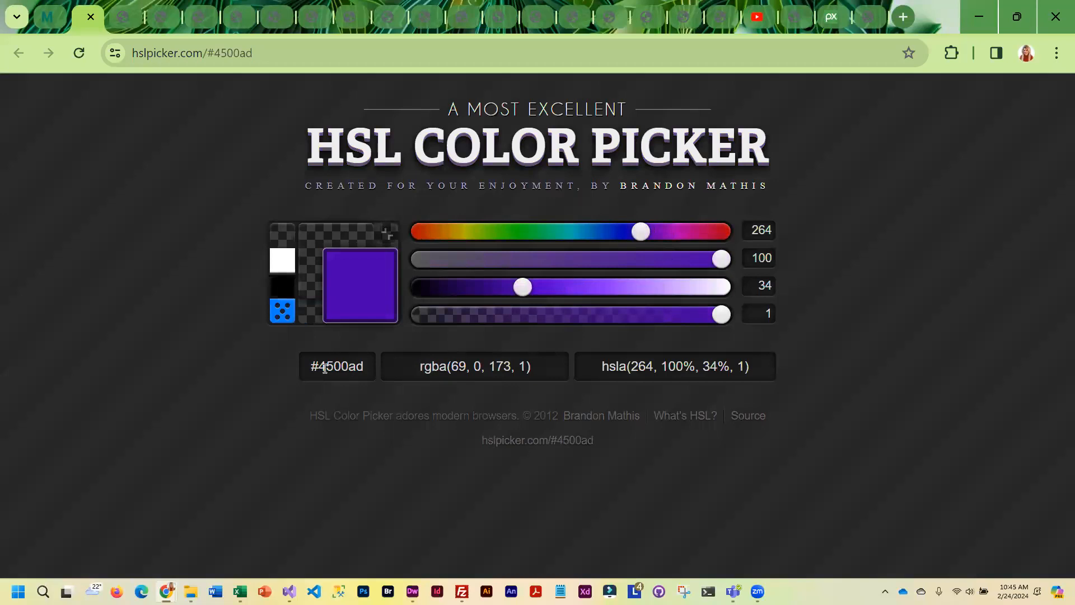
double_click(336, 366)
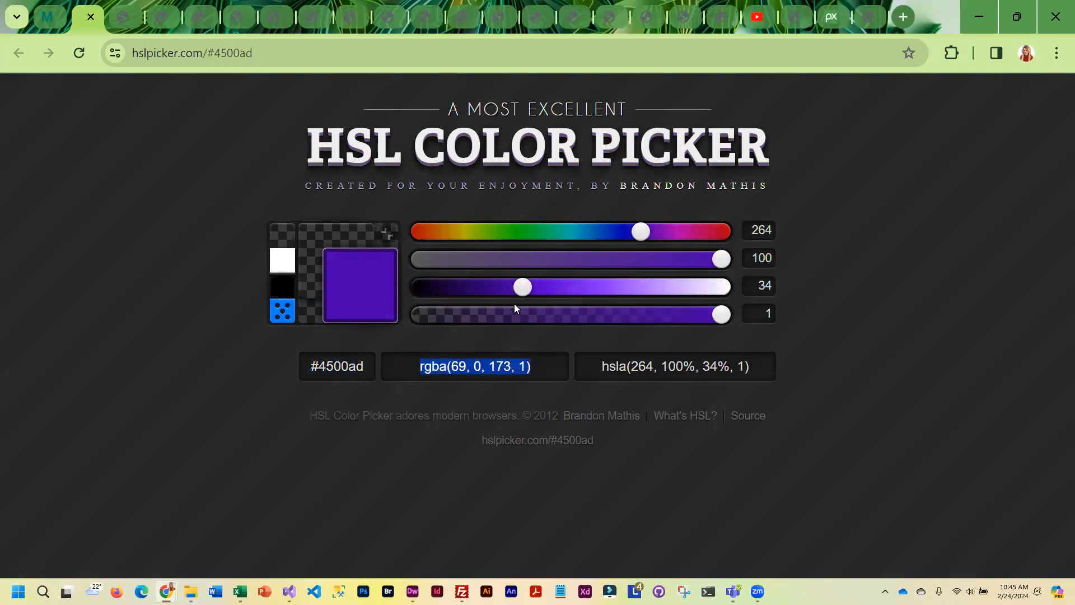
drag(718, 313, 631, 313)
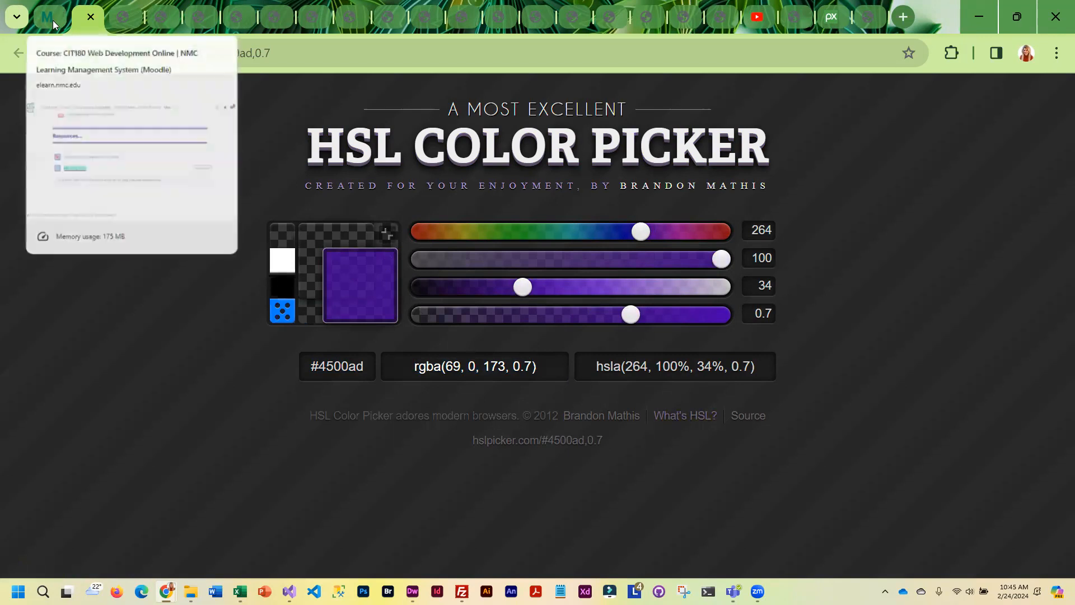
Step: Return to the Moodle course tab and scroll to the Lesson 9 CSS 3 due-date summary
click(51, 17)
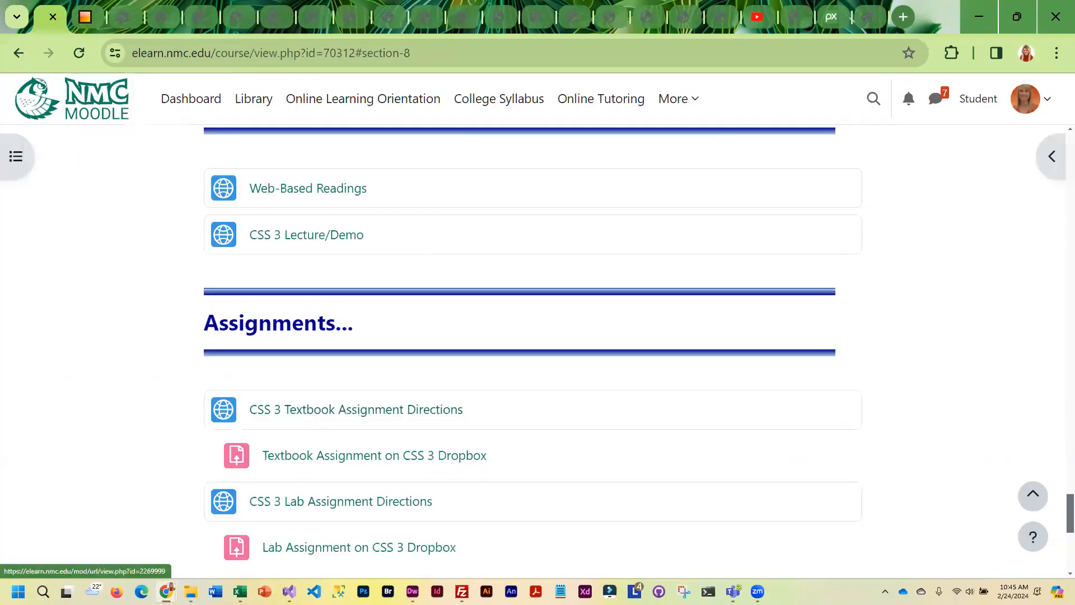
scroll(down, 3)
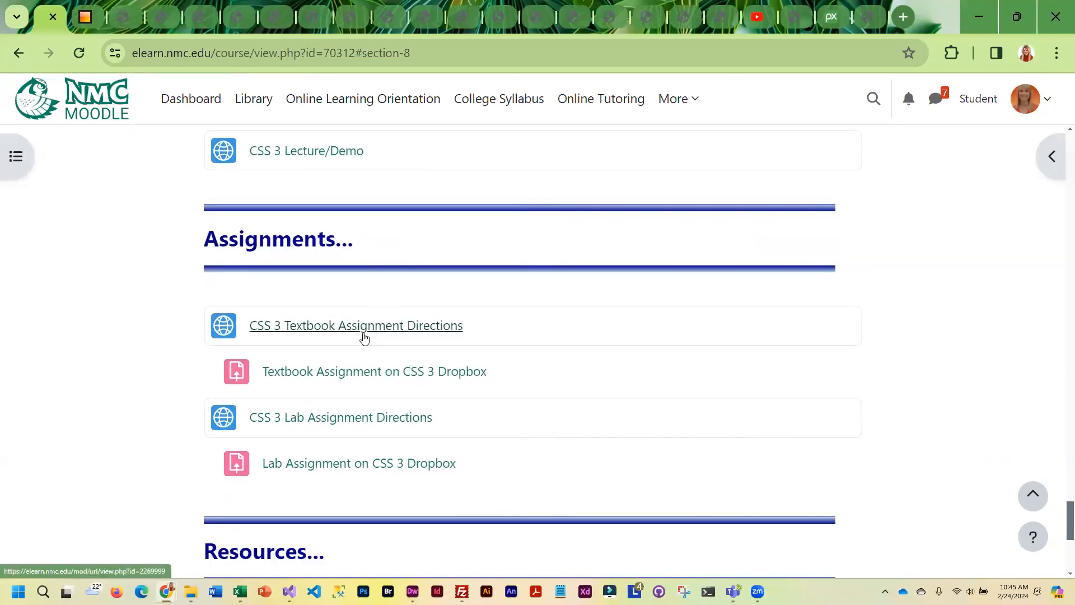
scroll(up, 3)
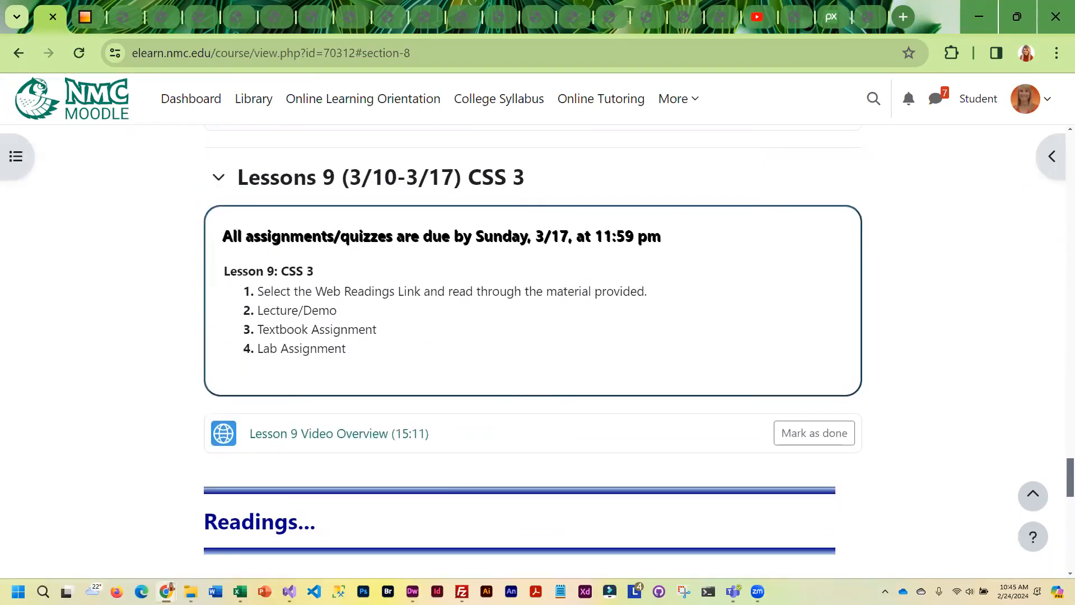